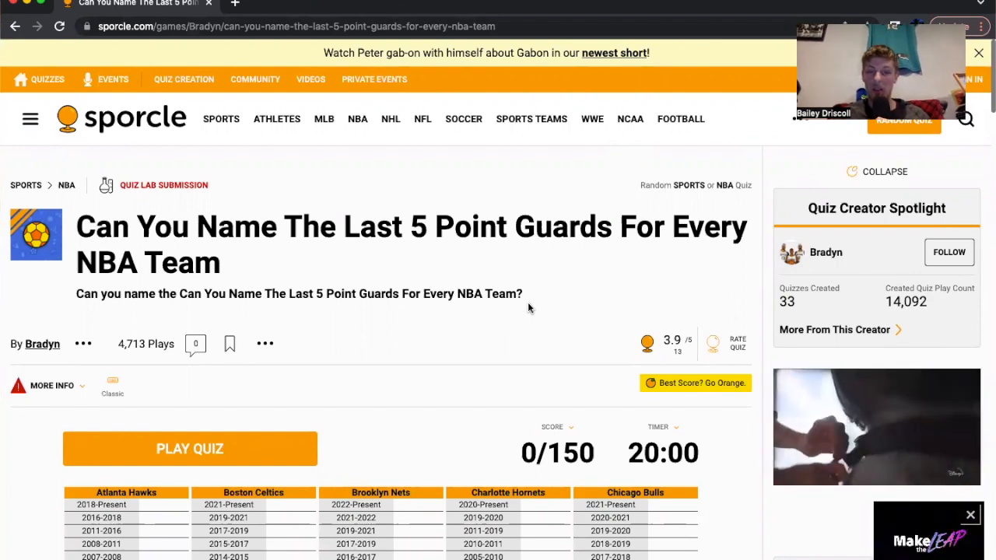
Start the point guards quiz and name Trae Young and Jeff Teague.
scroll("down", 3)
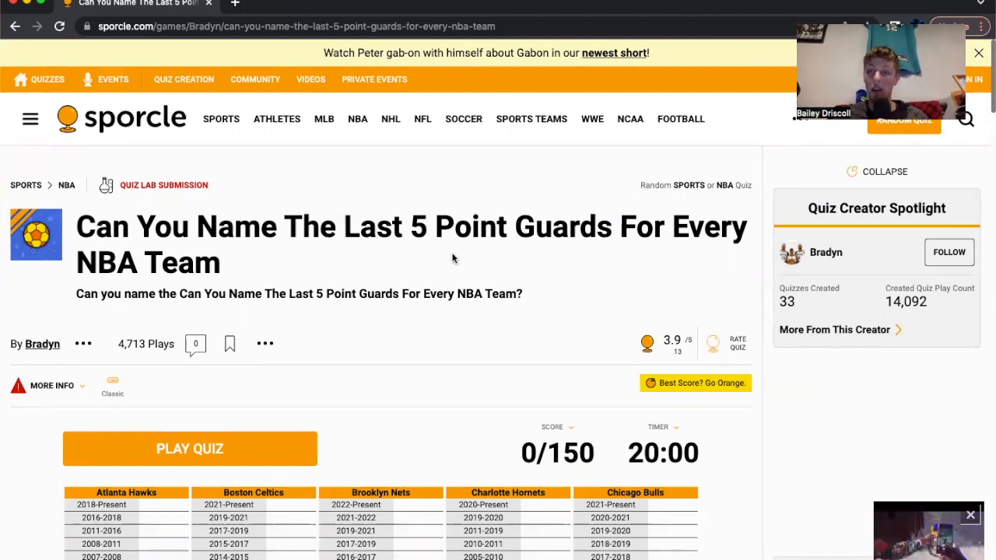
left_click(190, 448)
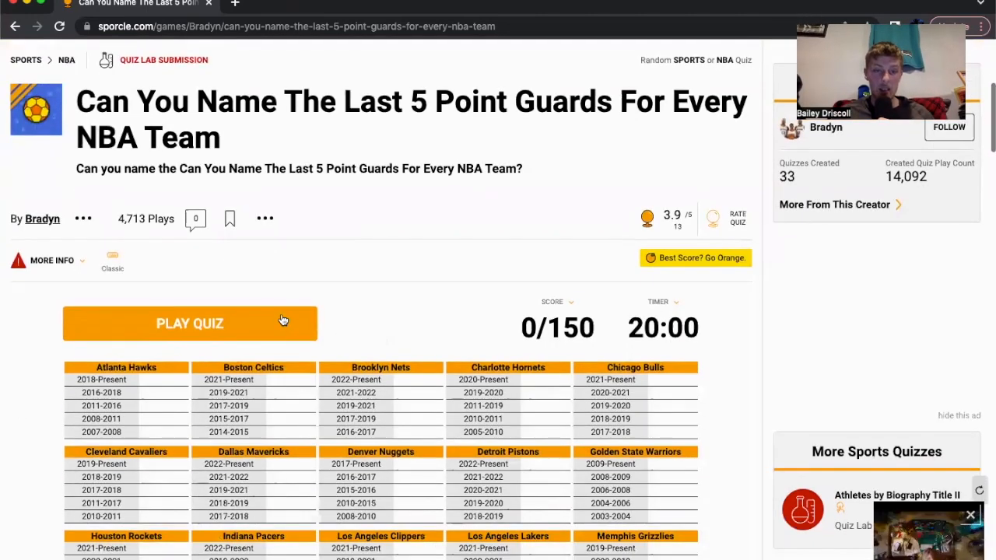
left_click(190, 323)
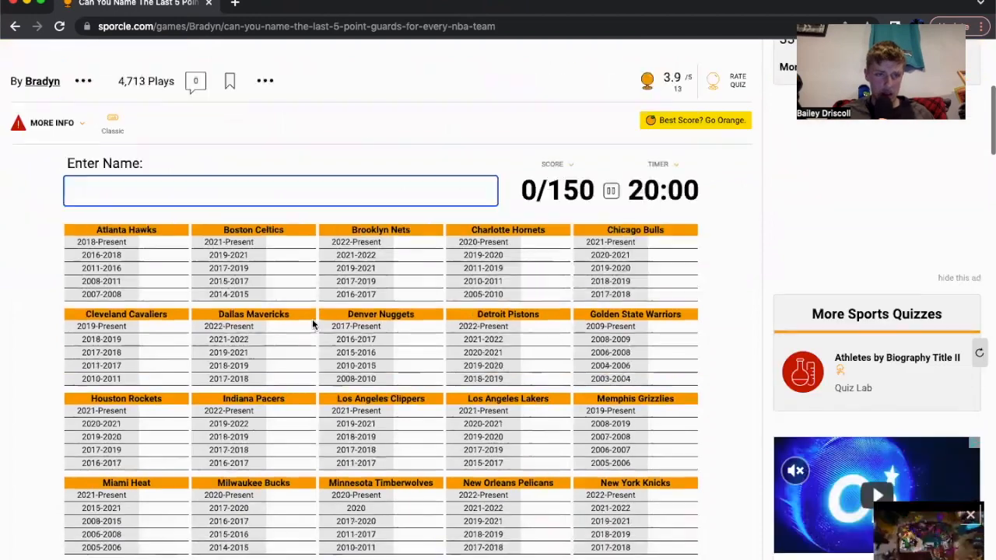
type("trae")
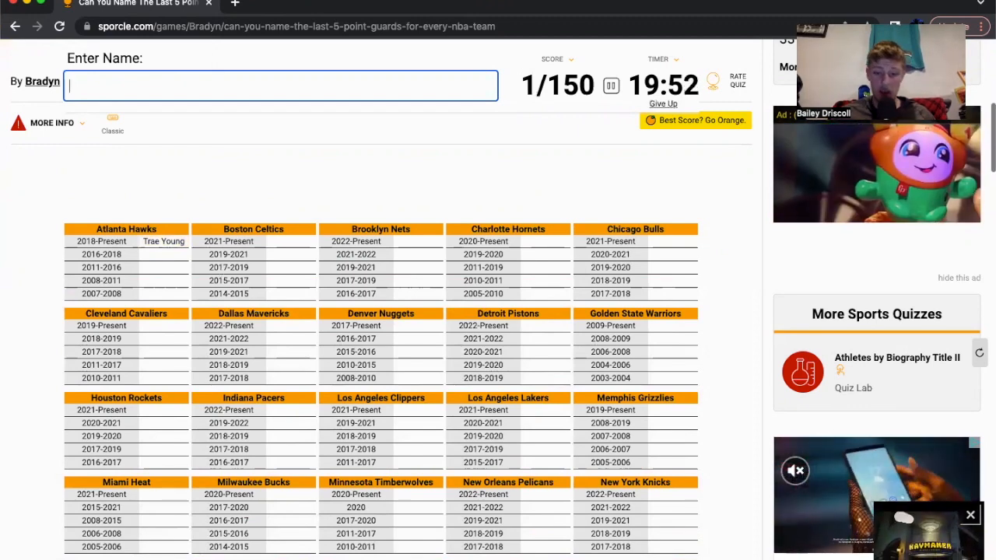
type("jeff t")
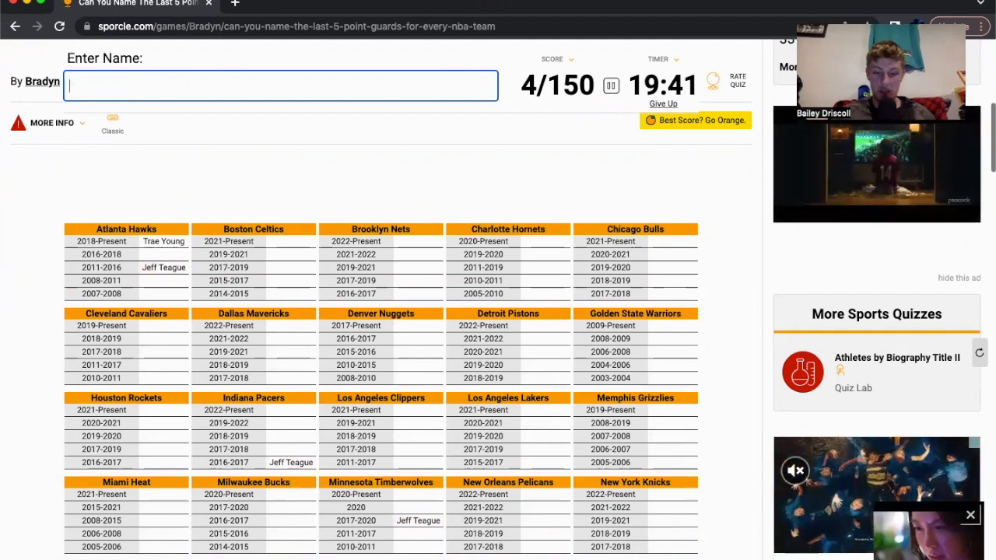
Add Marcus Smart, Isaiah Thomas, Kyrie Irving and Darius Garland, reaching 13/150.
type("Marcus Smart")
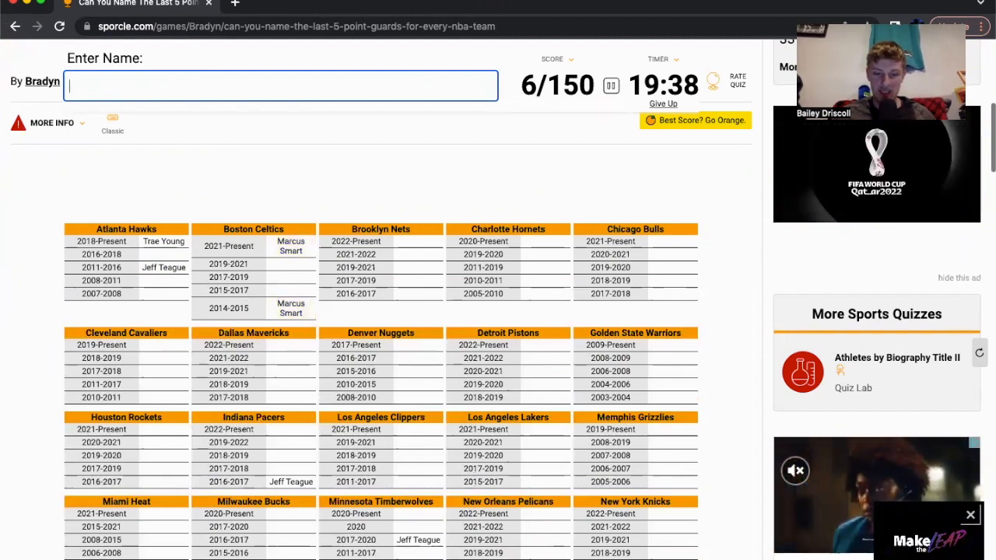
type("thoma")
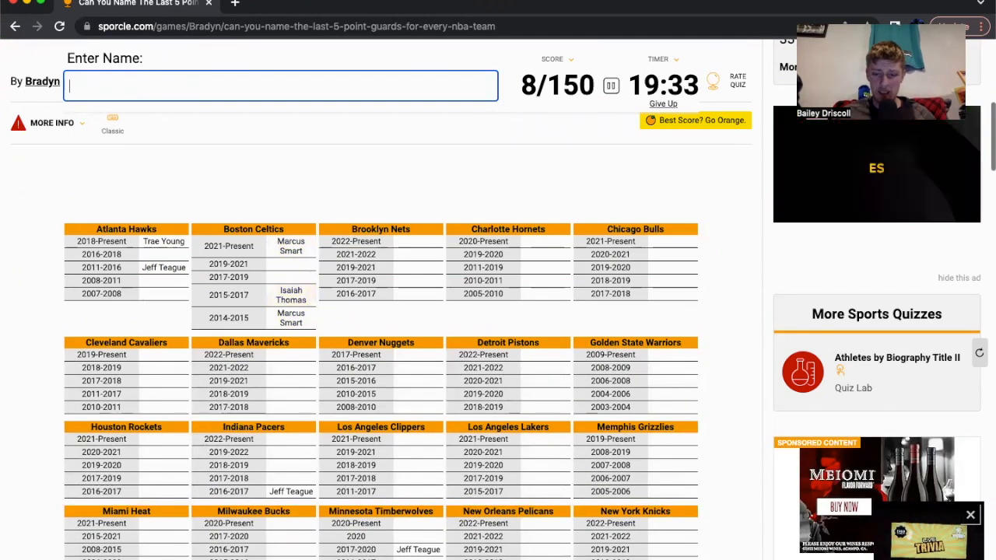
type("kyrie ir")
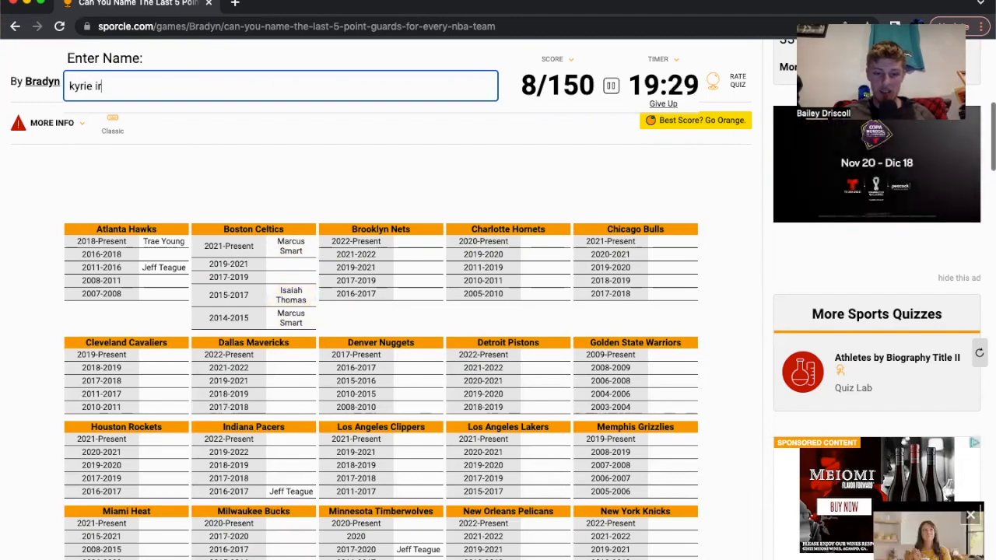
type("kyrie irving")
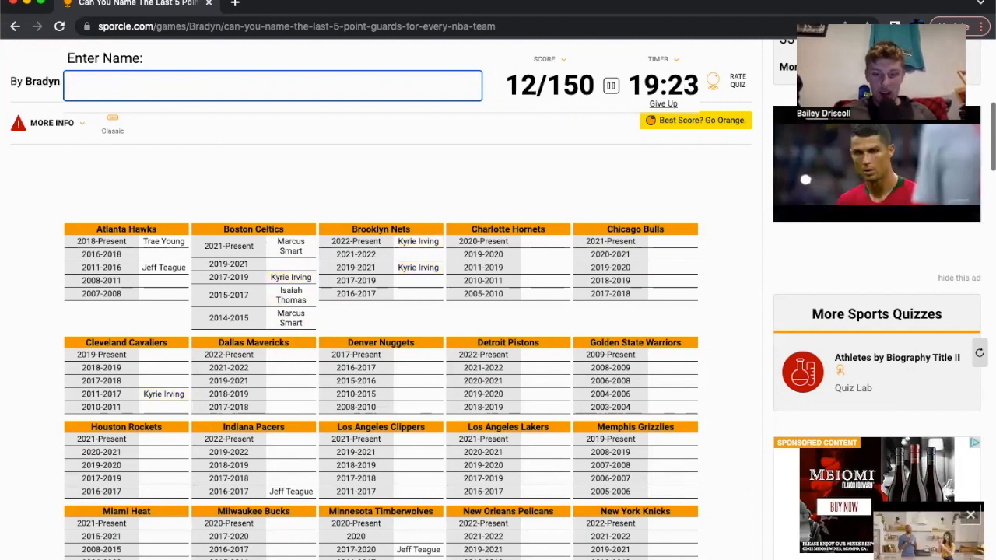
type("darius")
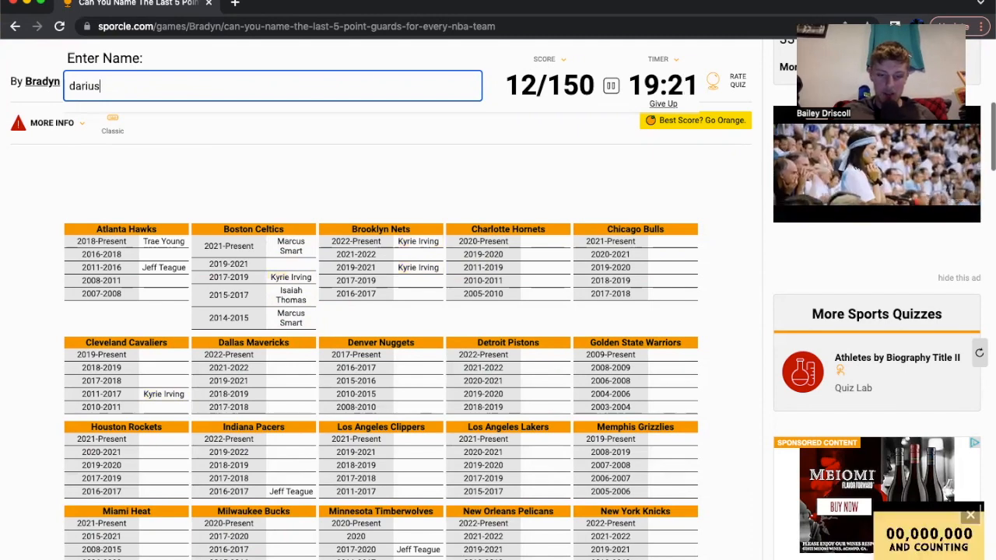
type("garlan")
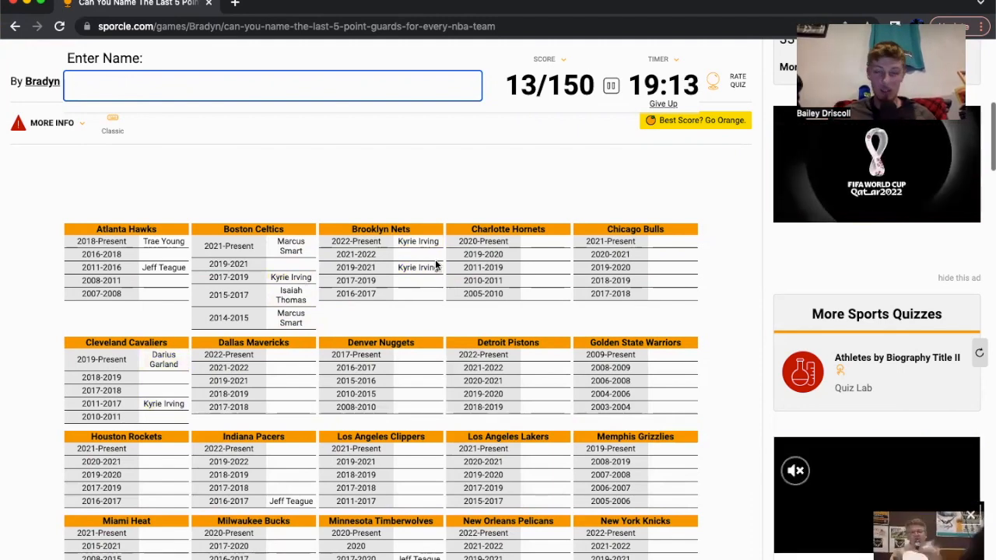
mouse_move(420, 290)
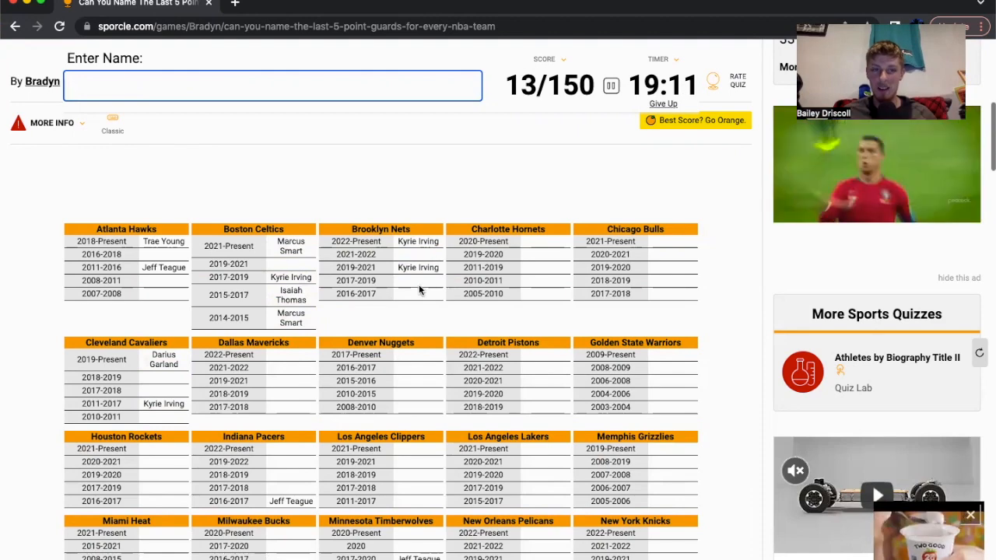
mouse_move(271, 190)
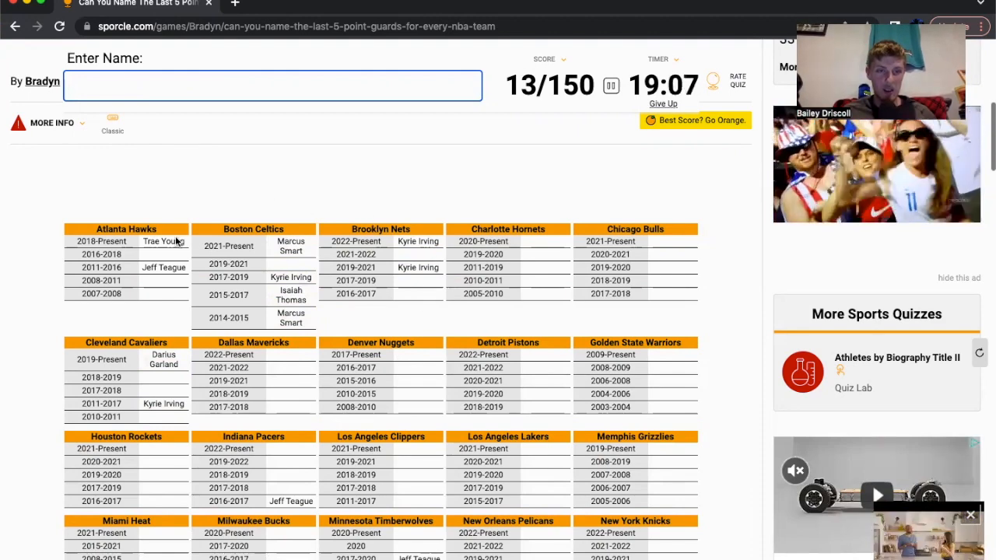
mouse_move(156, 298)
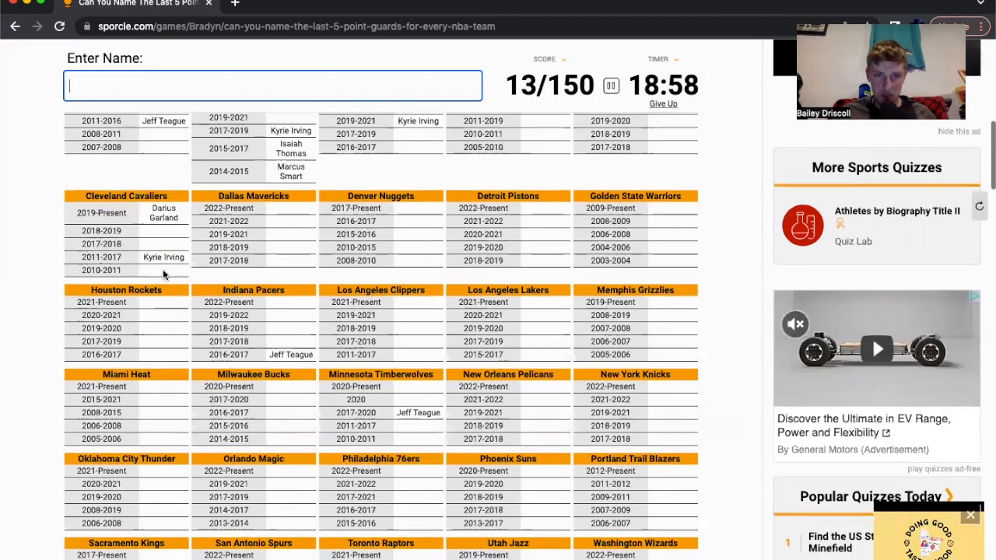
mouse_move(547, 341)
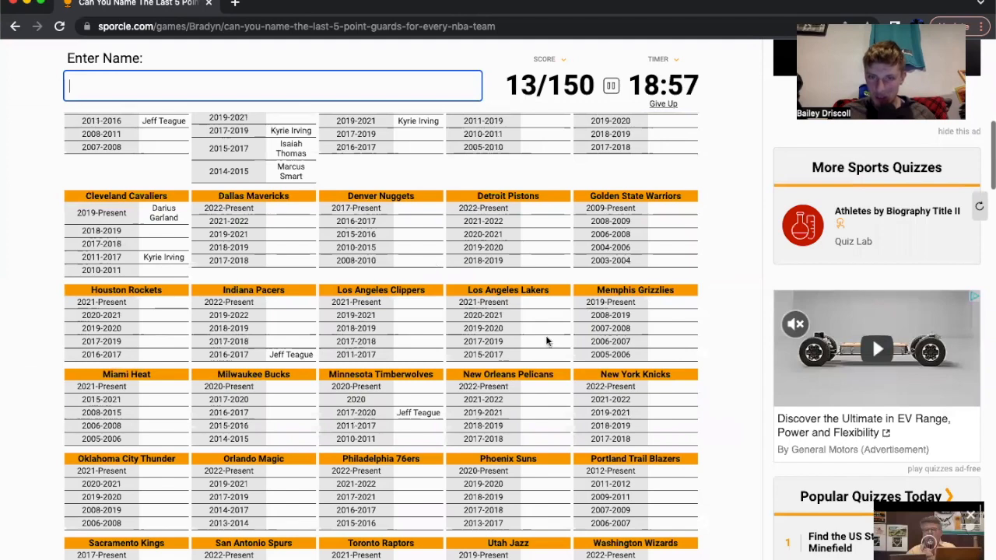
mouse_move(137, 328)
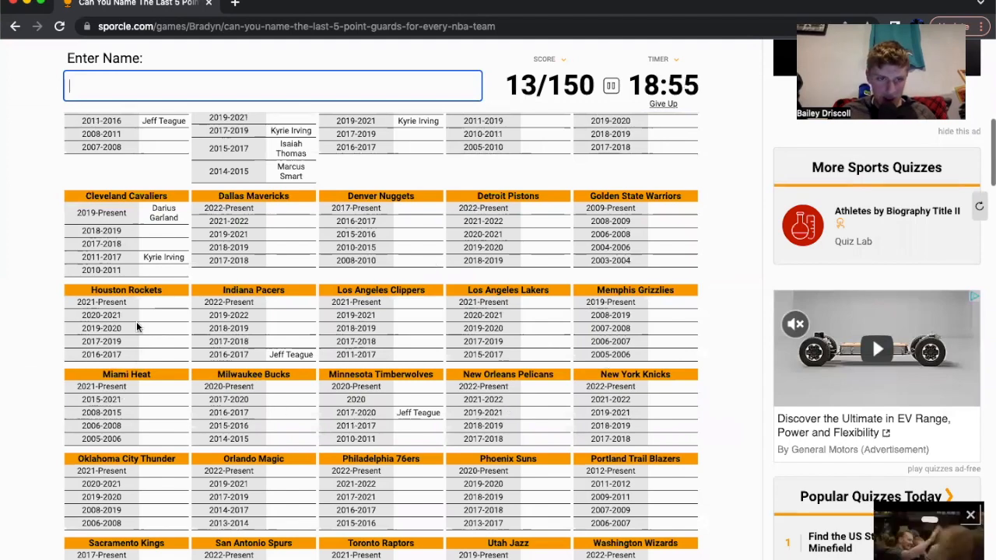
Try Porter and John Wall, then enter Russell and Westbrook.
type("k")
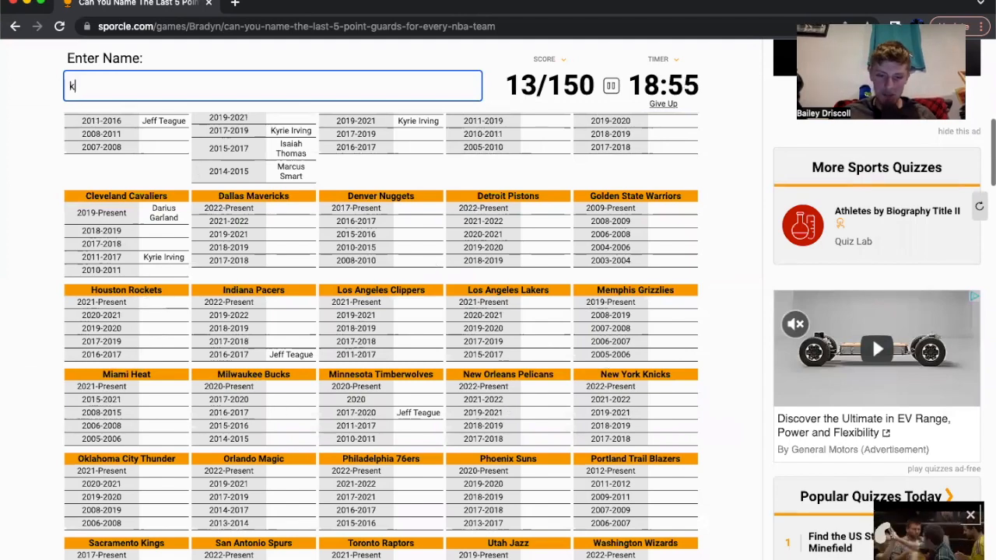
type("evo")
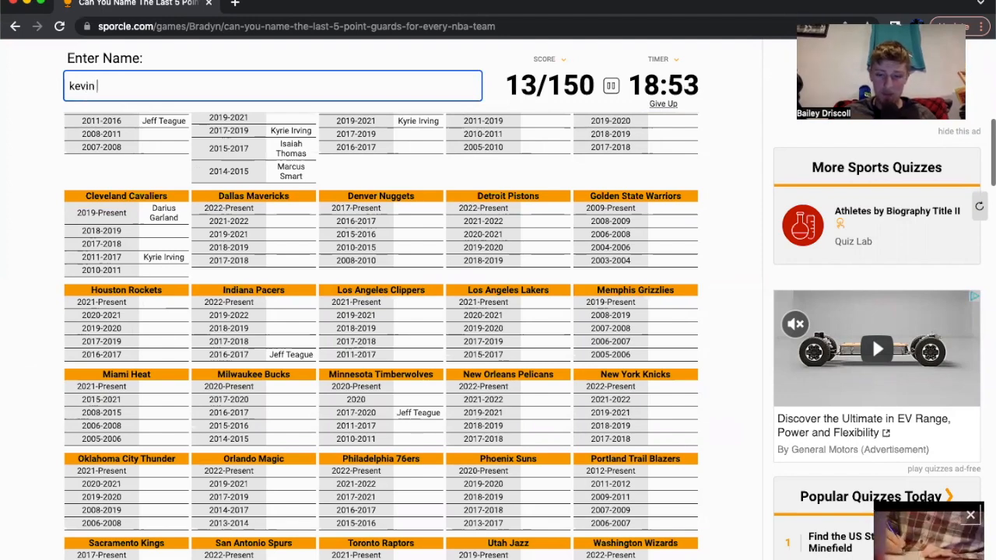
type("porter")
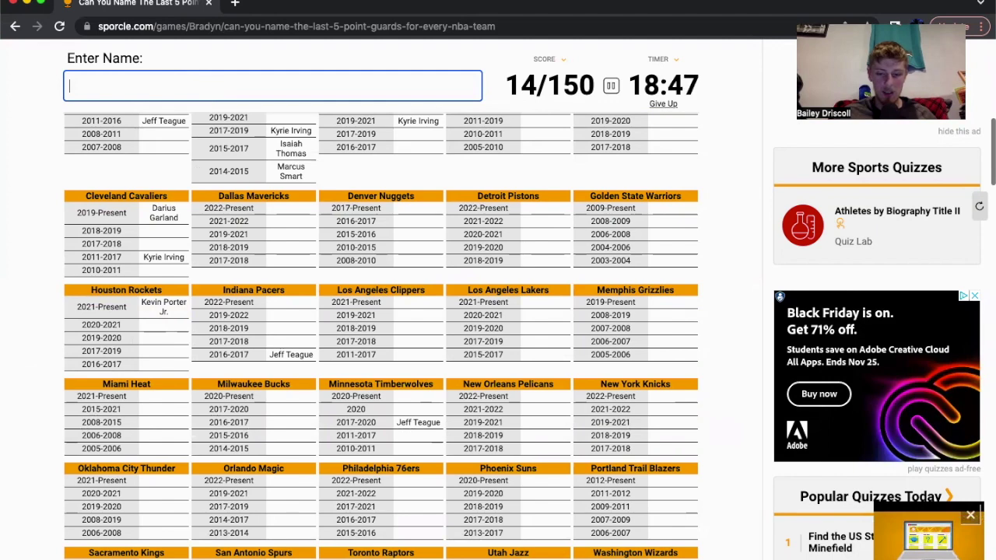
type("John Wall")
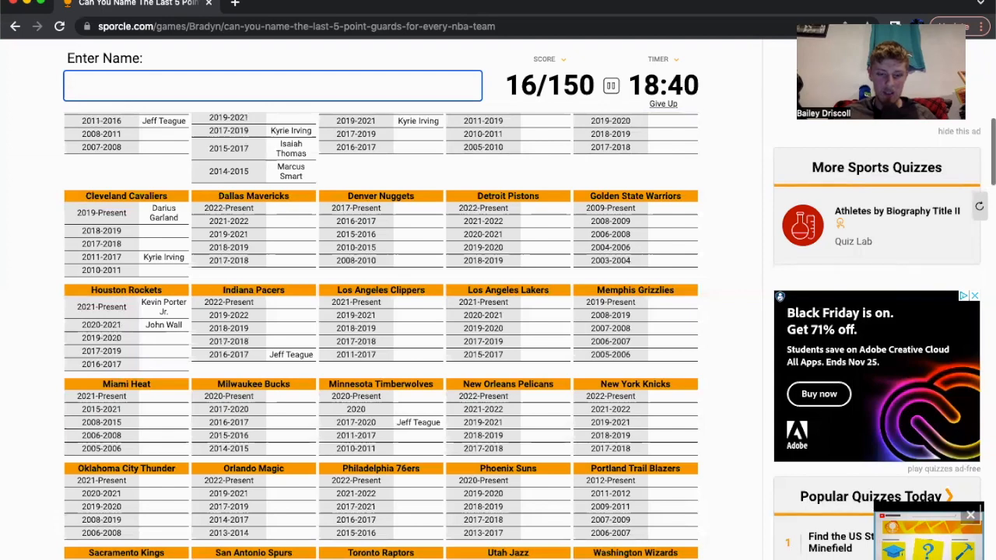
type("russe")
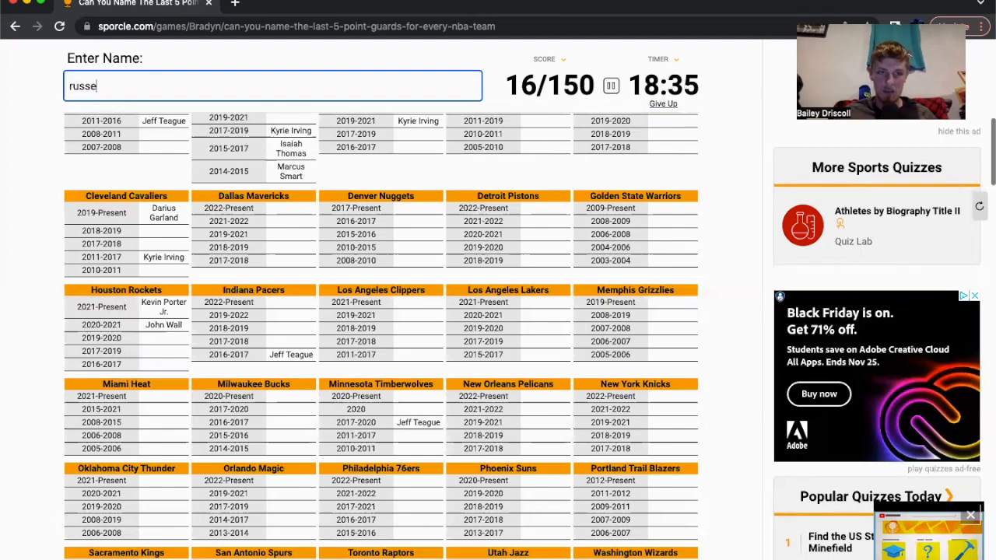
type("russell")
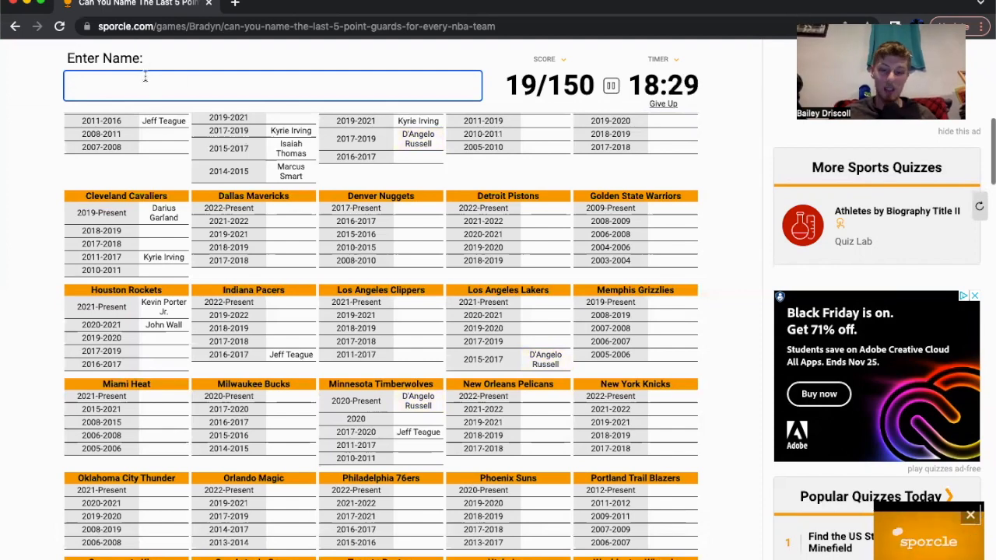
type("westrn")
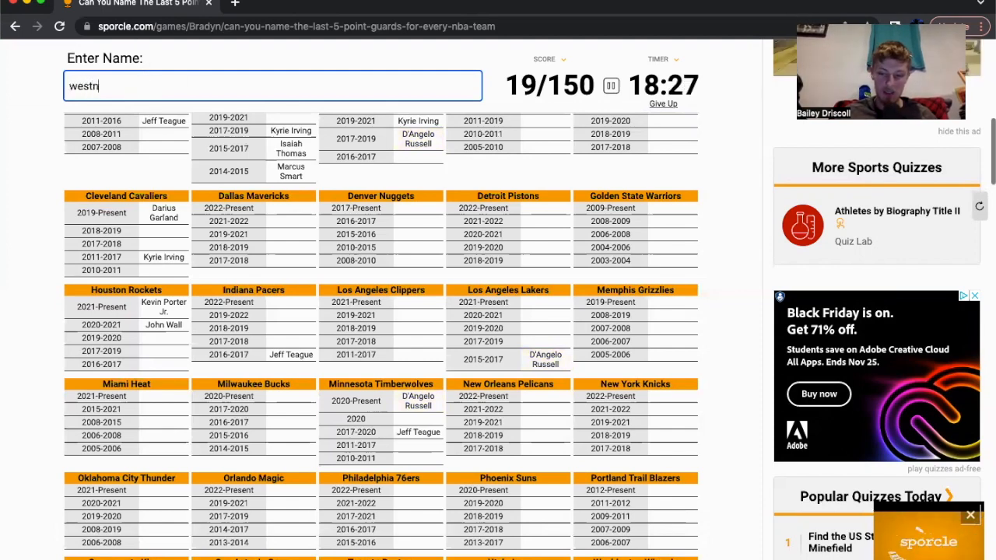
type("westbrook")
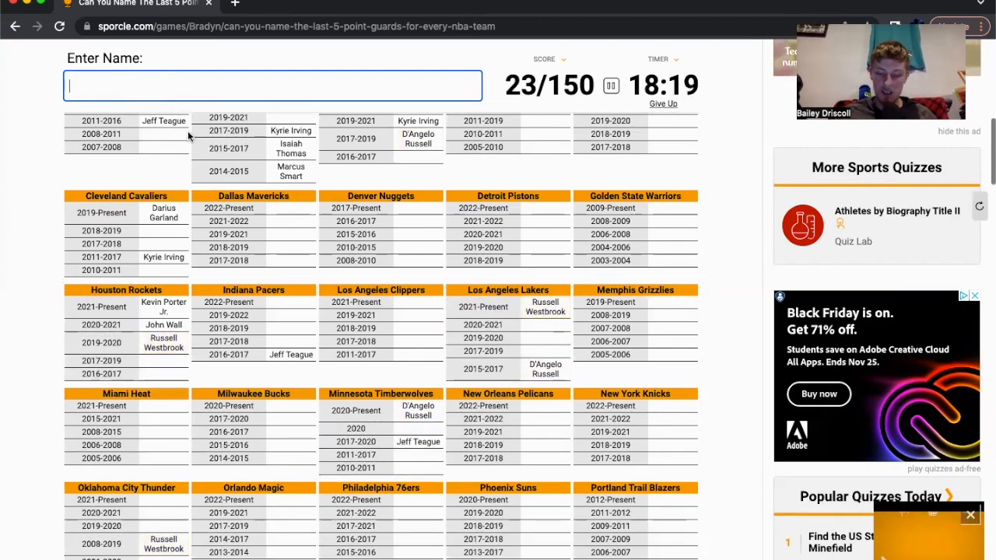
Add Chris Paul, Patrick Beverley and James Harden, bringing the score to 31/150.
type("chris")
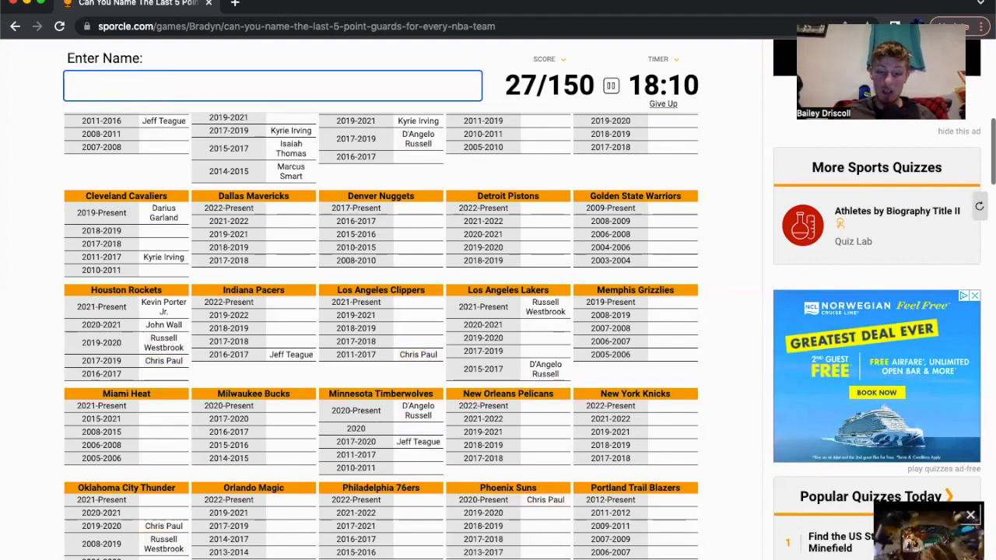
type("p")
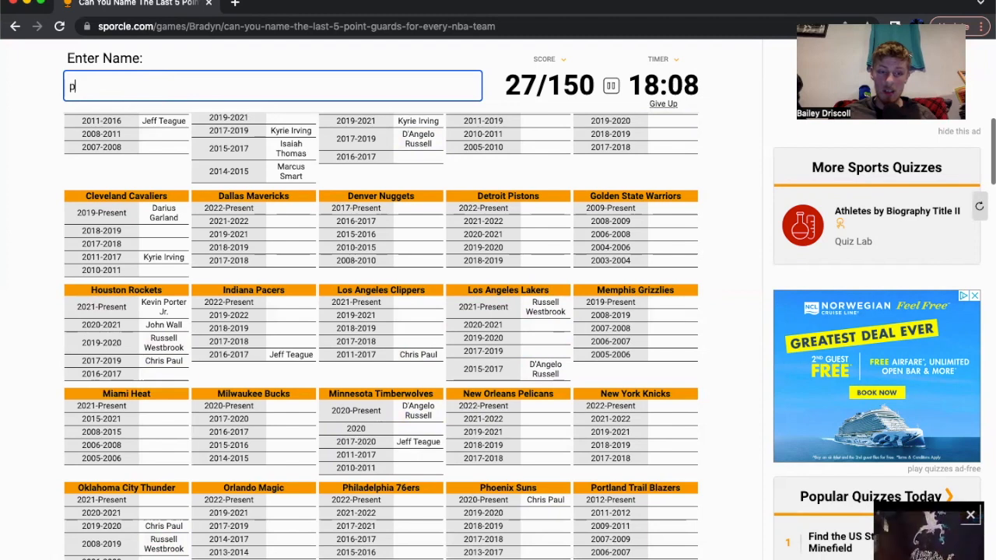
type("atrick b")
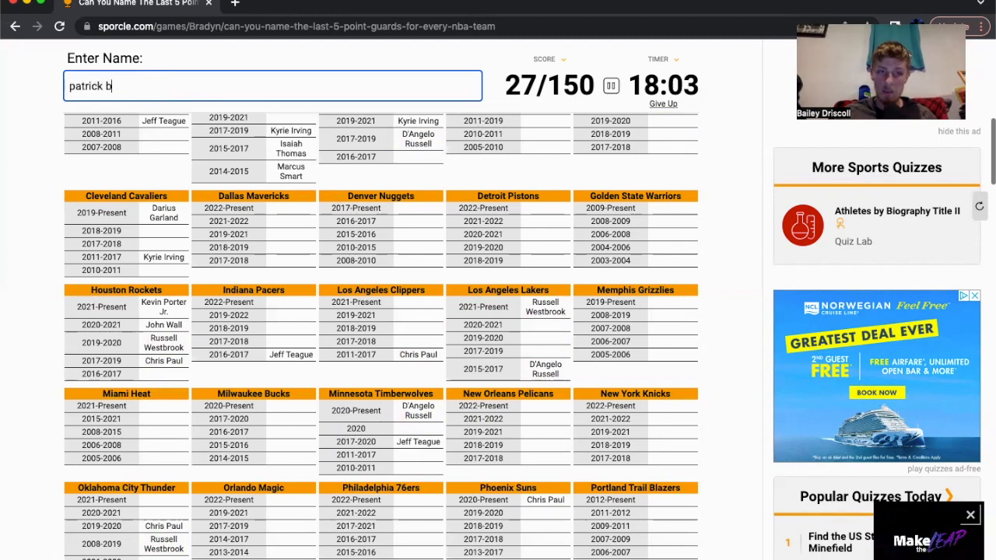
type("everl")
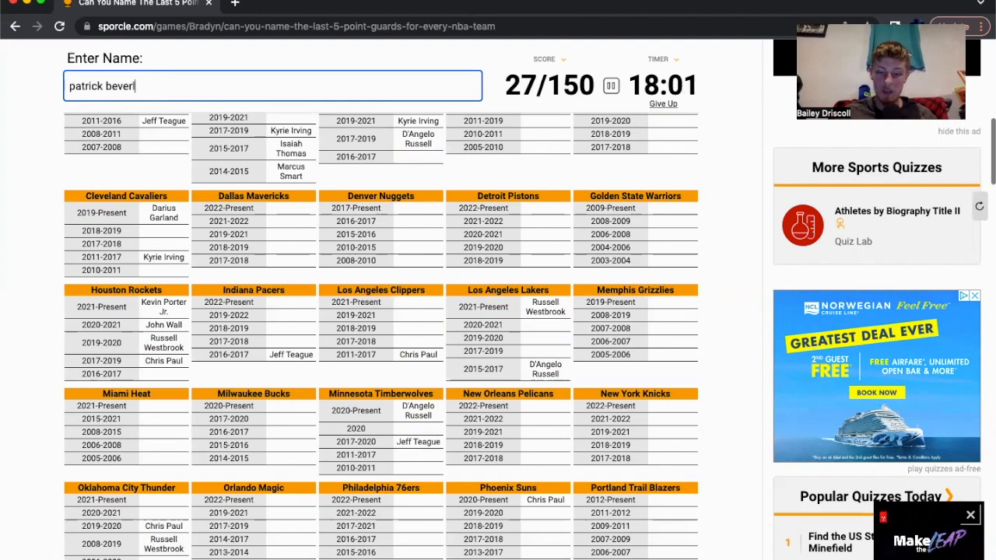
type("y")
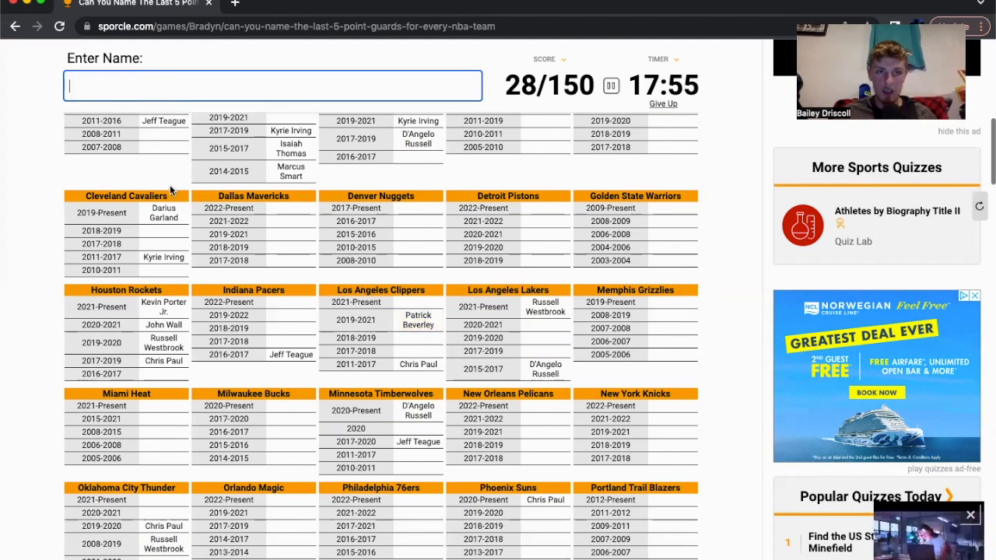
type("har")
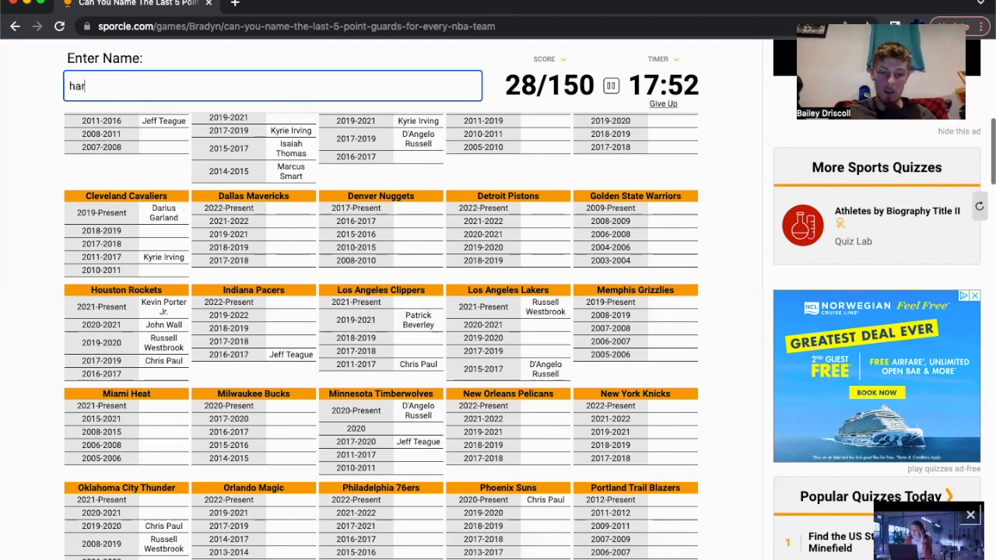
type("harden")
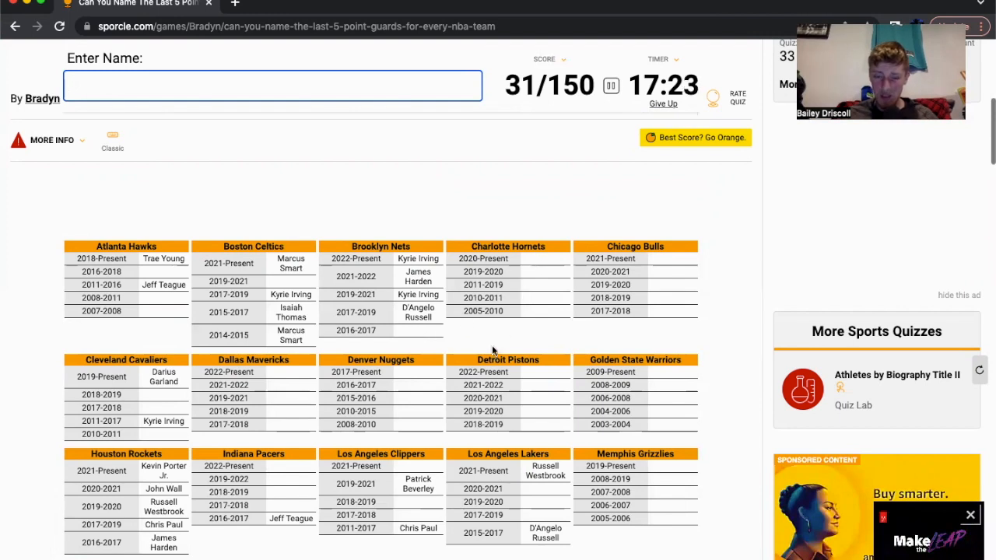
Enter LaMelo Ball, Kemba Walker and Lonzo Ball.
type("lame")
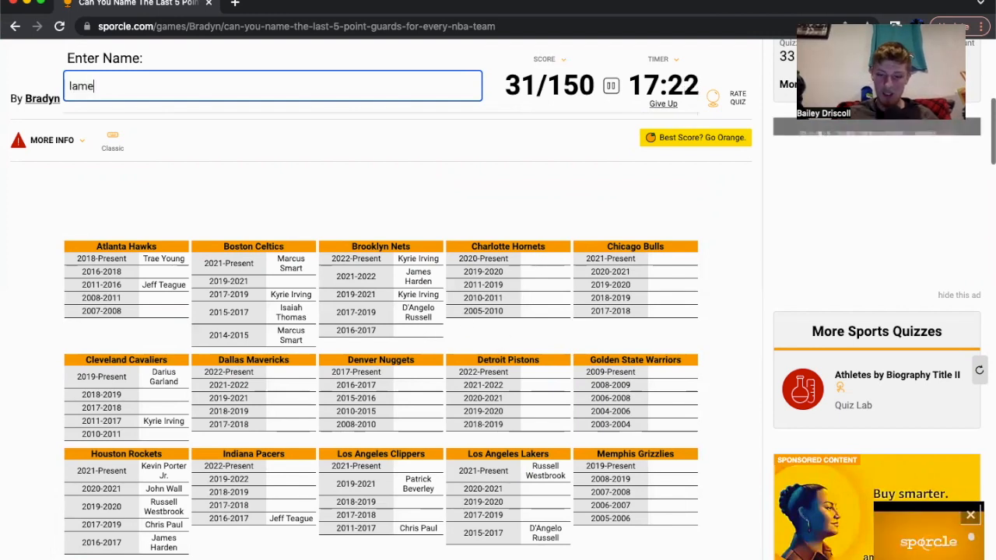
type("lamelo ball")
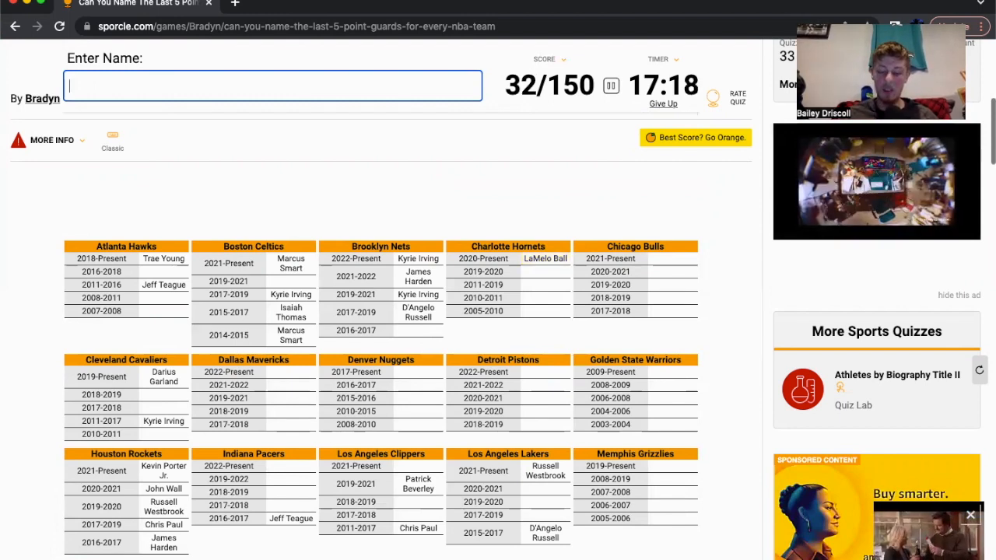
type("w")
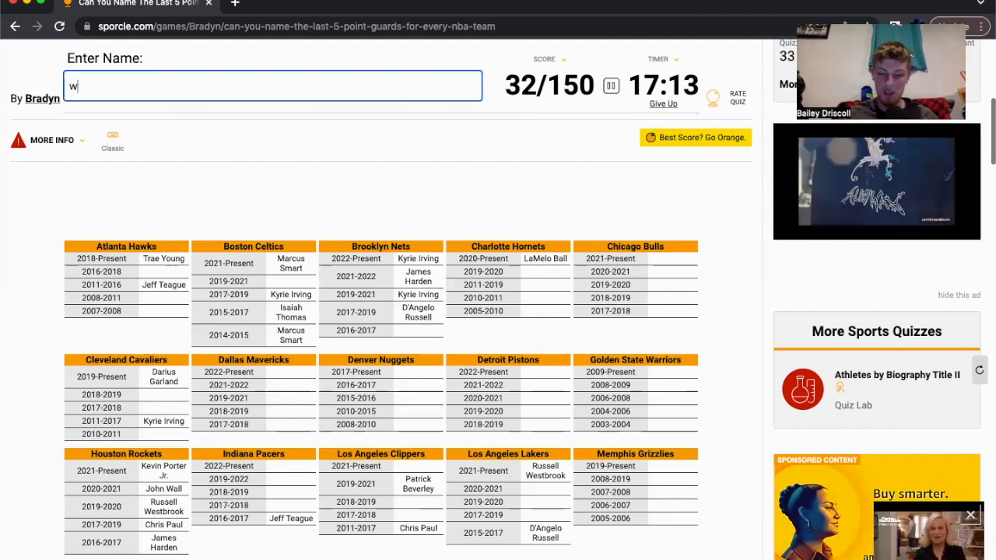
type("Kemba Walker")
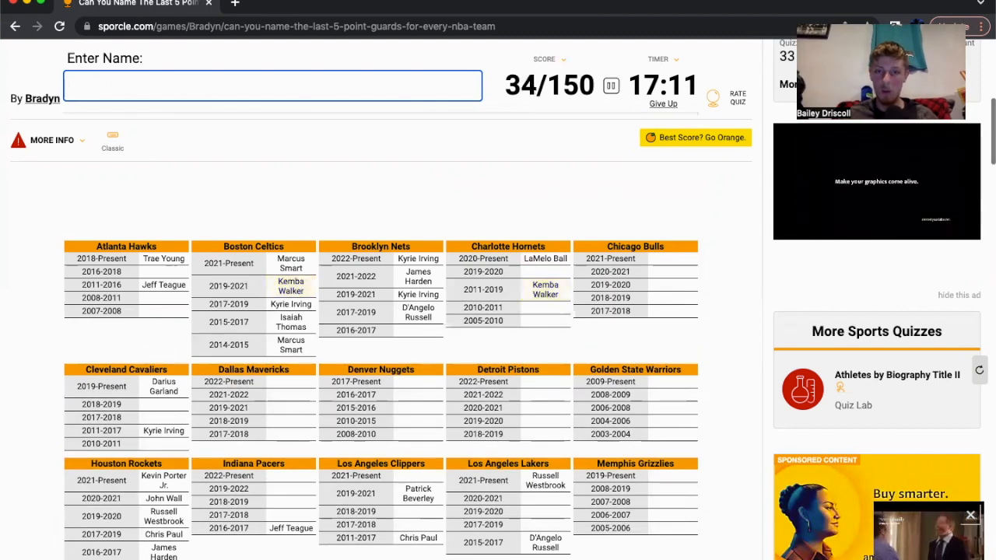
mouse_move(554, 312)
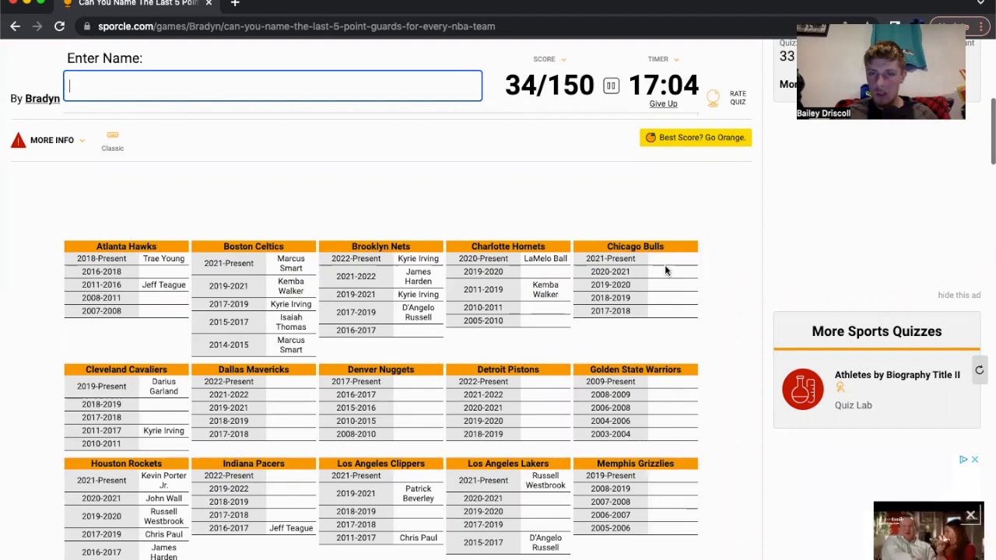
type("b")
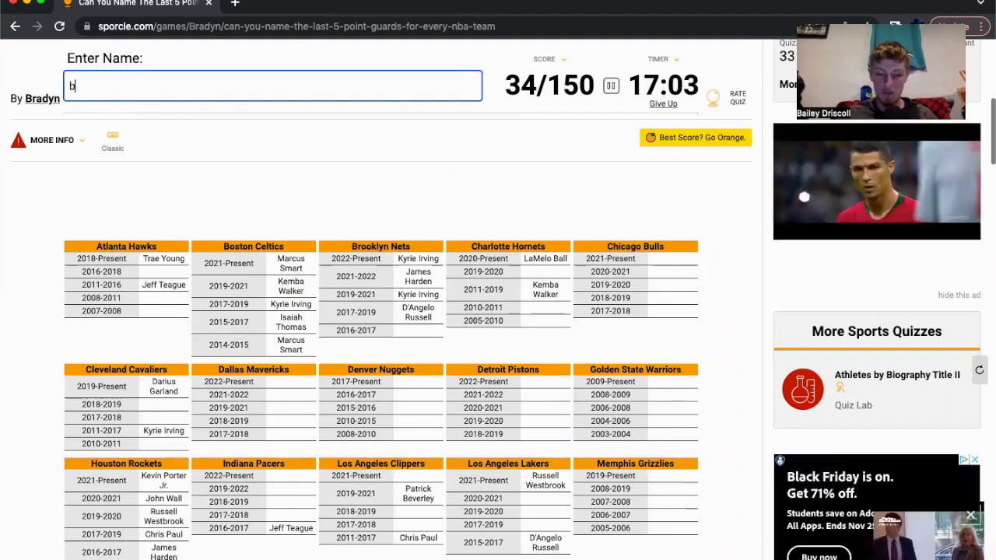
type("Lonzo Ball")
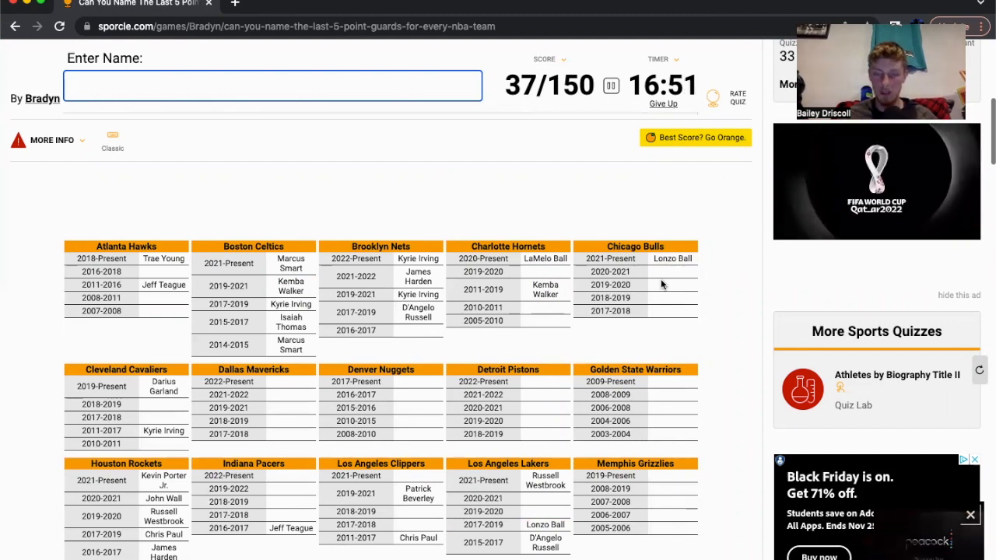
type("ro")
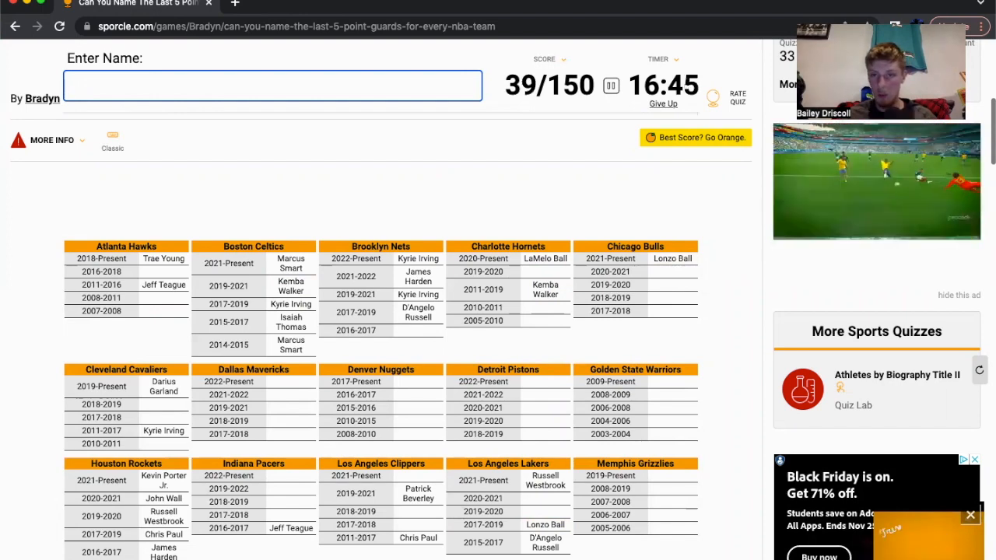
mouse_move(550, 395)
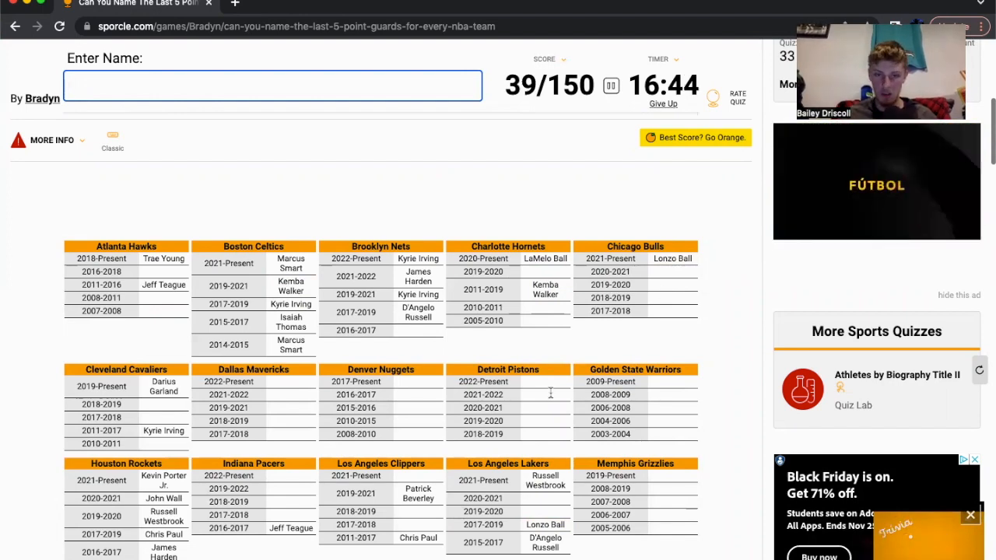
Scroll the team grid and guess Jamal Murray and Morris.
scroll("down", 3)
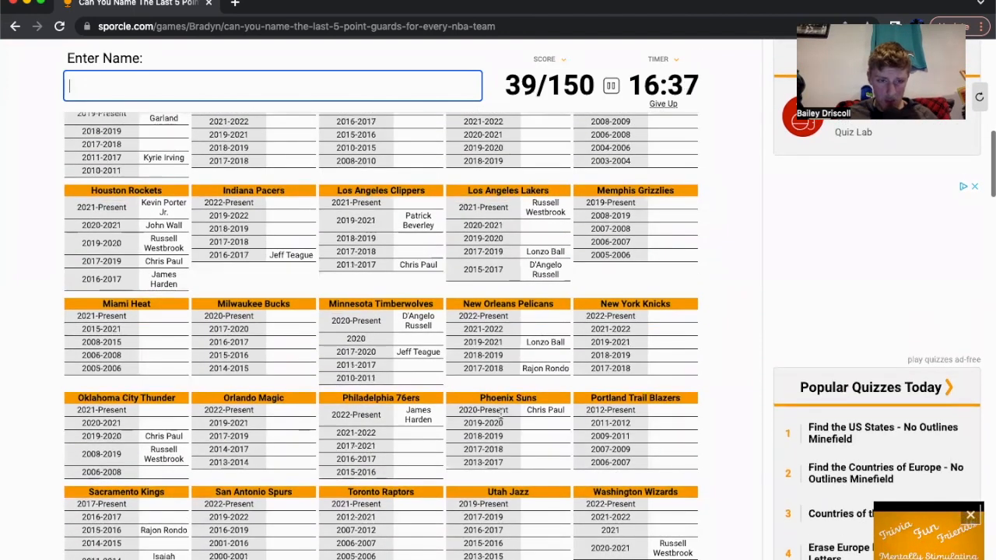
scroll("down", 3)
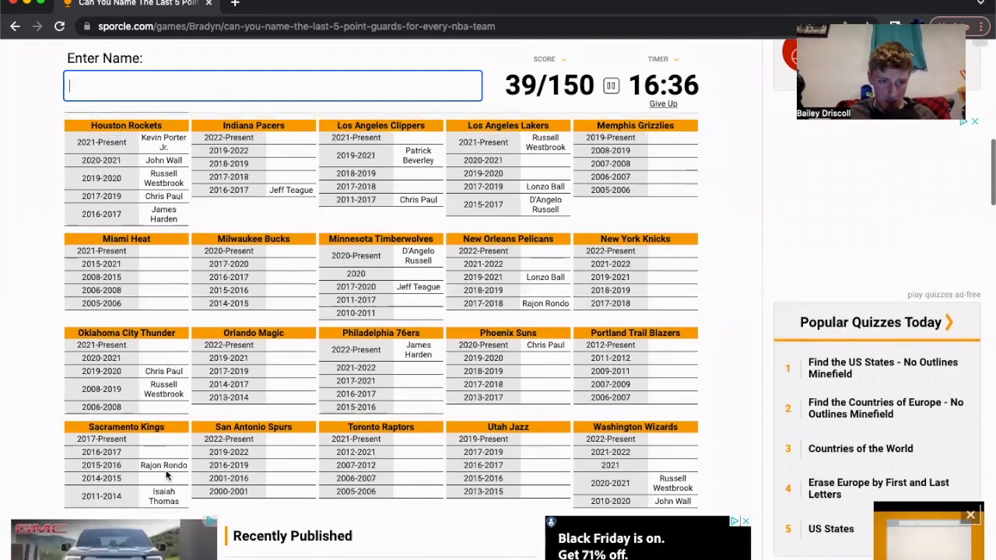
scroll("up", 3)
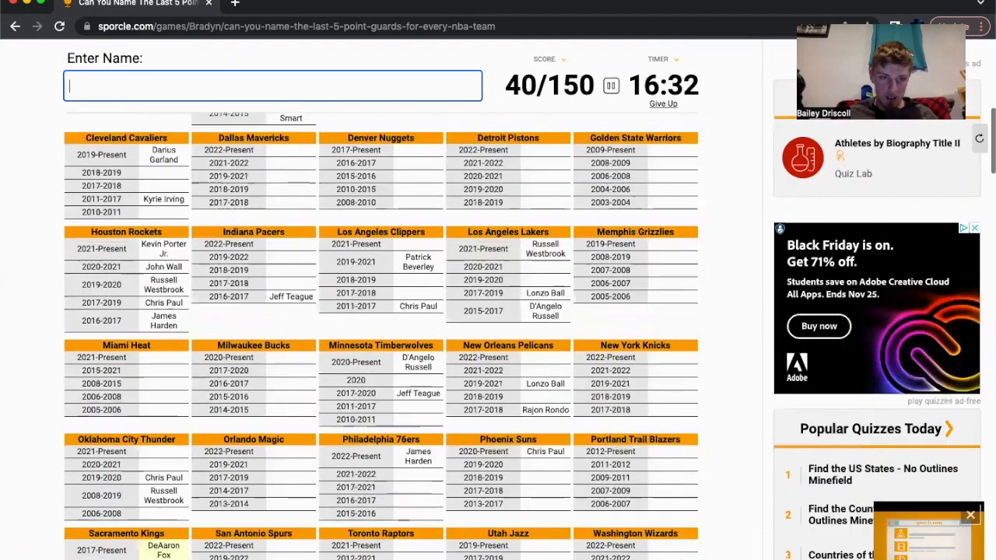
scroll("down", 3)
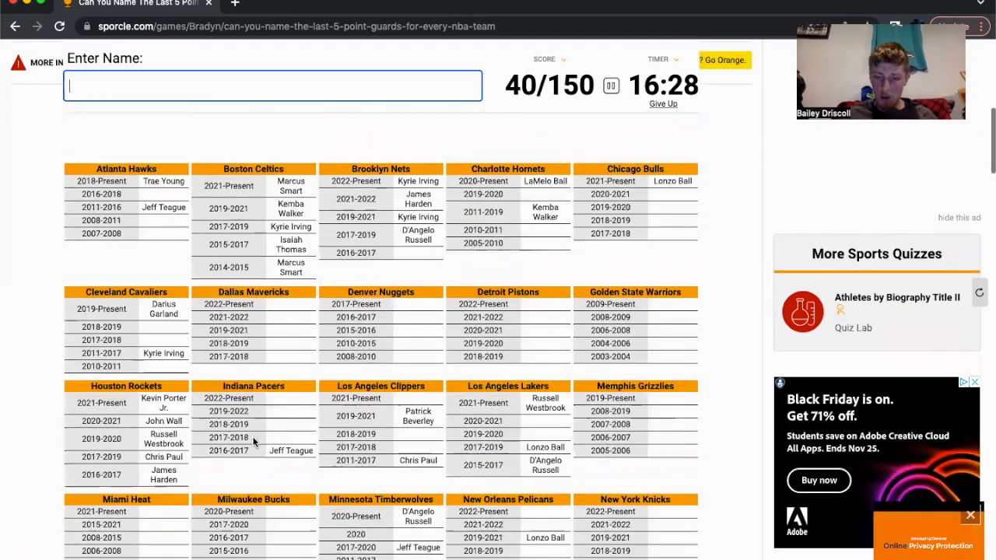
type("Jamal Murray")
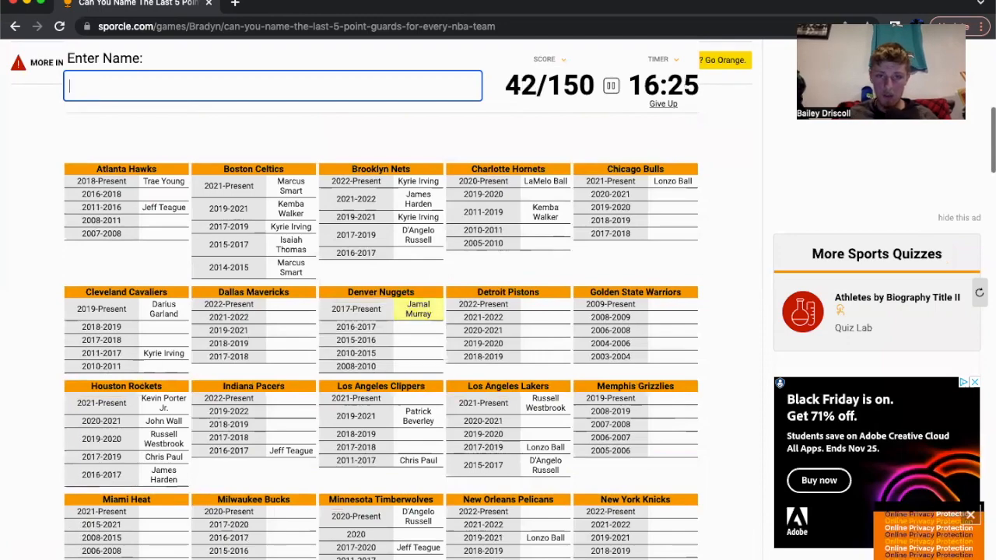
scroll("down", 3)
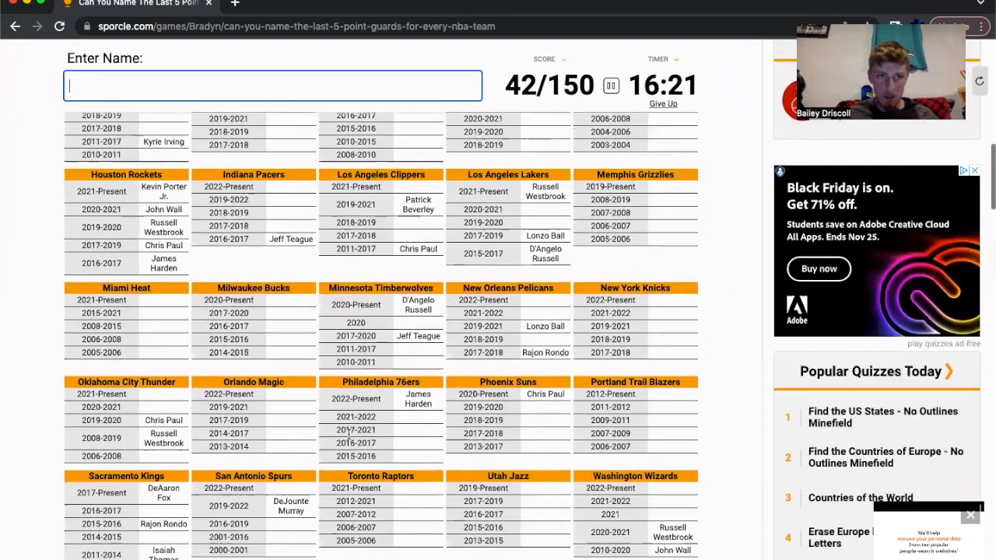
type("morri")
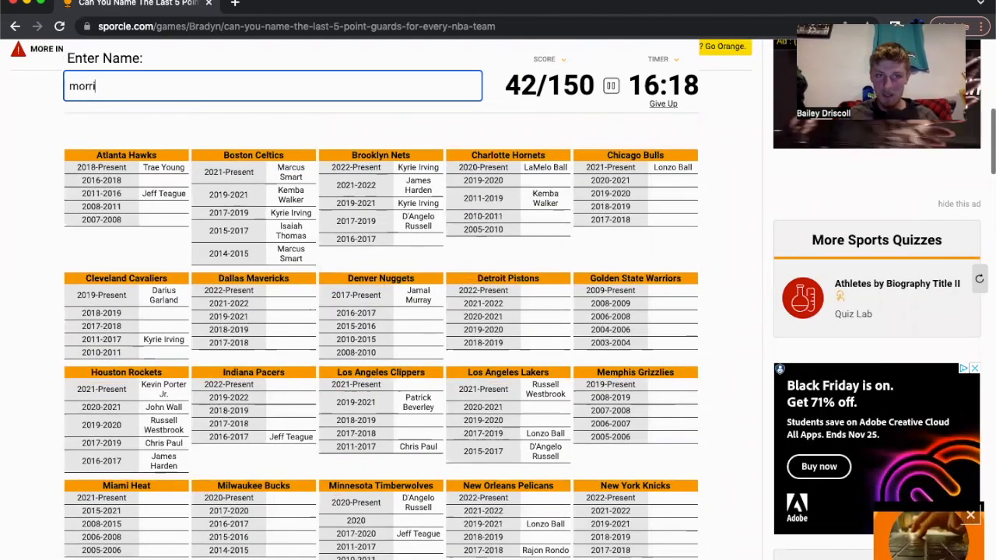
type("morris")
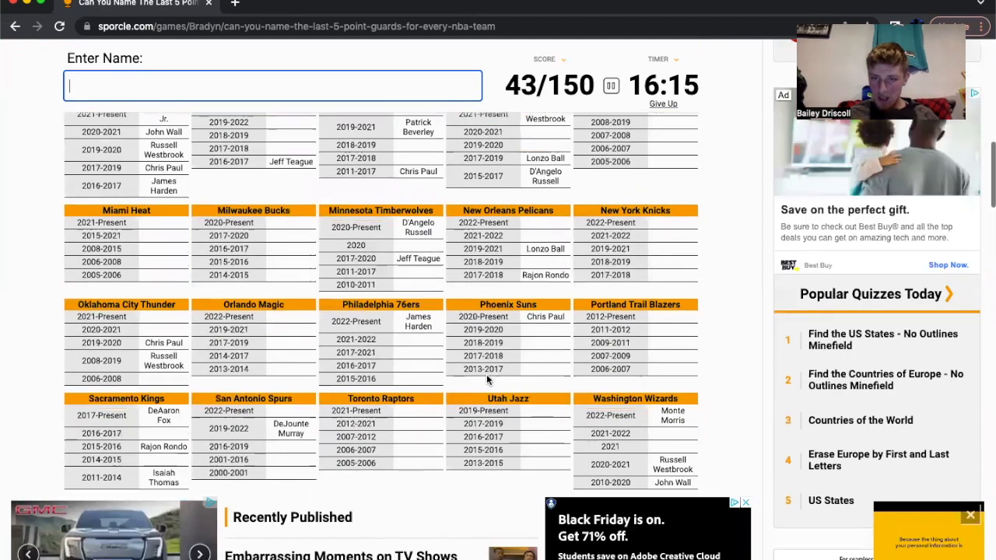
mouse_move(531, 372)
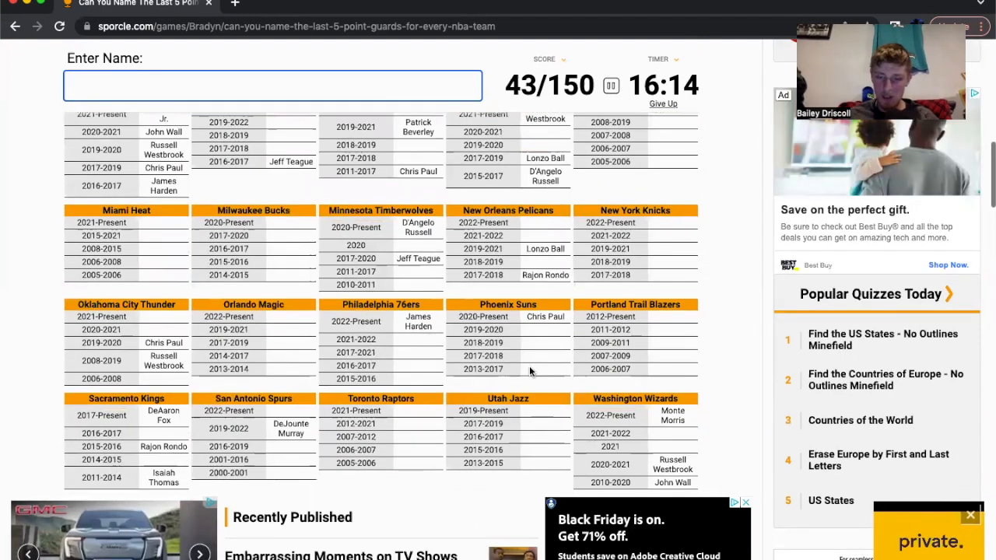
Add Damian Lillard, Jalen Brunson, Derrick Rose and Elfrid Payton, reaching 53/150.
type("Damian Lillard")
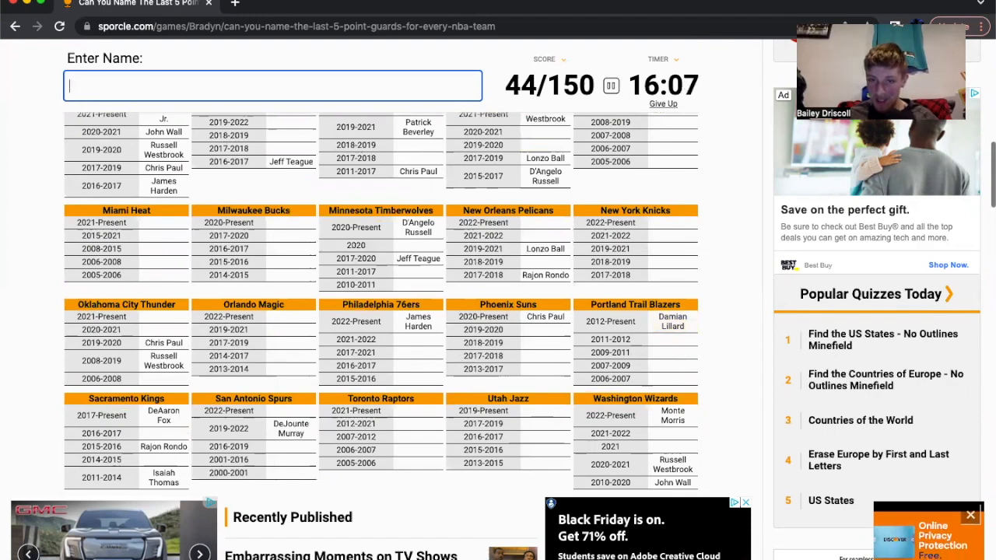
mouse_move(574, 335)
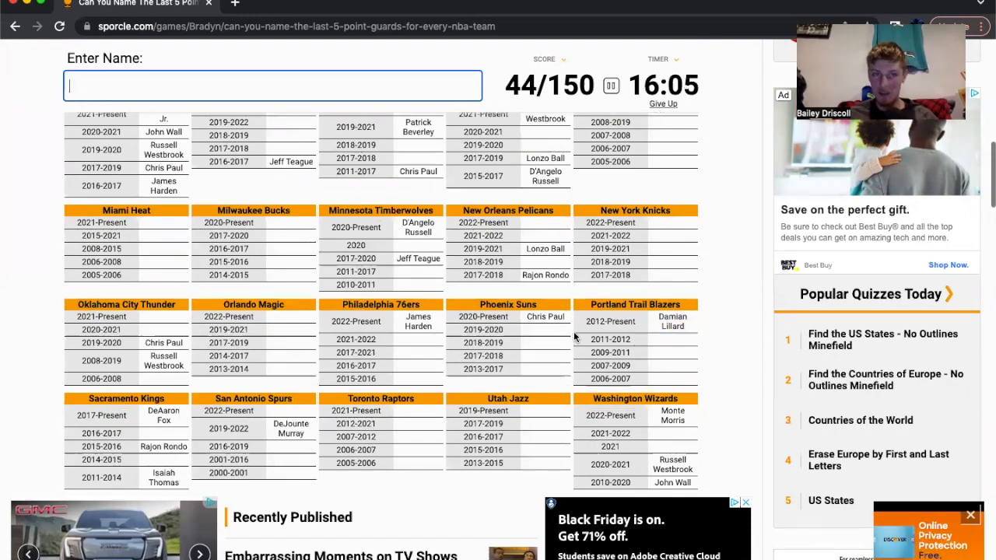
type("brun")
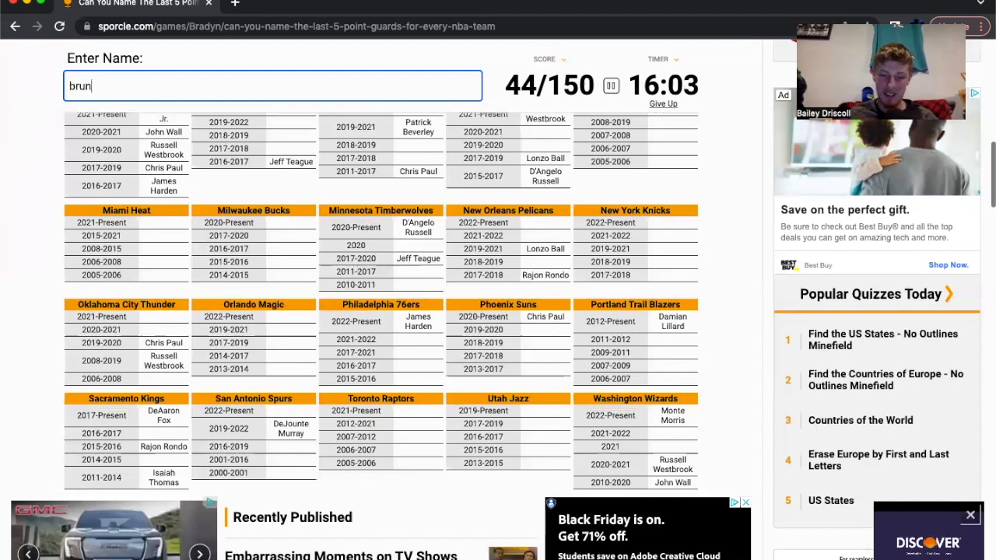
type("brunson")
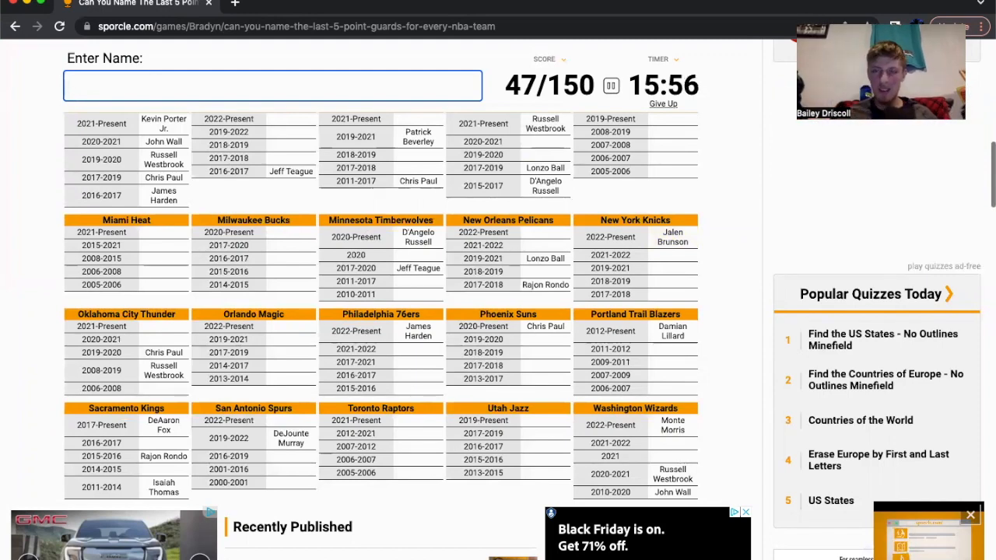
type("ros")
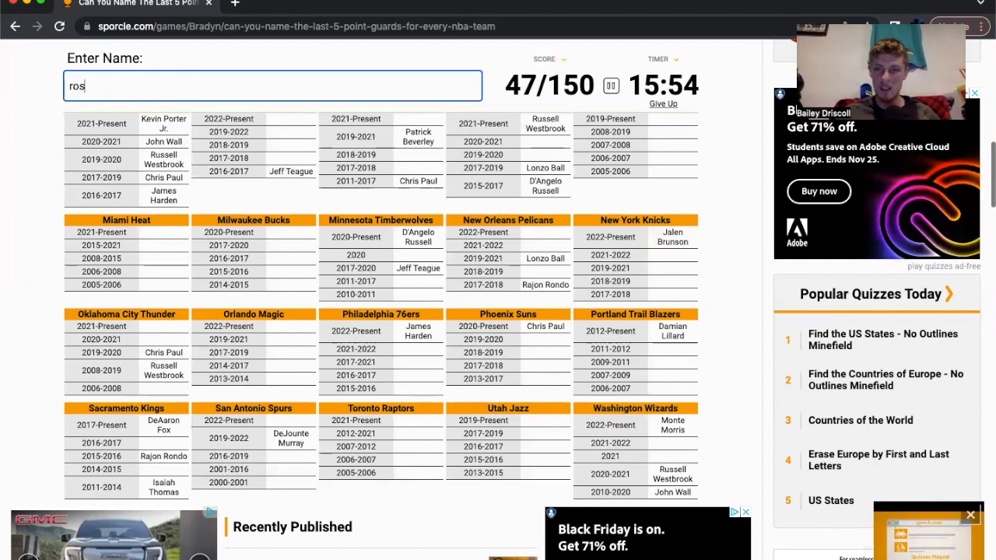
type("rose")
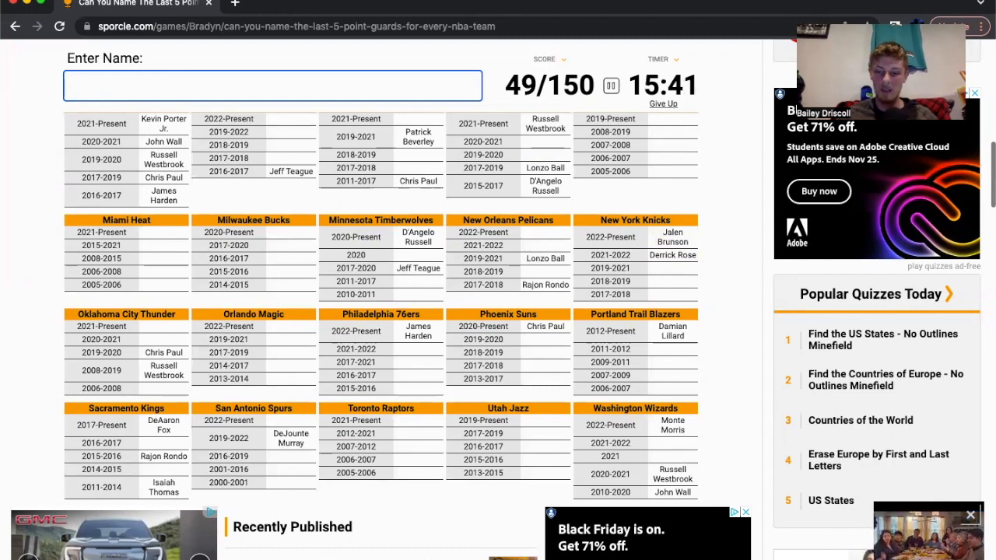
type("Elfrid Payton")
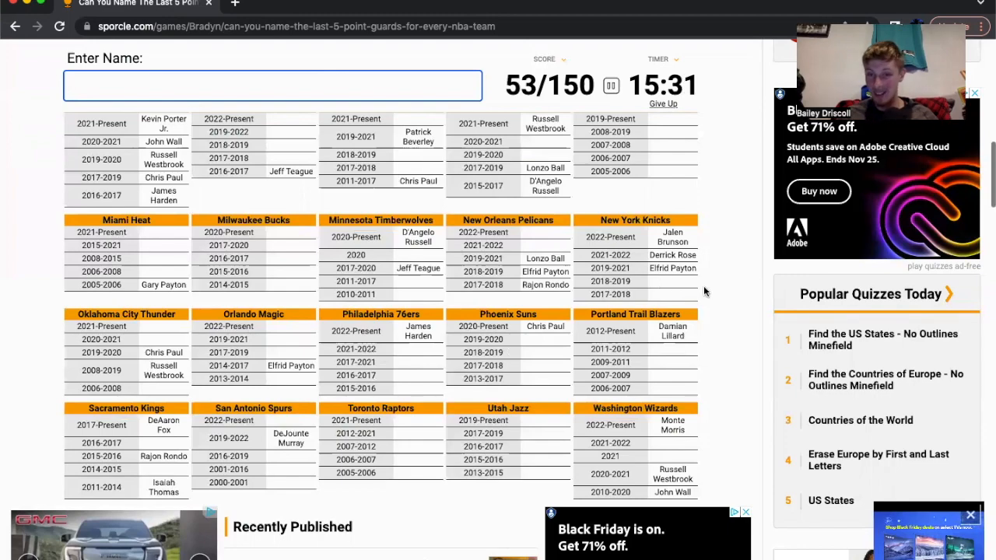
Try Haliburton, enter Jrue Holiday, and correct a misspelled Cole guess.
scroll("up", 3)
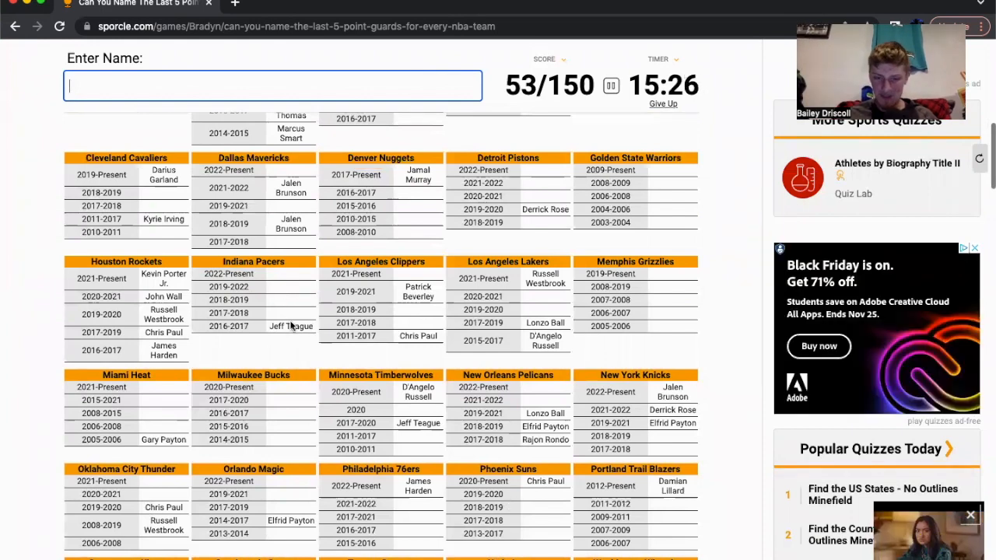
type("haliburt")
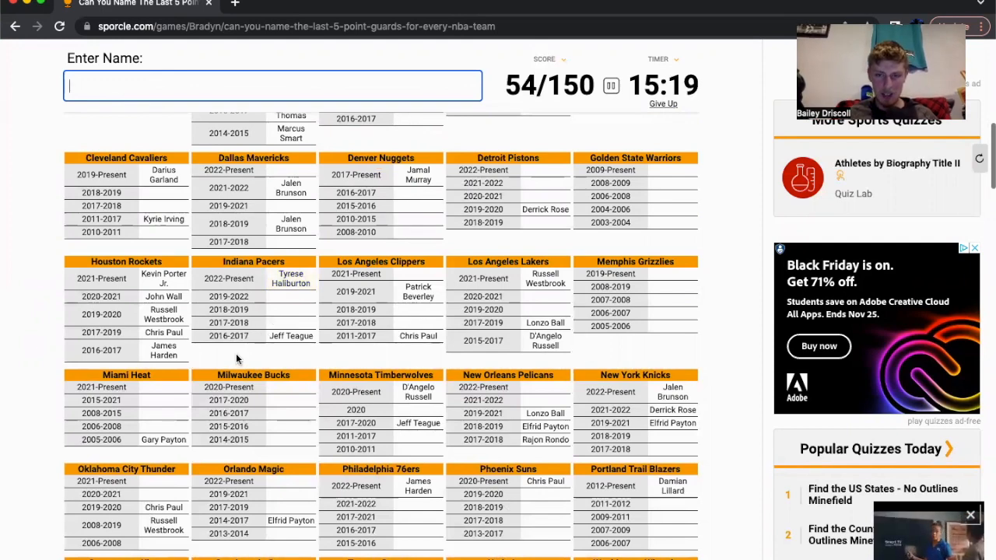
type("b")
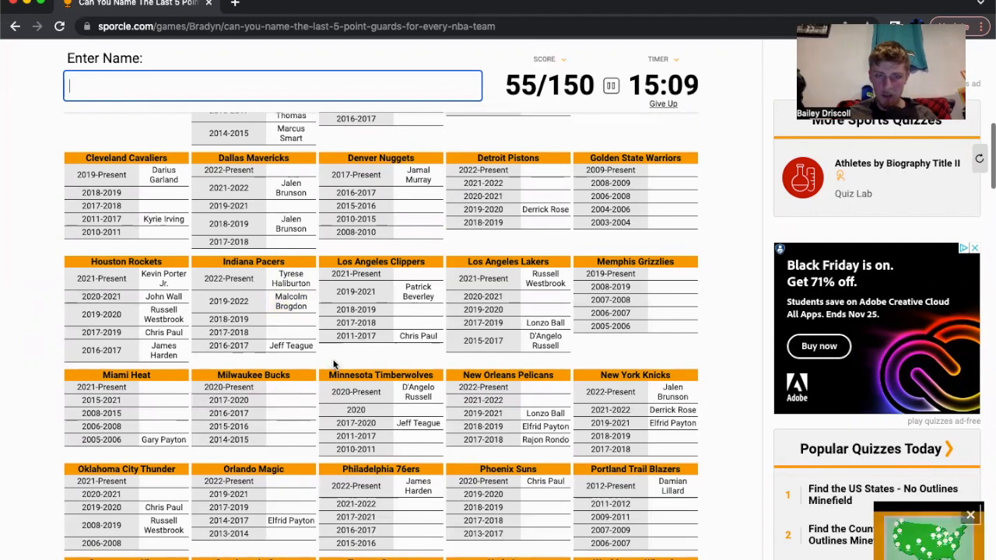
type("Jrue Holiday")
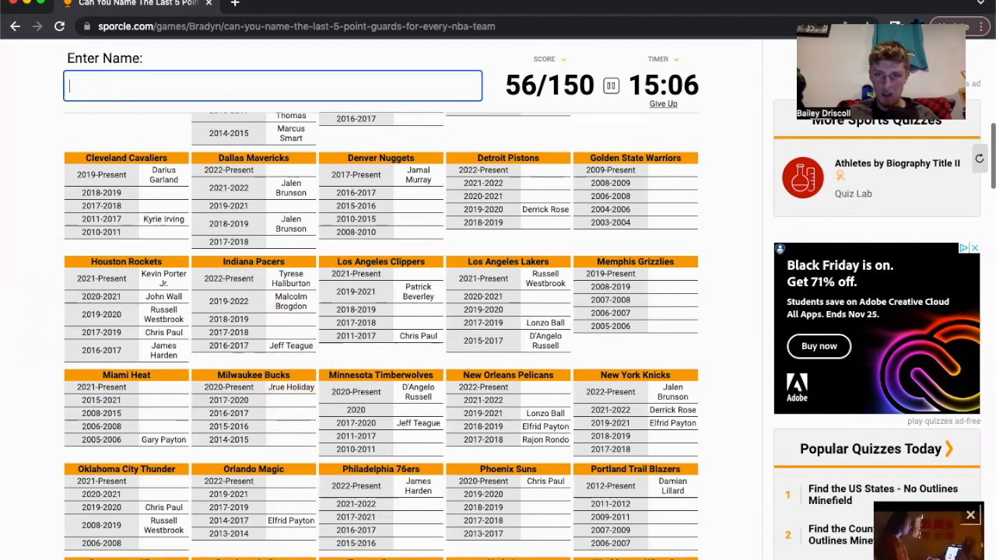
type("mo")
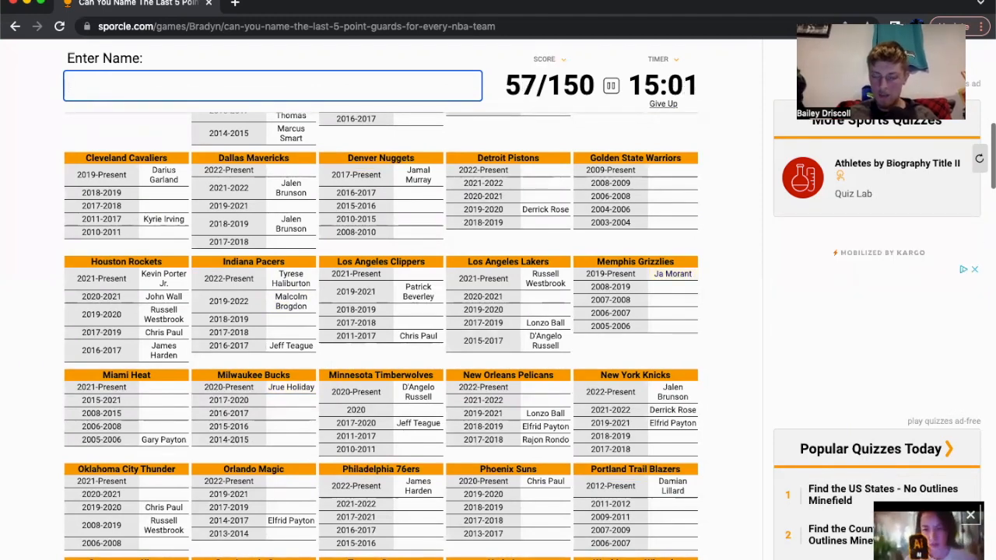
type("cole")
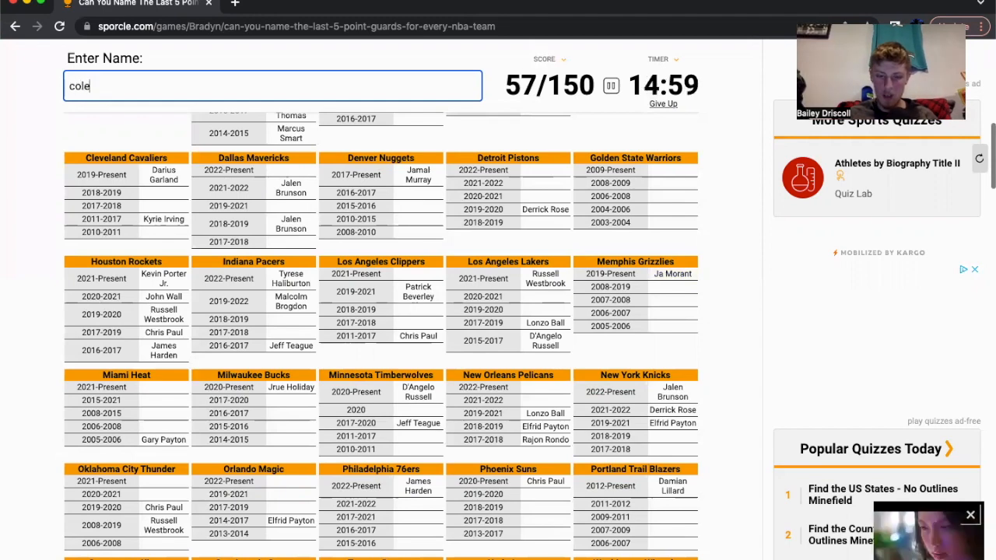
key("Backspace")
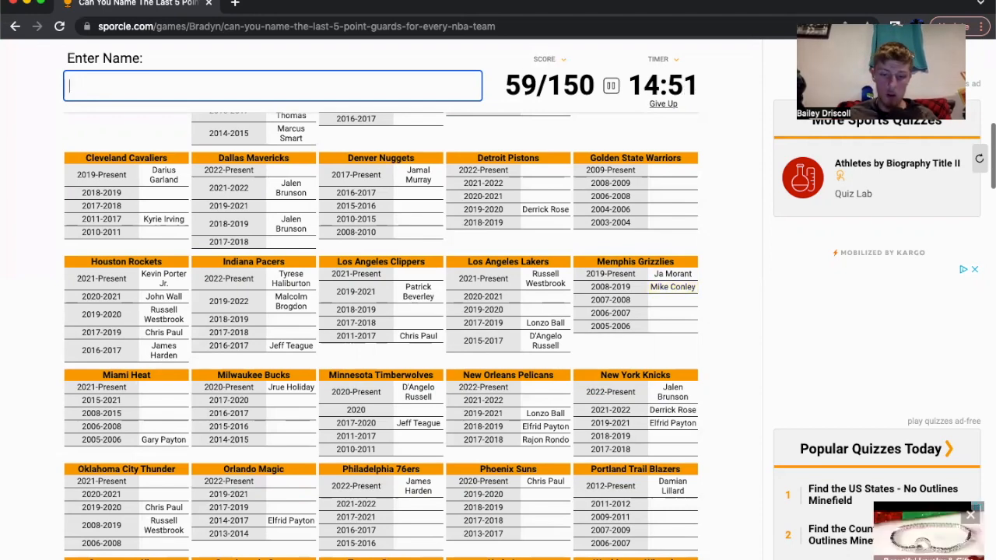
Add Stephen Curry and Luka Doncic, discarding a rejected Ellis guess.
type("Stephen Curry")
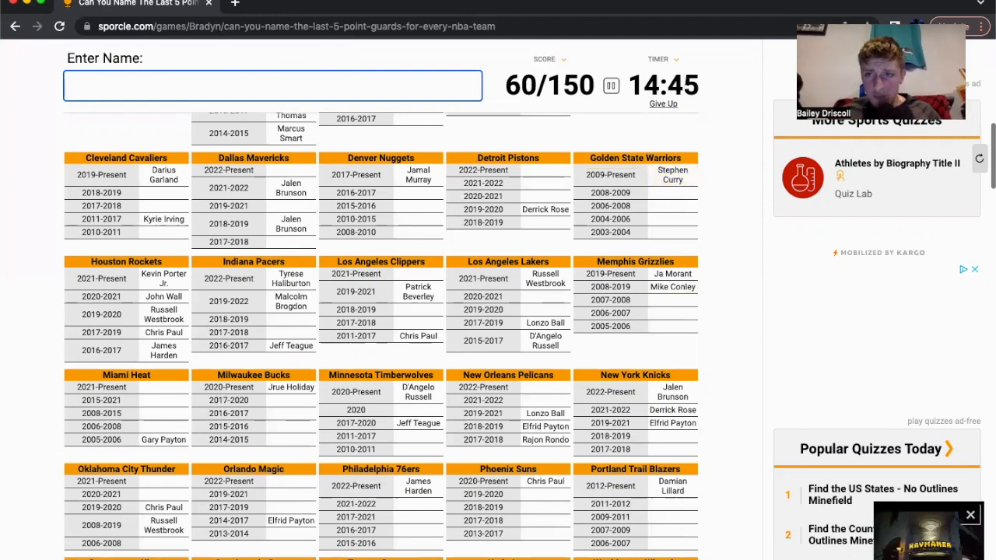
type("da")
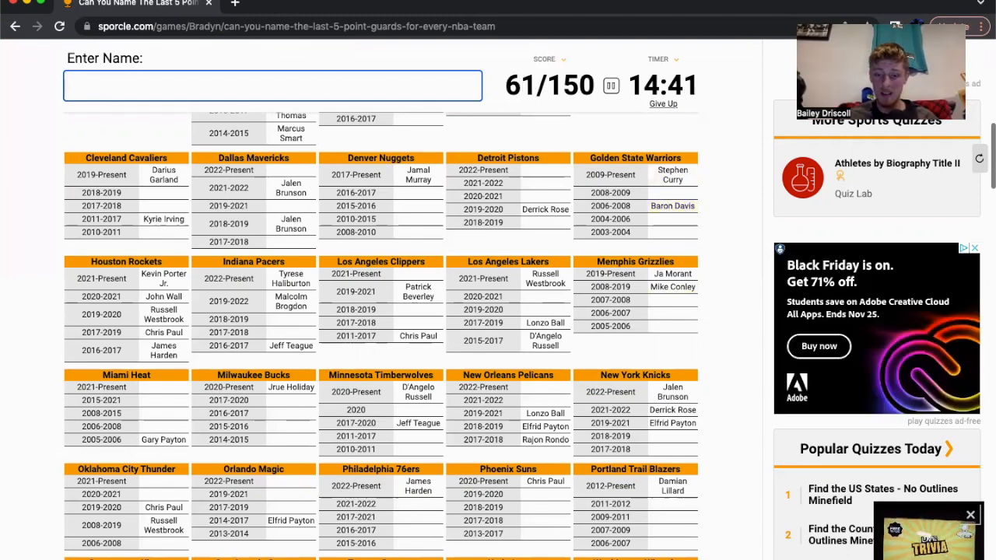
type("ellis")
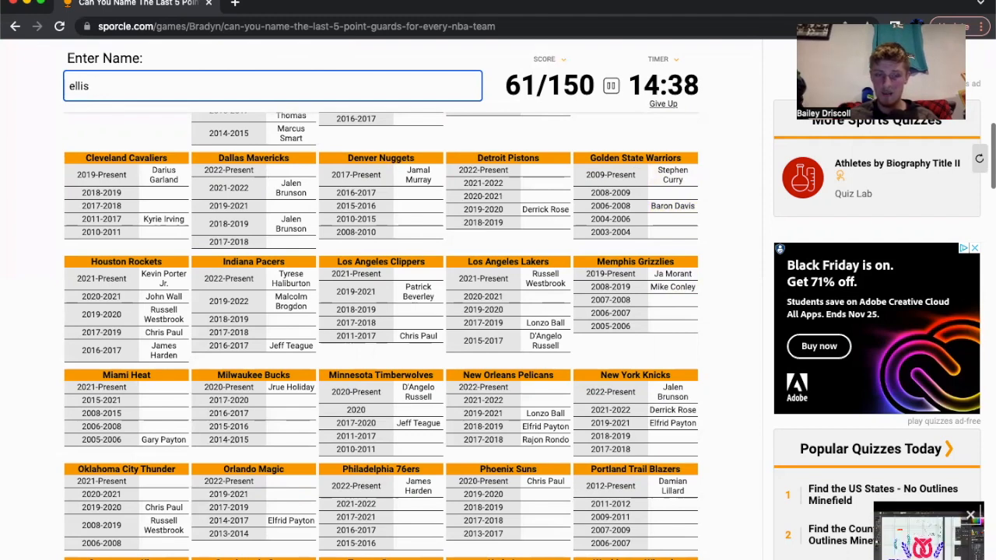
key("Enter")
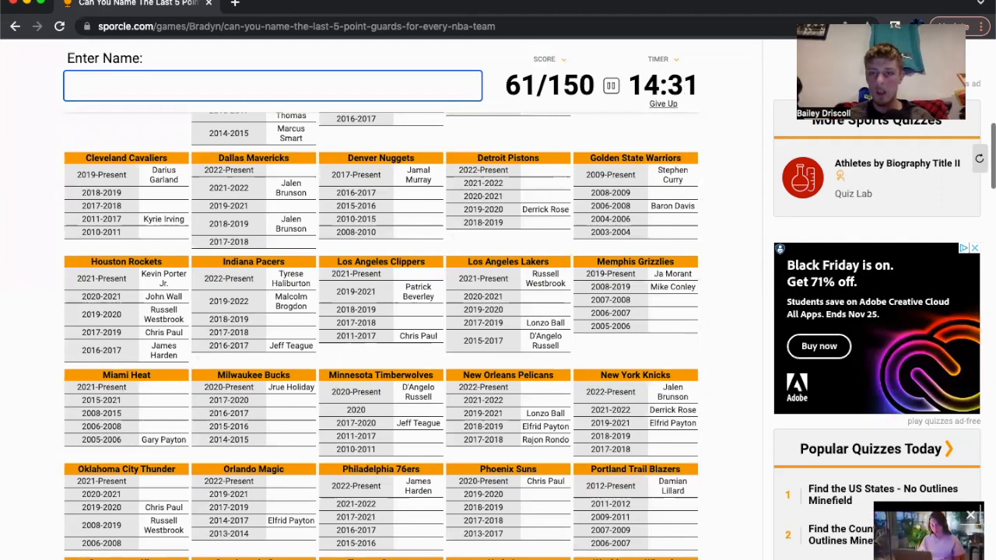
mouse_move(414, 197)
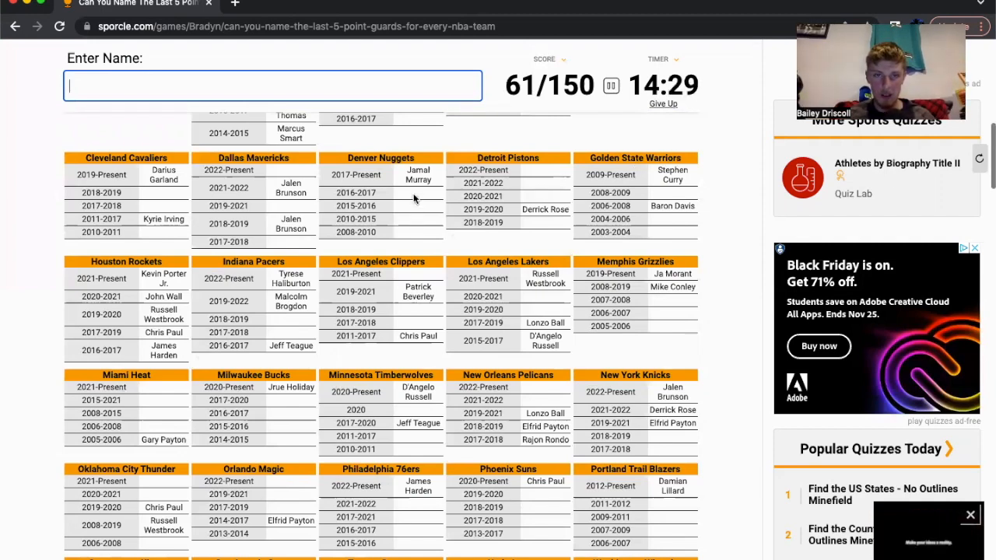
type("la")
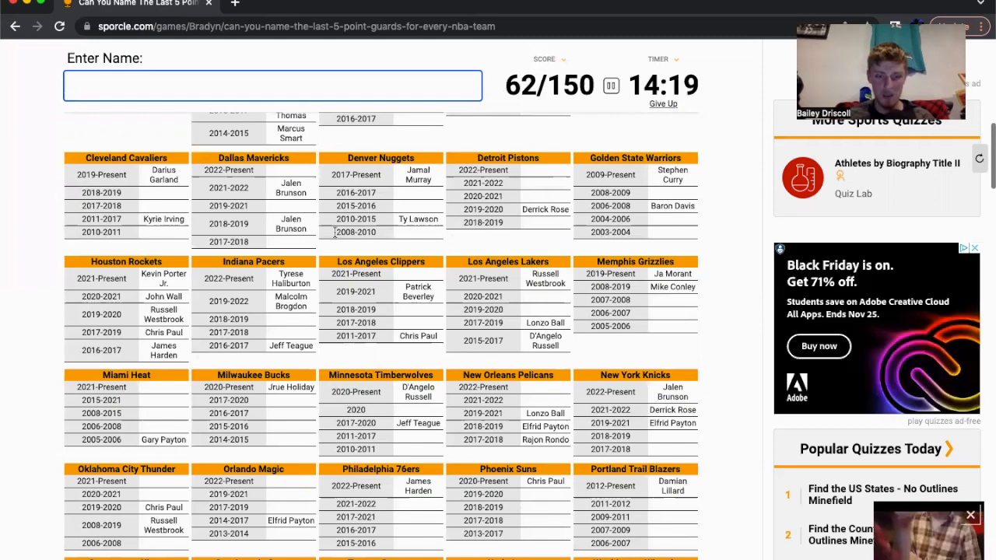
type("Luka Doncic")
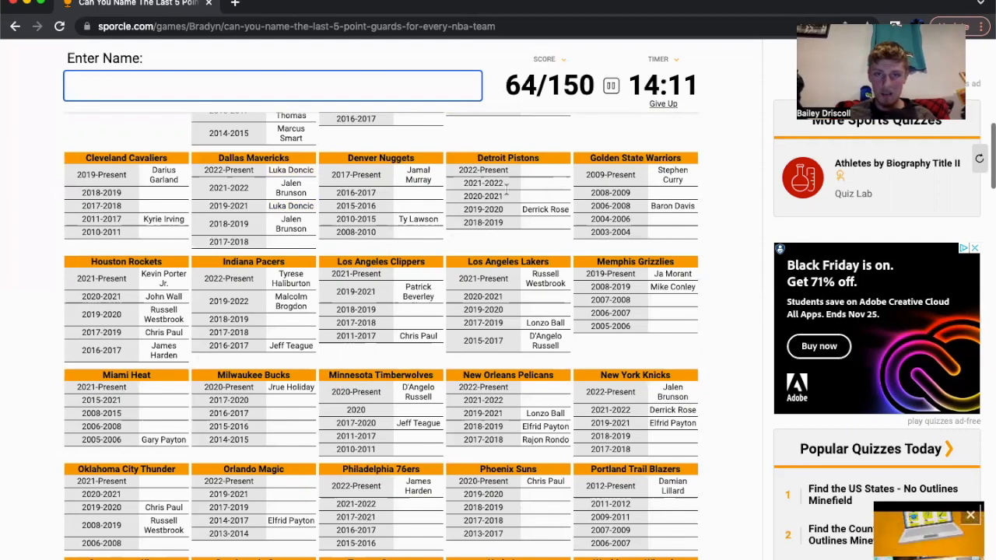
Add Cade Cunningham, Jackson and Jarrett Jack, bringing the score to 69/150.
type("c")
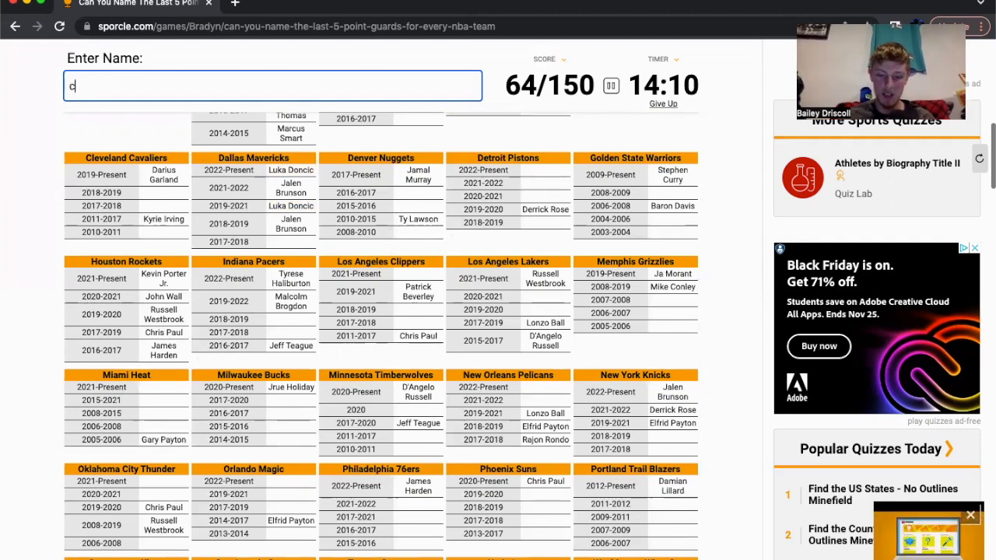
type("unningha")
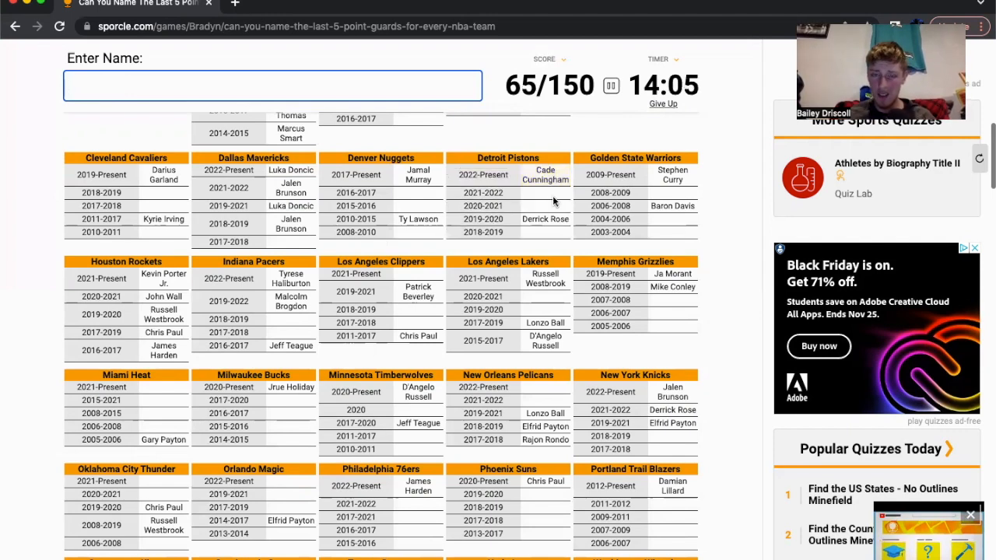
mouse_move(599, 199)
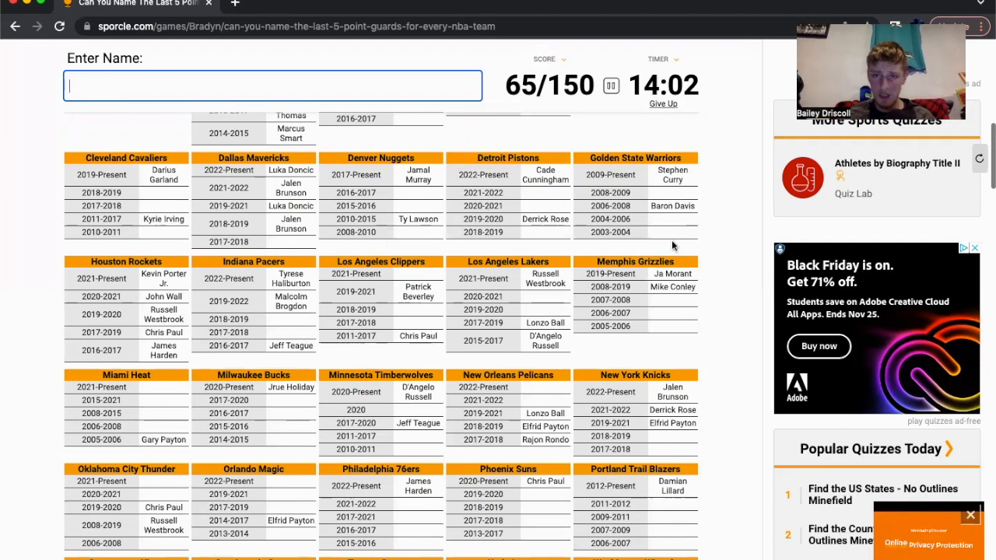
mouse_move(656, 322)
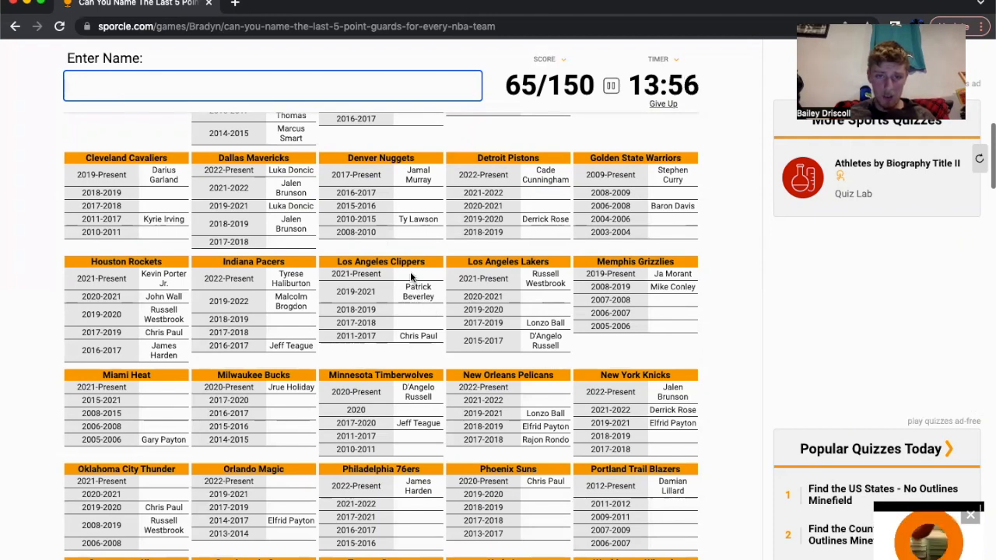
type("jad")
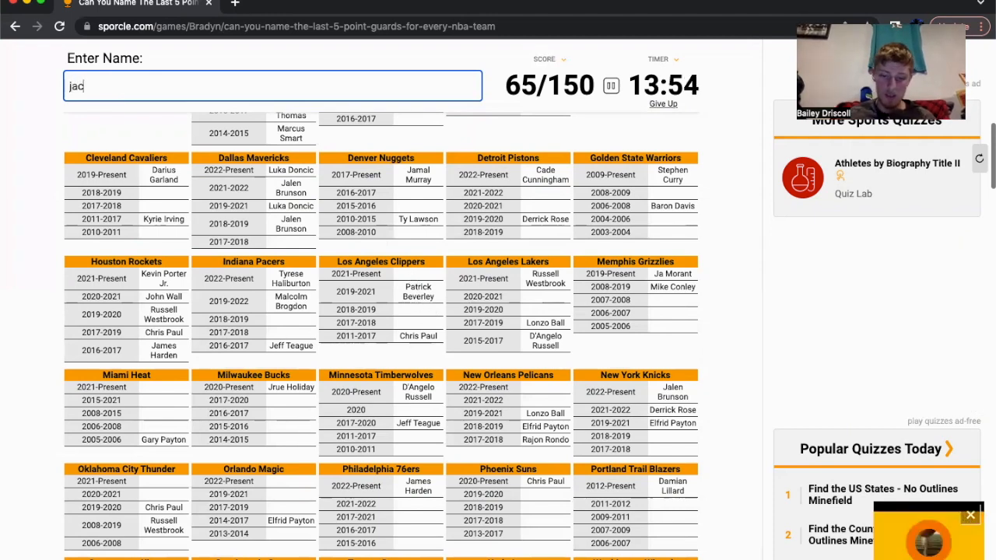
type("son")
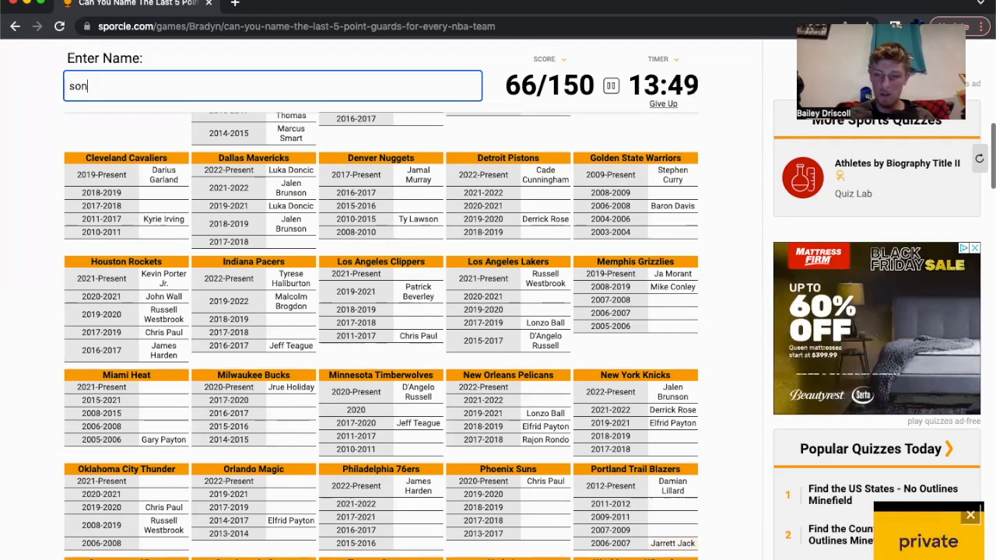
type("ja")
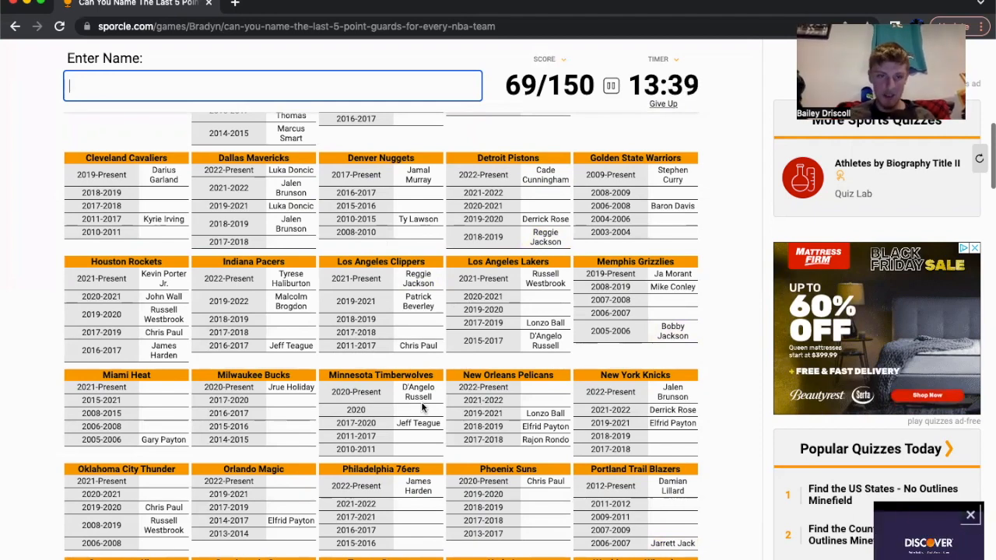
mouse_move(262, 308)
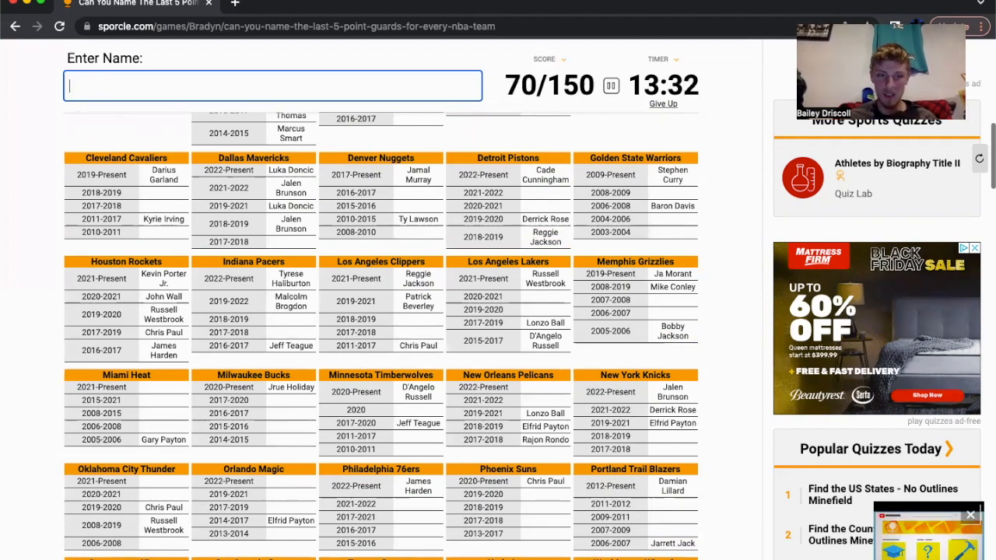
Try LeBron James, Schroder, Lin and Rozier, then Coby White, reaching 75/150.
scroll("down", 3)
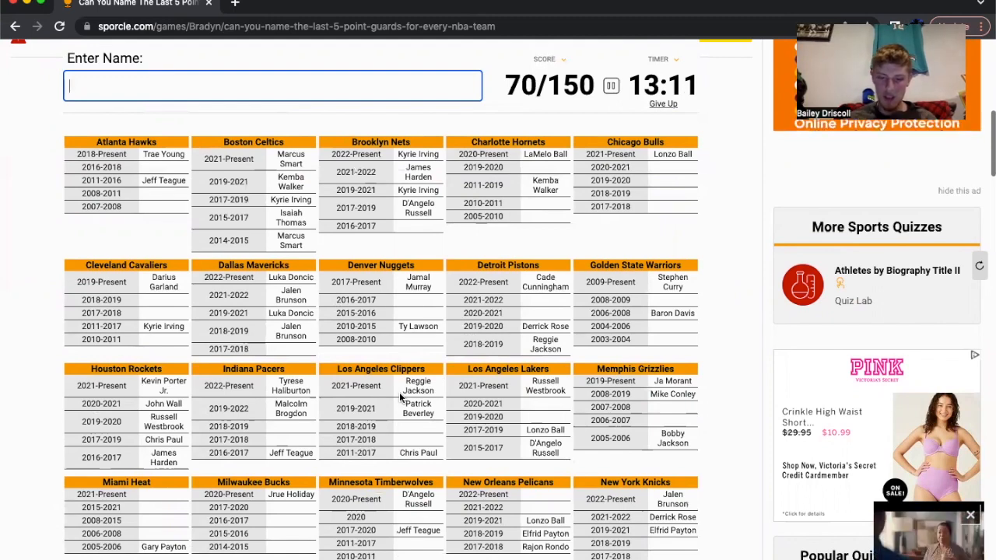
type("LeBron James")
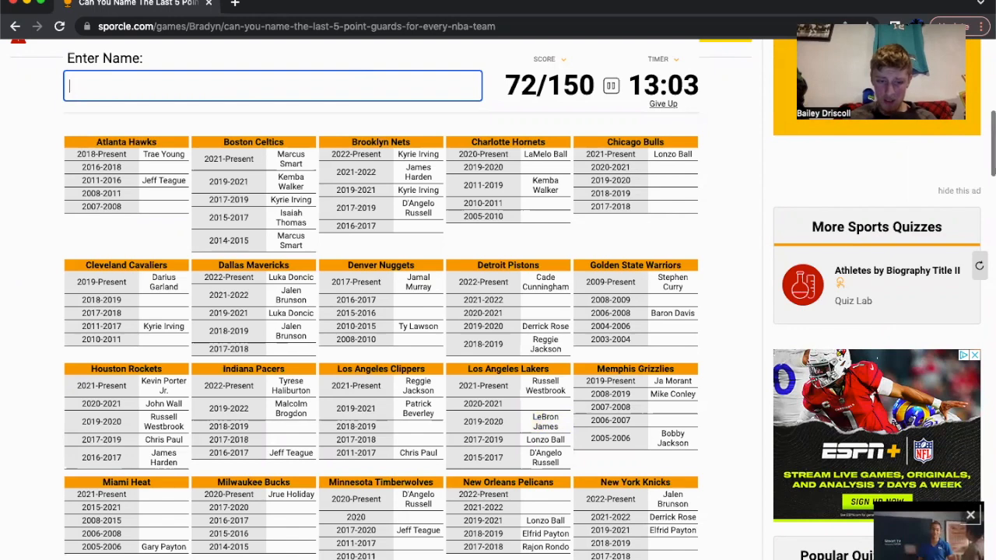
type("schr")
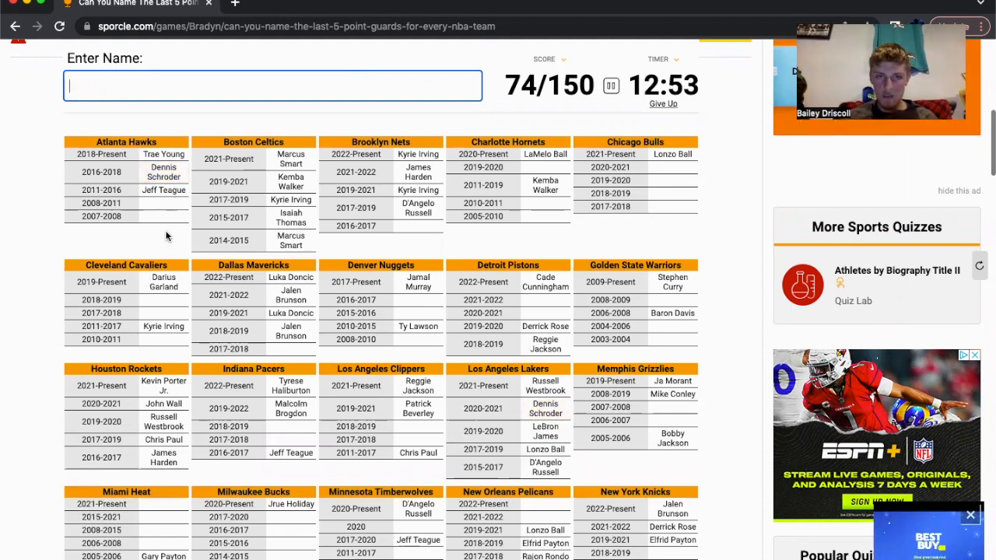
mouse_move(402, 238)
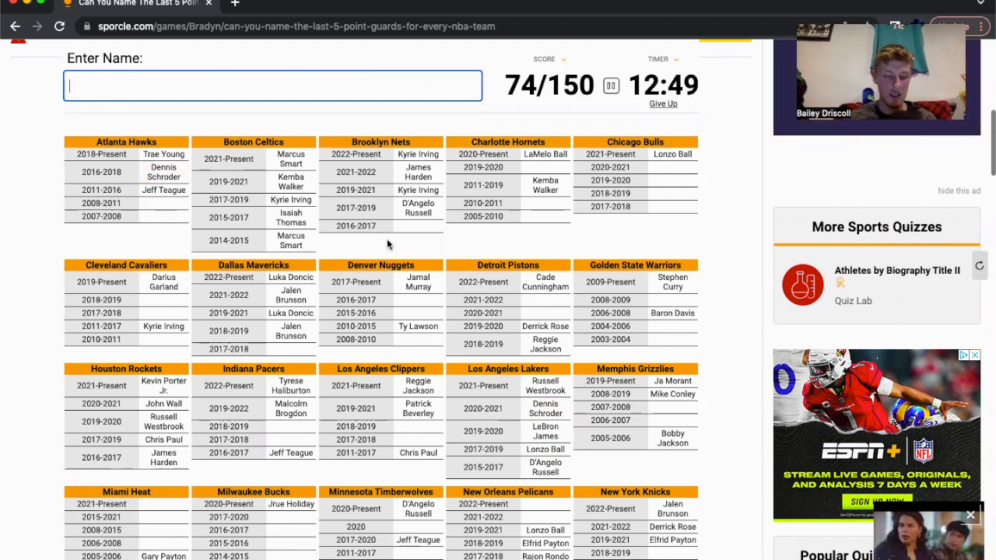
type("lin")
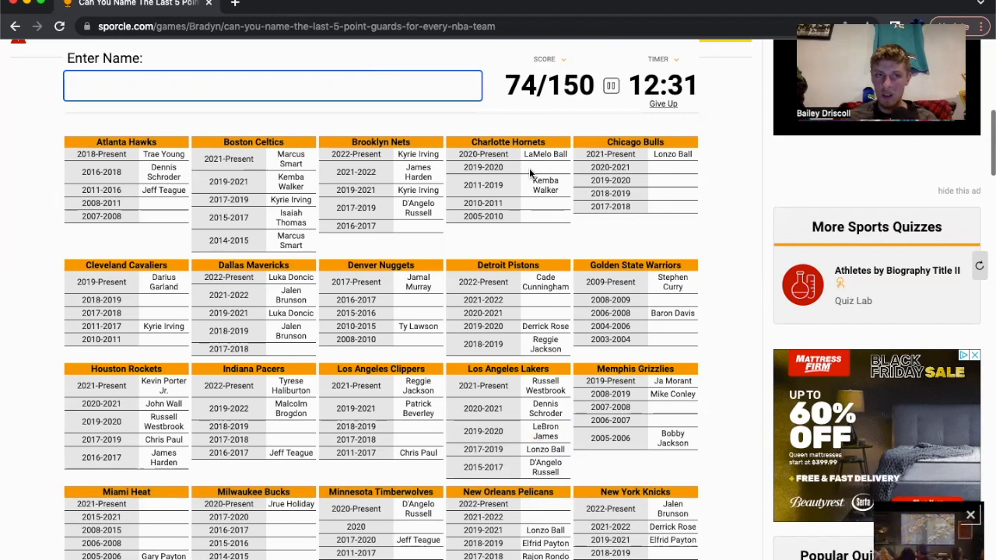
type("roz")
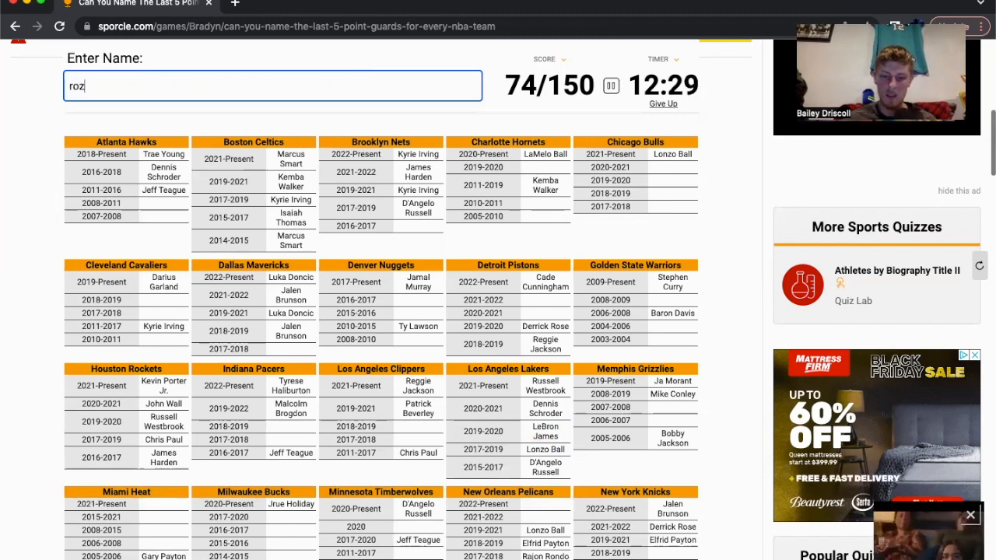
type("ier")
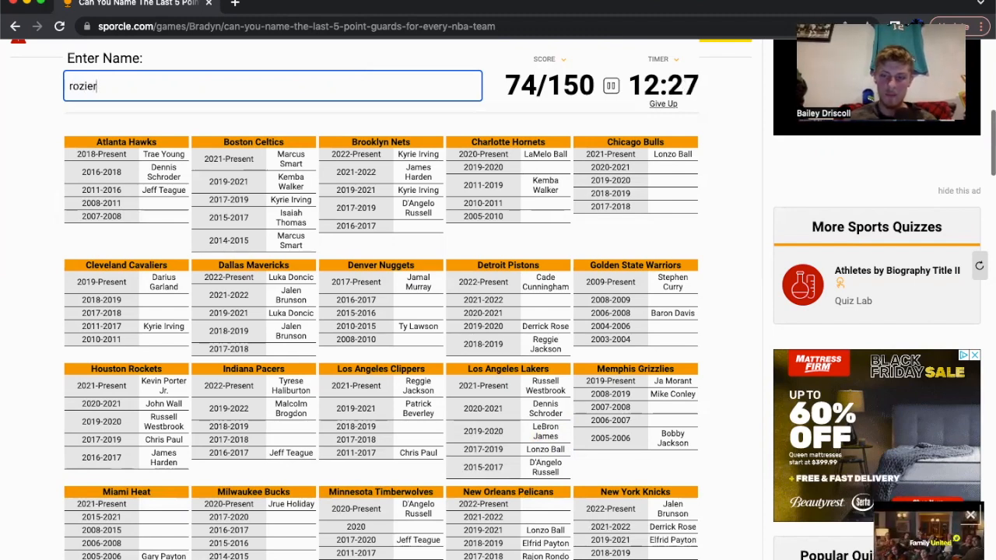
key("Enter")
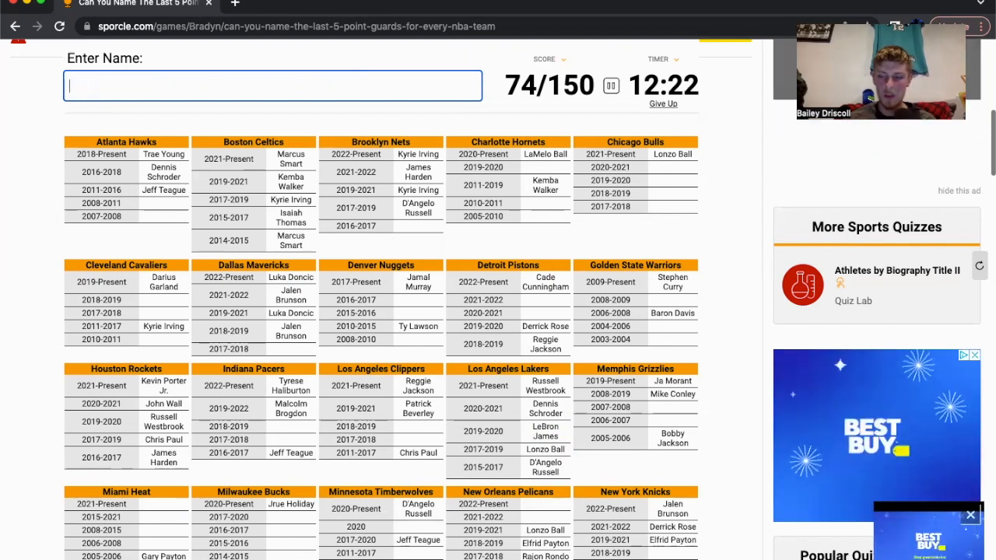
type("w")
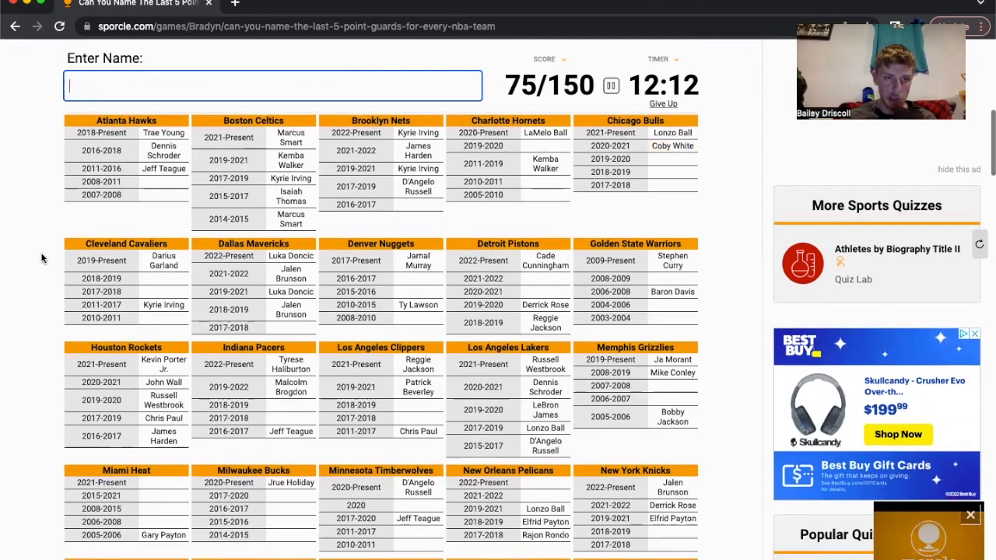
Scroll the grid and enter Lowry, Dragic and Ricky Rubio for 82/150.
scroll("down", 3)
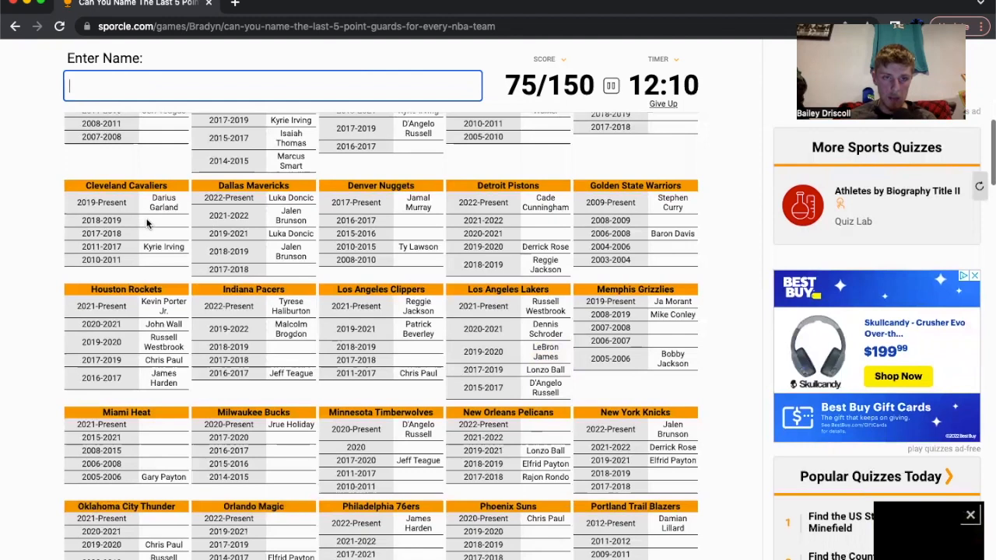
mouse_move(36, 245)
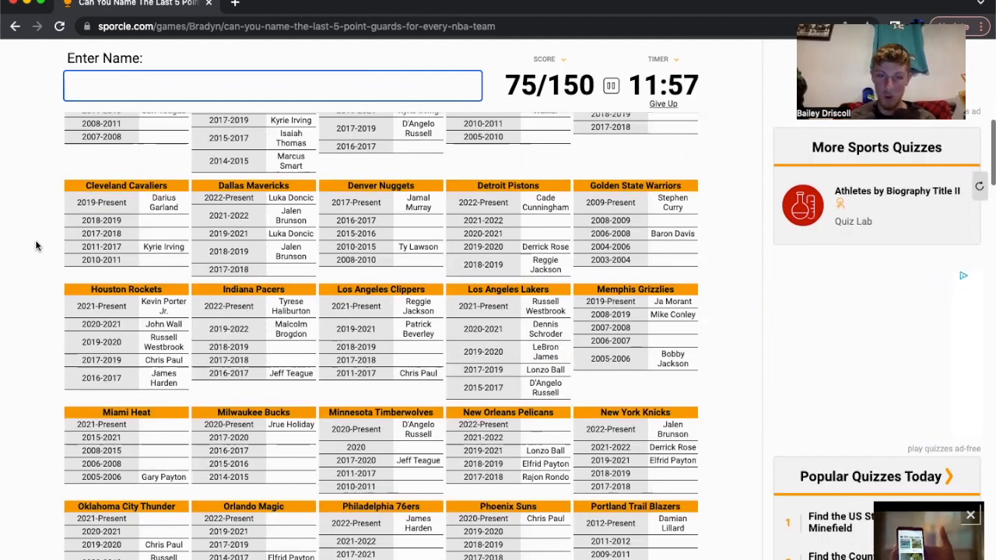
mouse_move(260, 345)
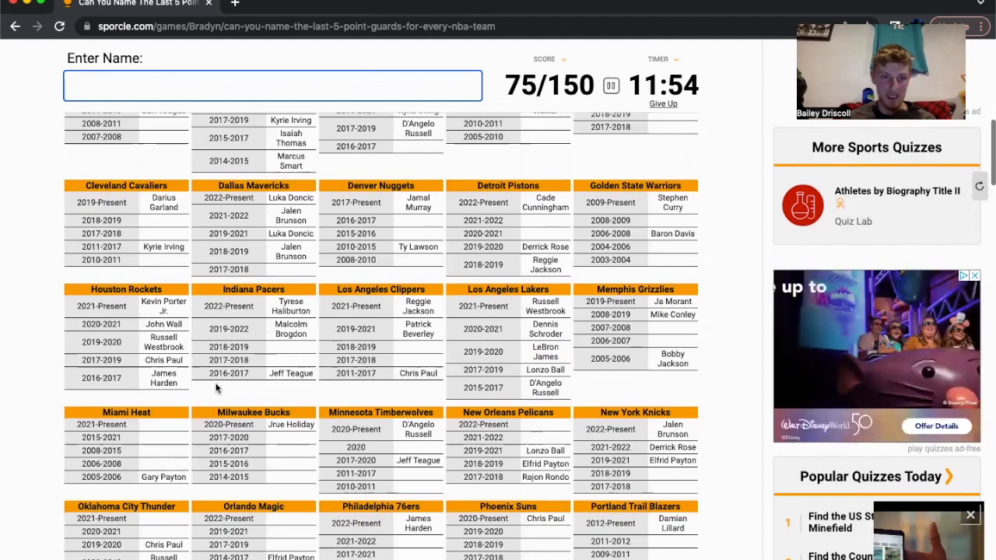
scroll("down", 3)
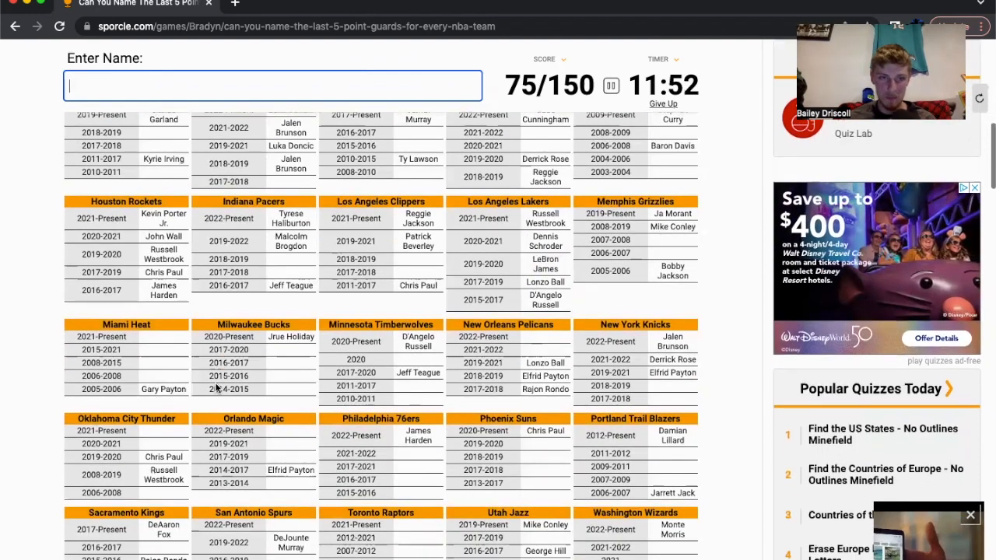
scroll("down", 3)
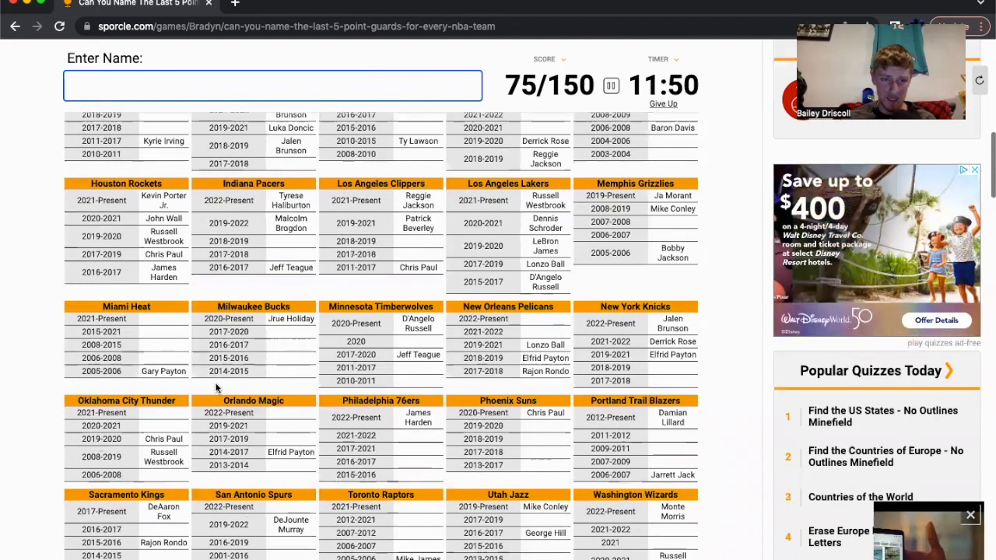
mouse_move(43, 345)
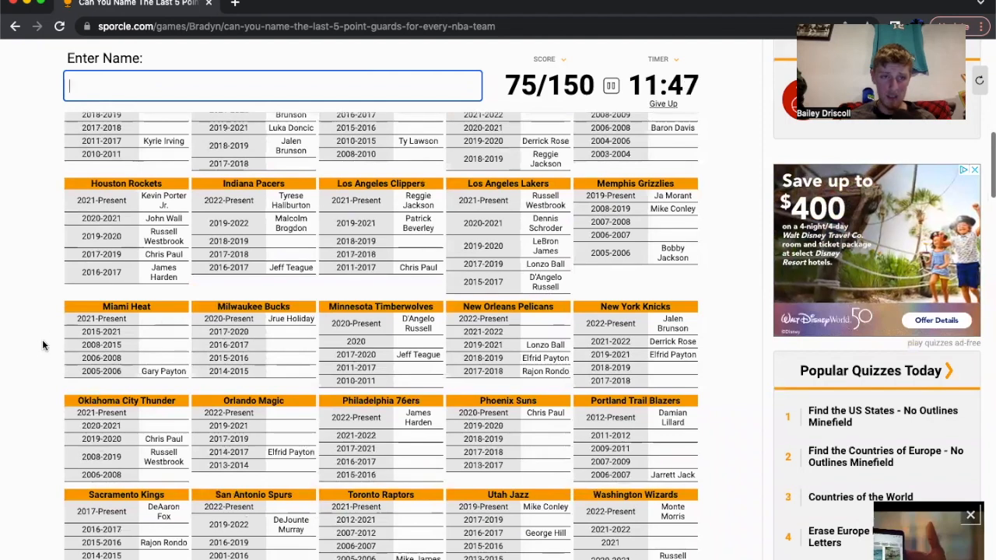
type("low")
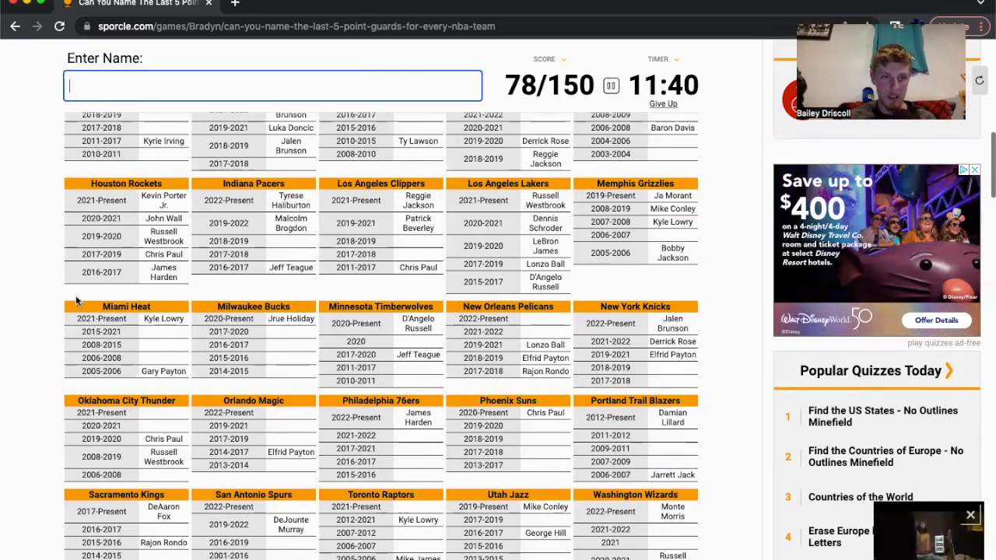
mouse_move(157, 337)
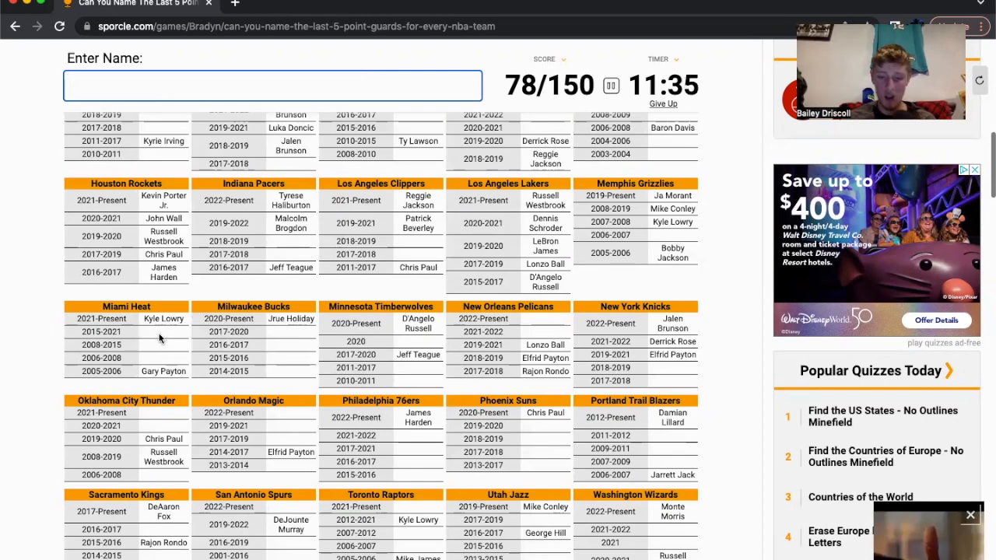
type("dragi")
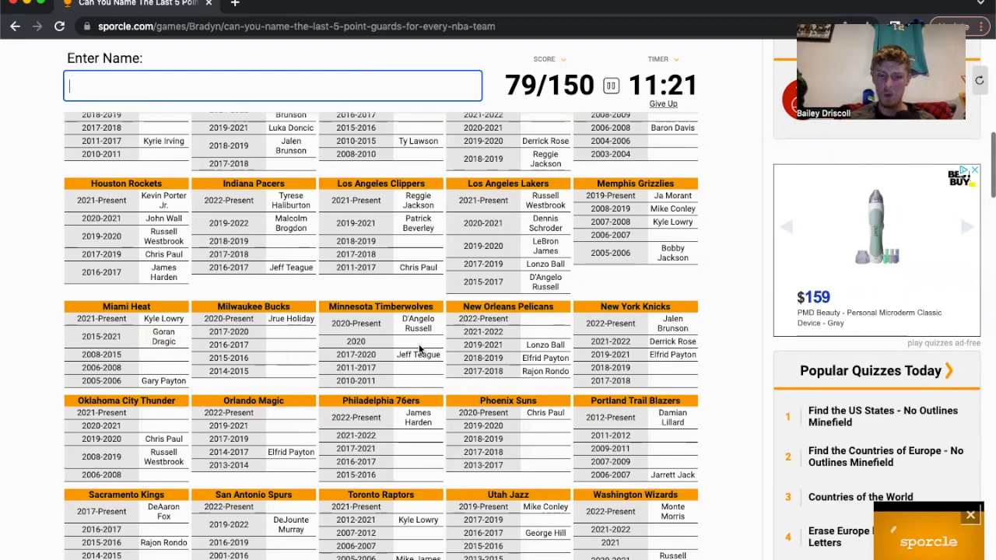
type("Ricky Rubio")
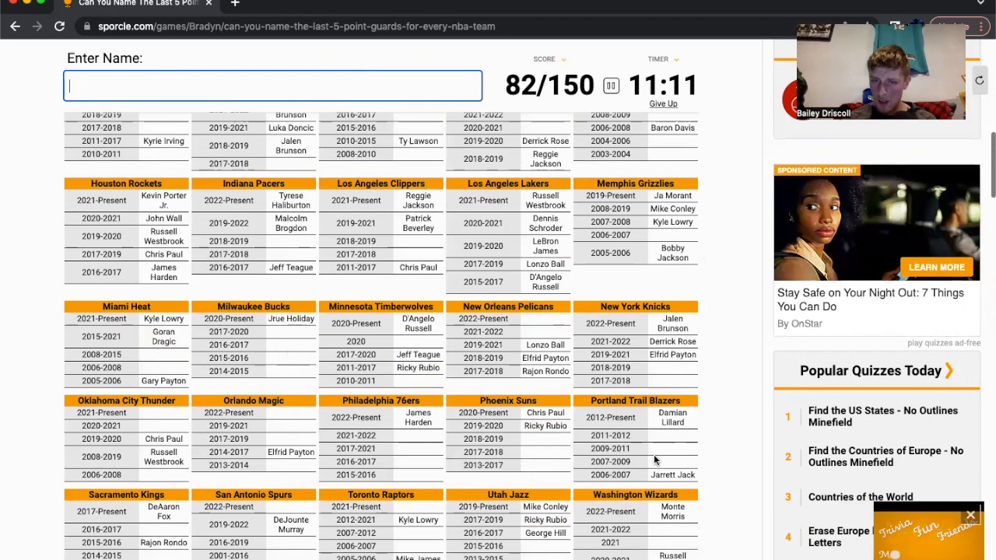
Scroll to the lower teams and enter VanVleet, Tre Jones, Anthony and Alexander.
scroll("down", 3)
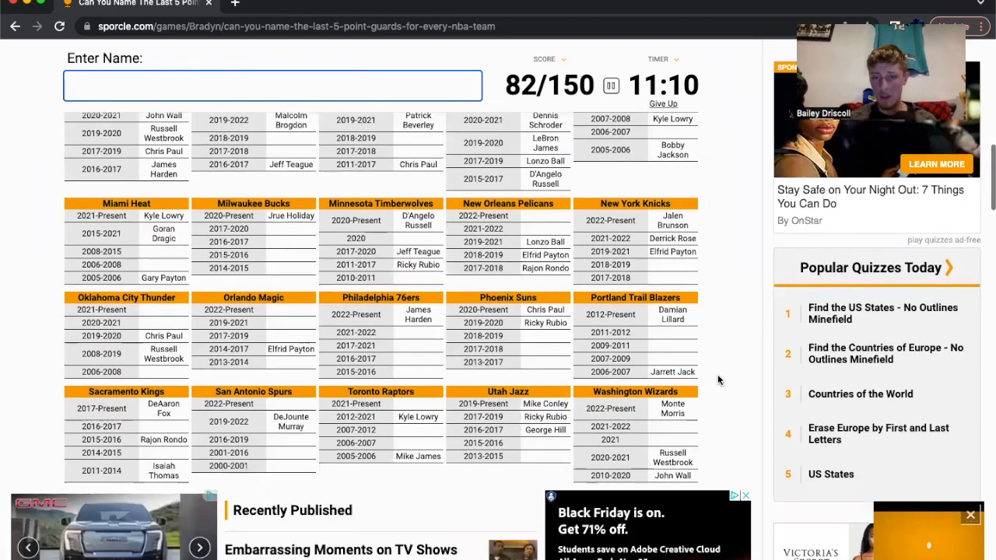
mouse_move(659, 392)
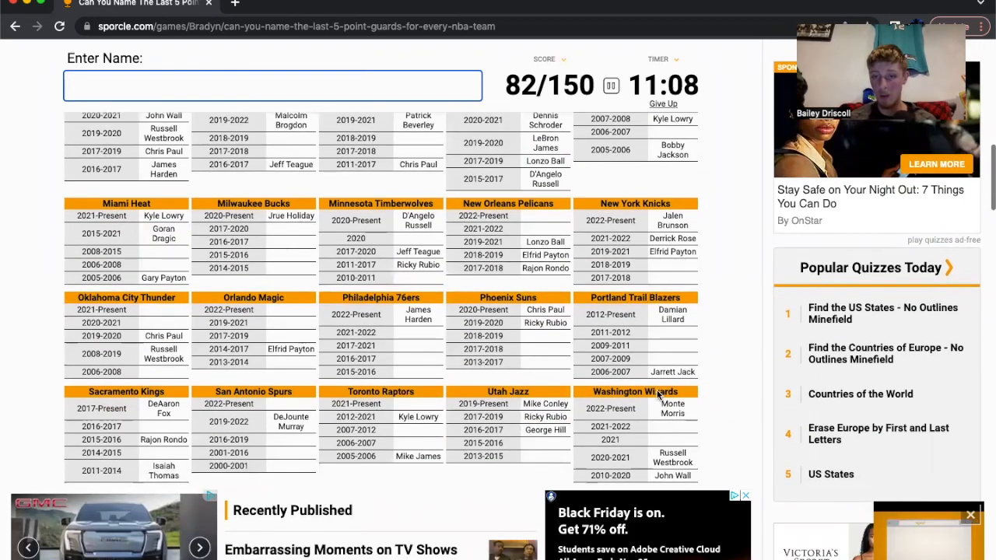
mouse_move(735, 413)
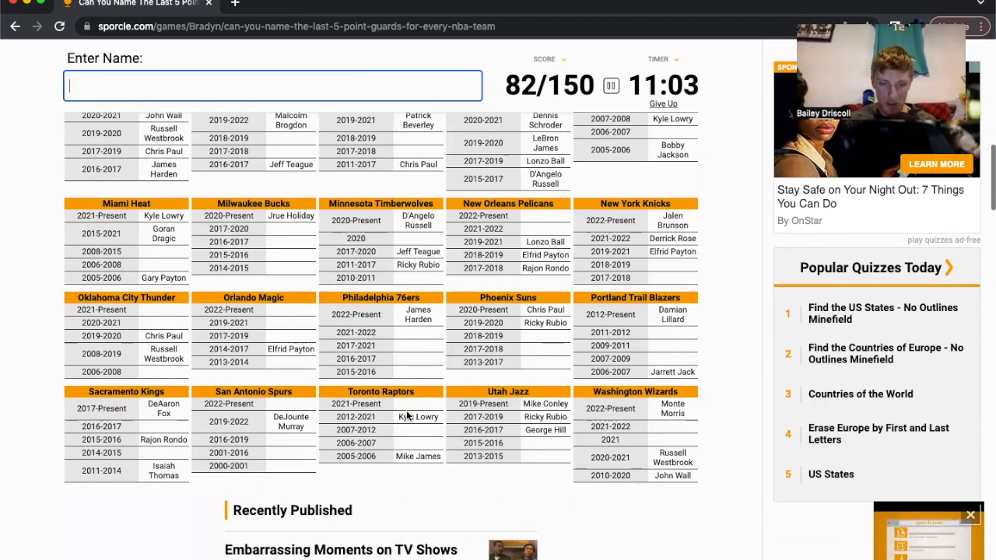
type("vanvl")
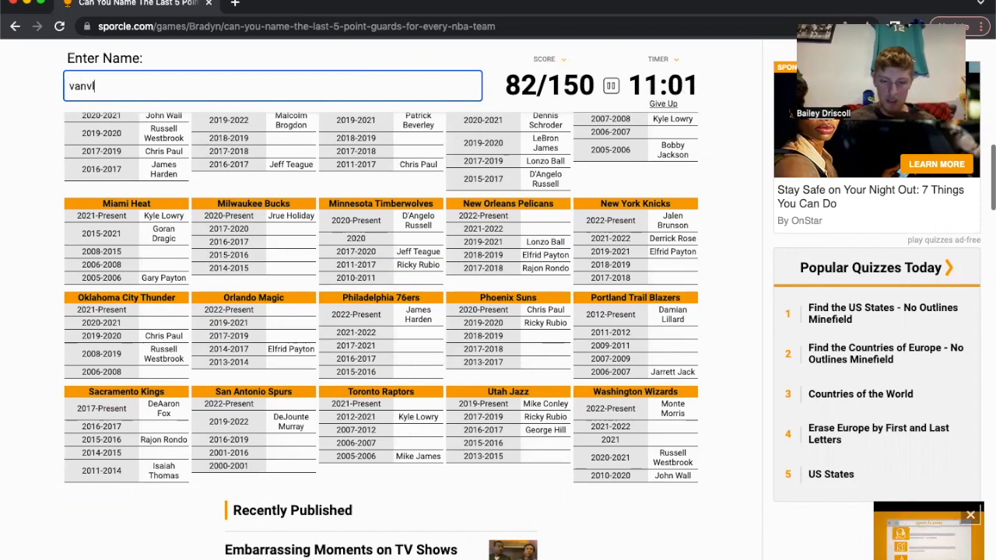
type("vanvleet")
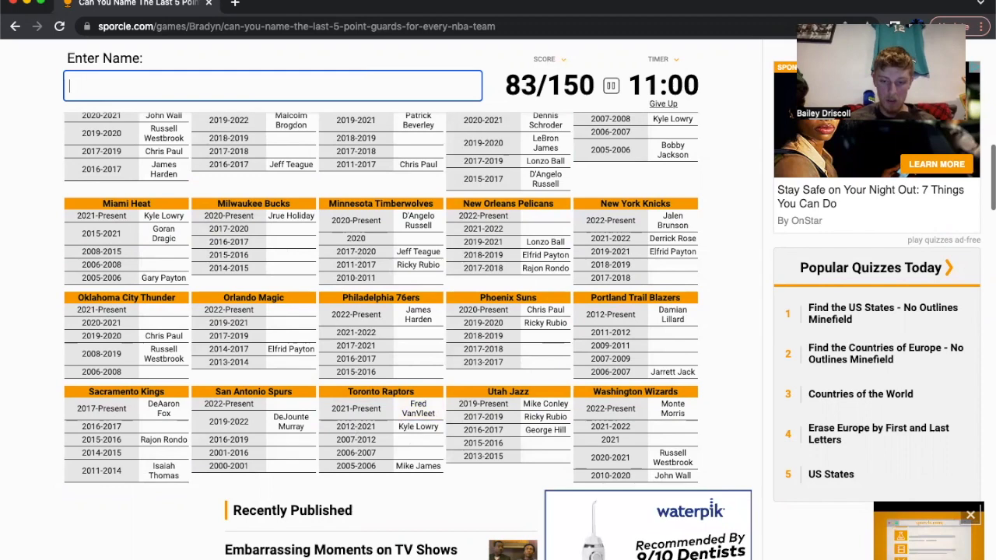
type("Tre Jones")
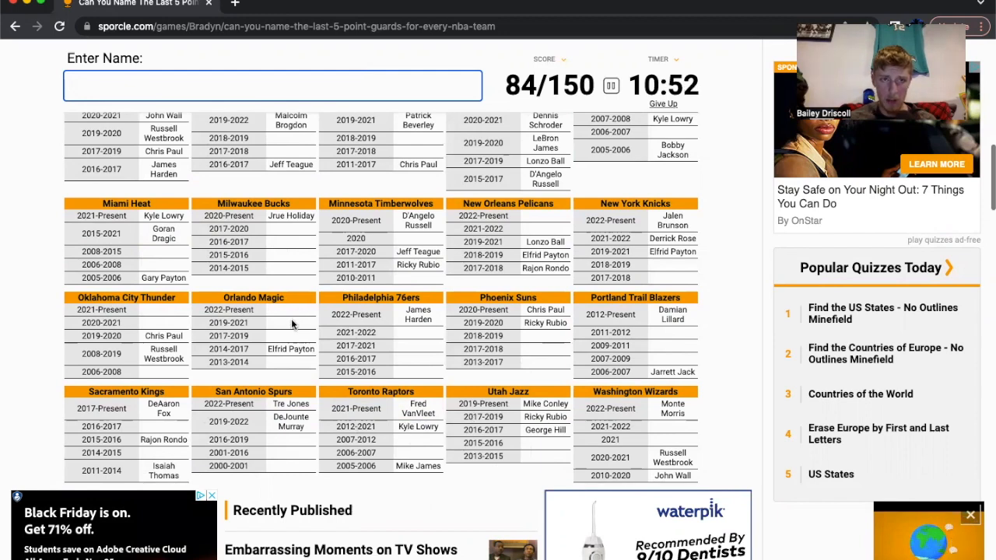
type("an")
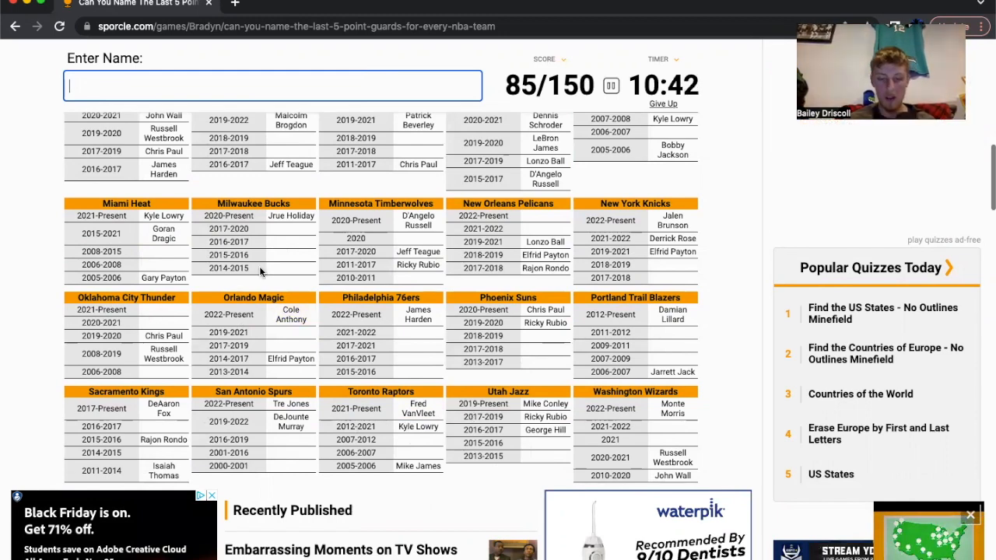
type("alexa")
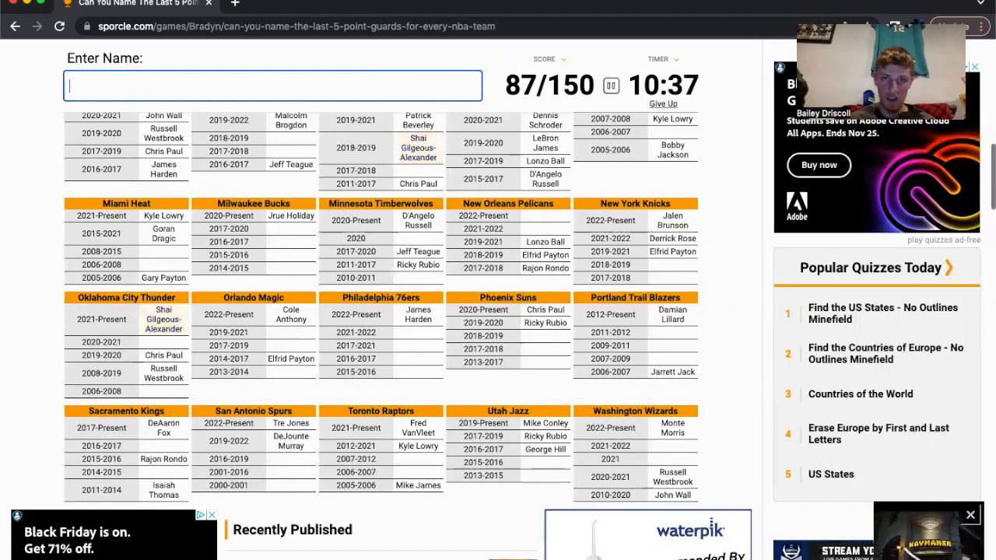
scroll("down", 3)
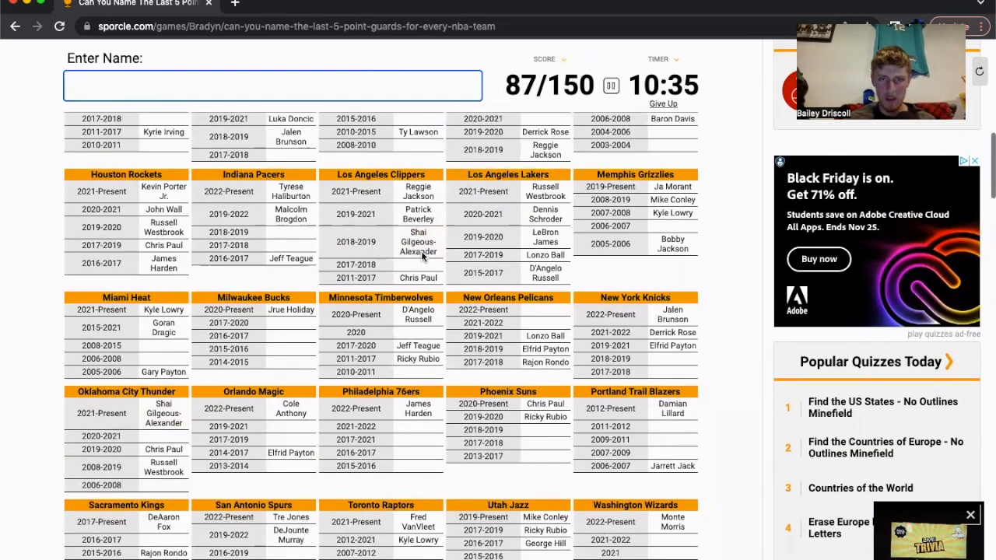
mouse_move(405, 268)
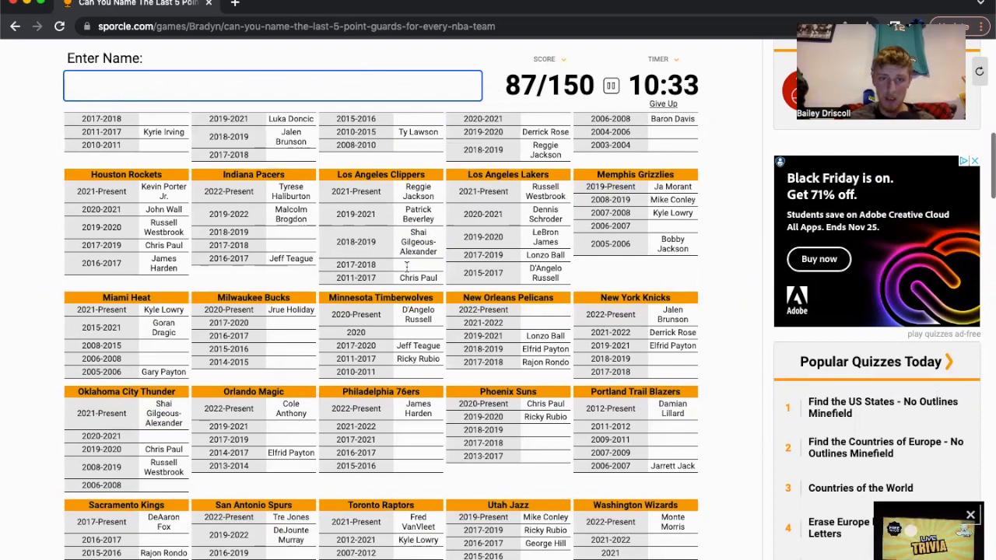
mouse_move(419, 265)
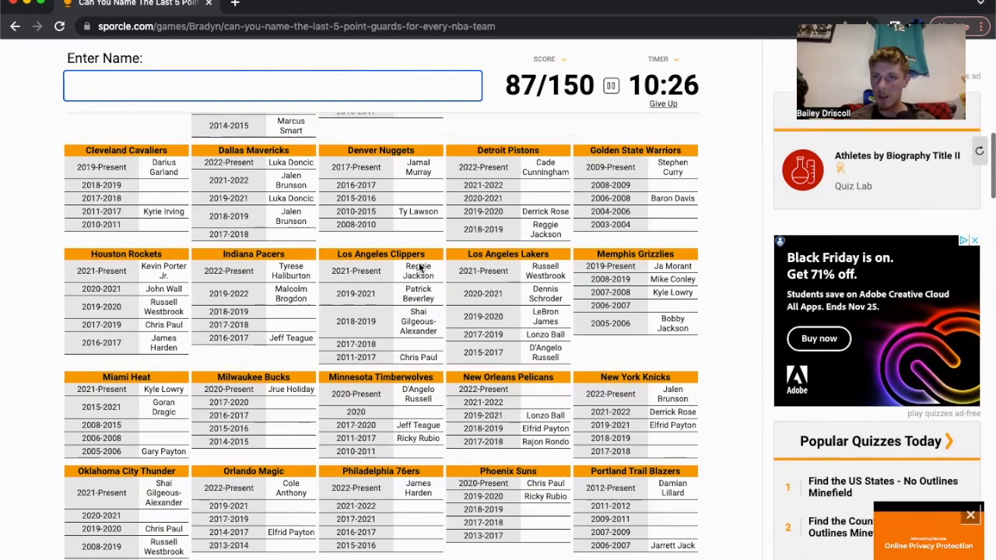
scroll("down", 3)
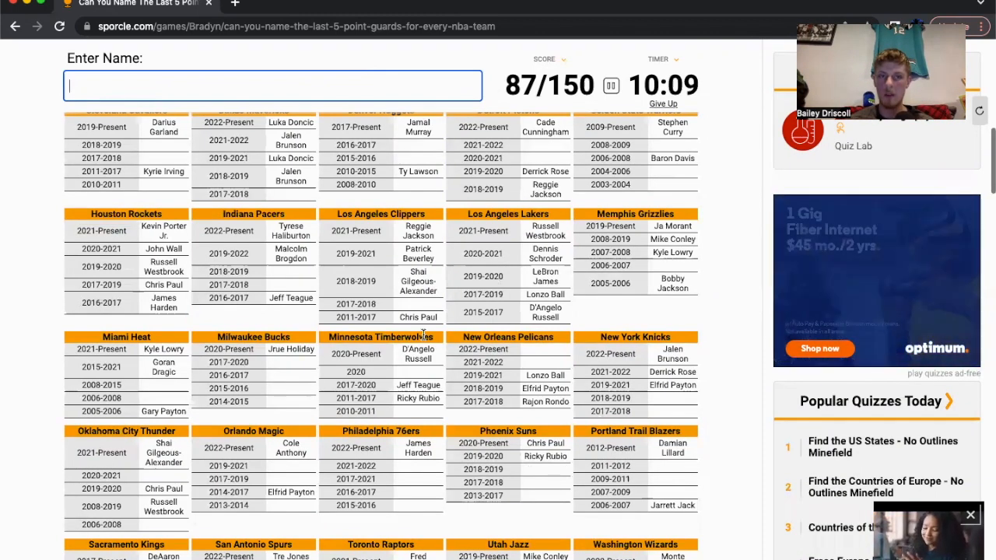
type("will")
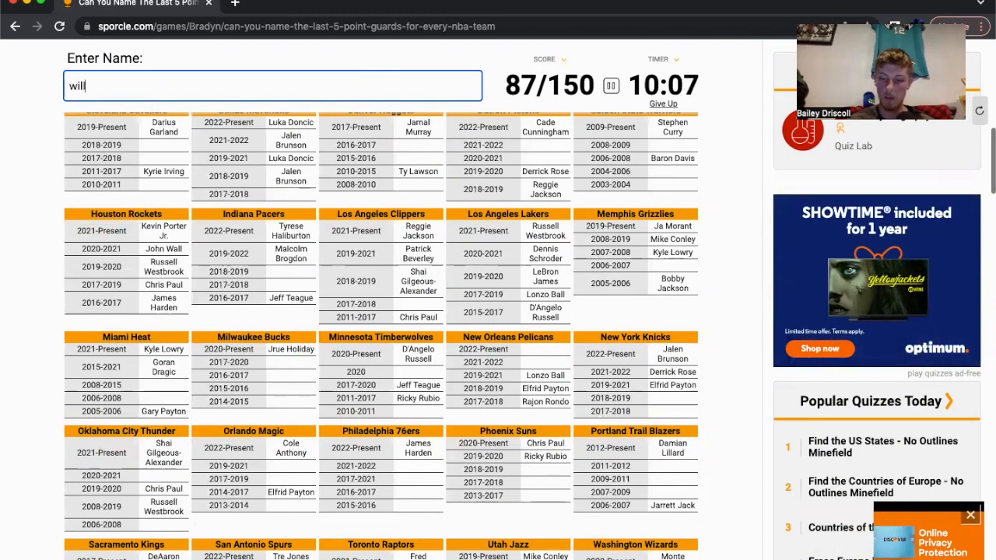
type("will")
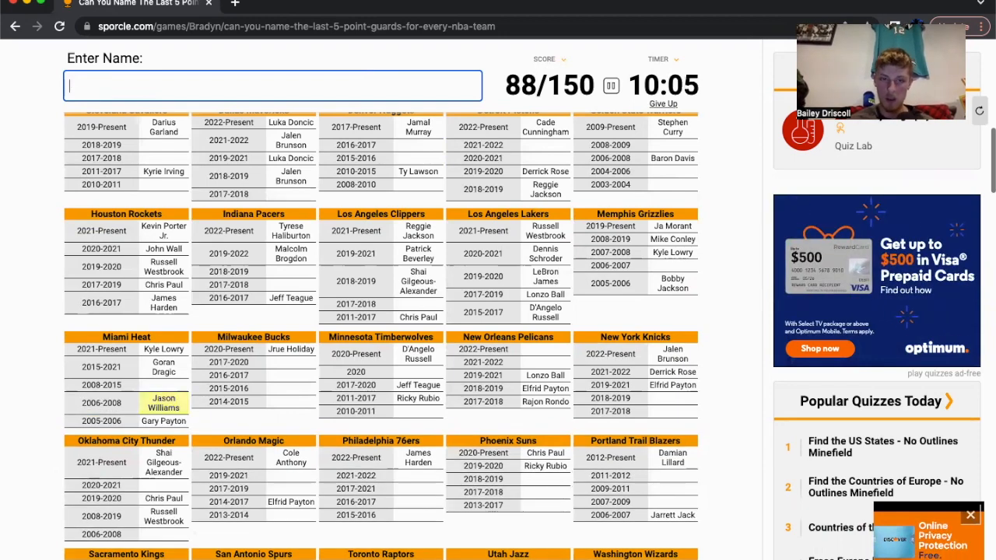
mouse_move(226, 417)
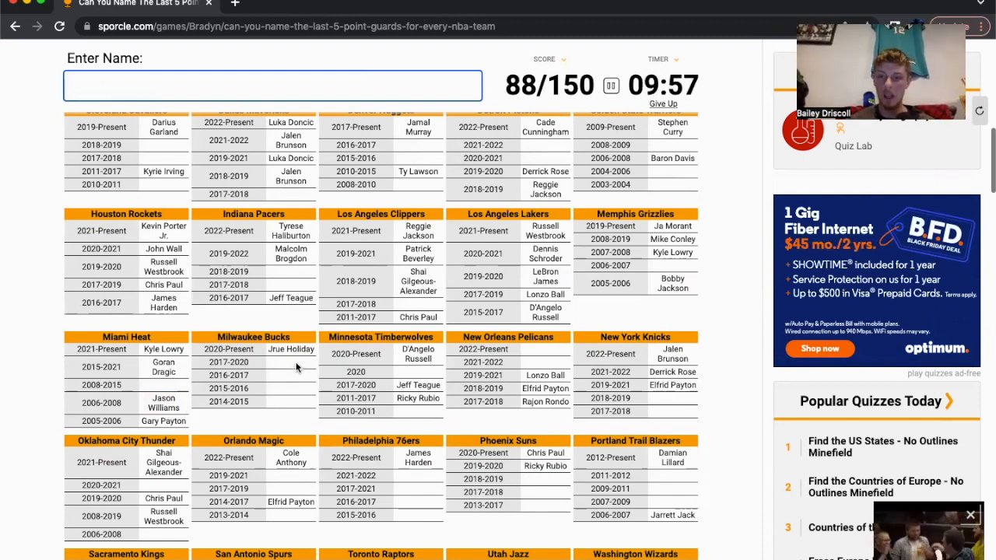
mouse_move(296, 318)
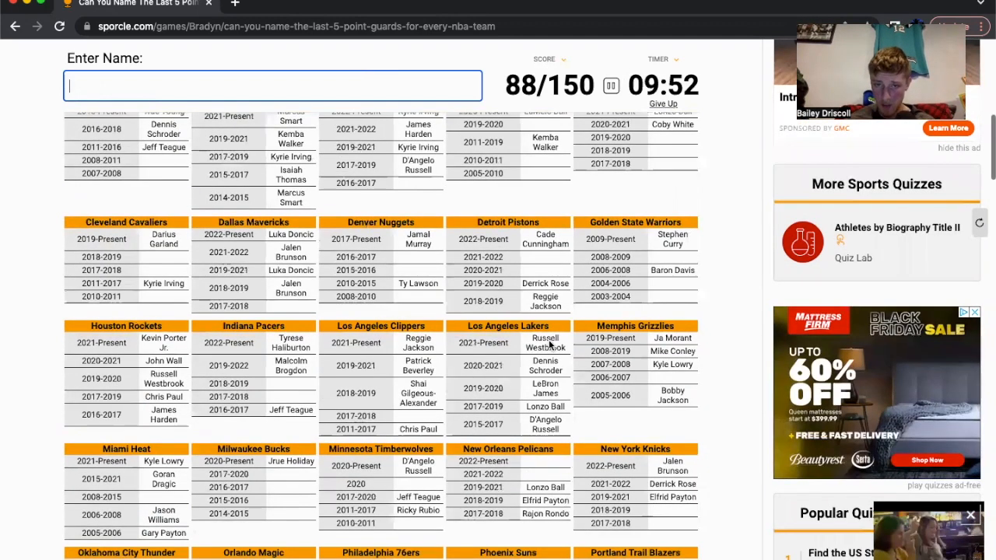
type("m")
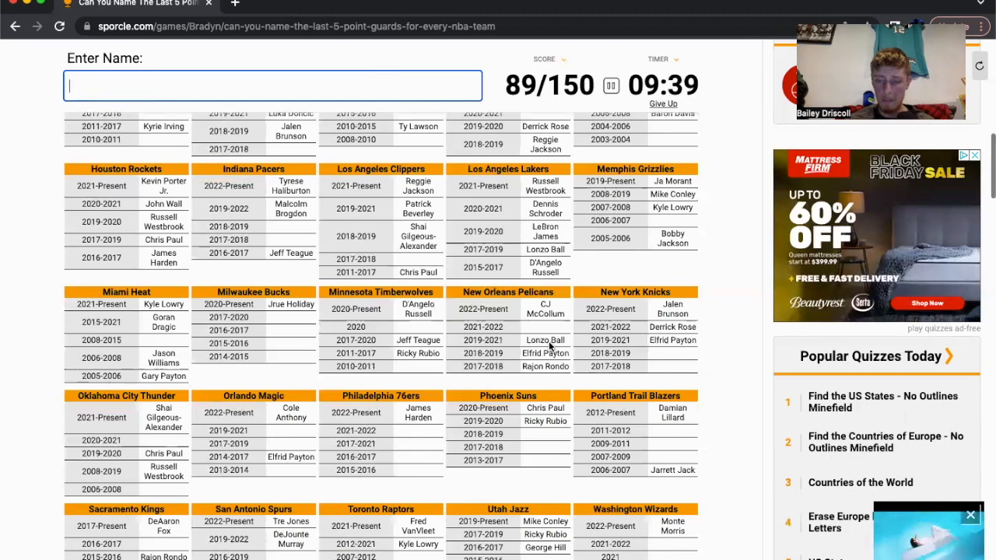
mouse_move(733, 328)
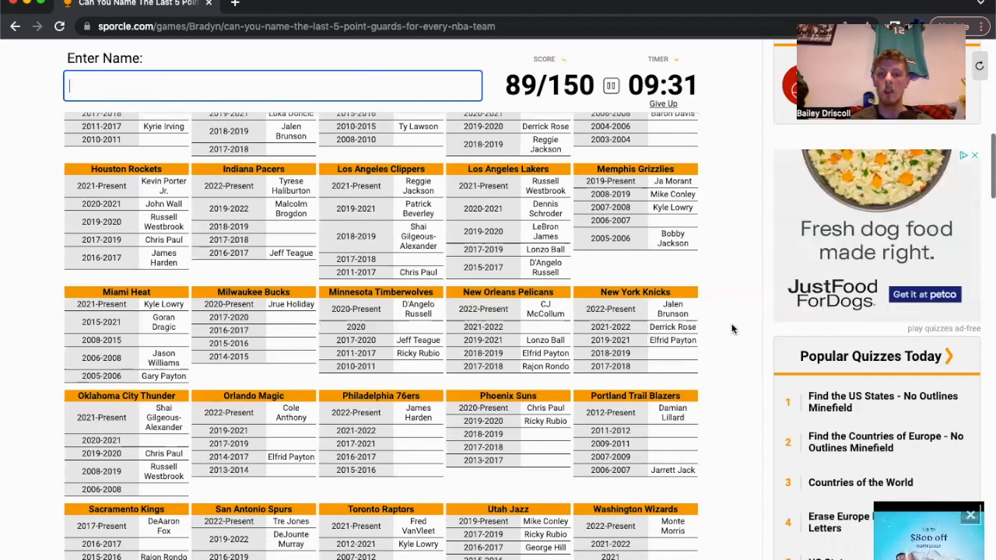
type("grah")
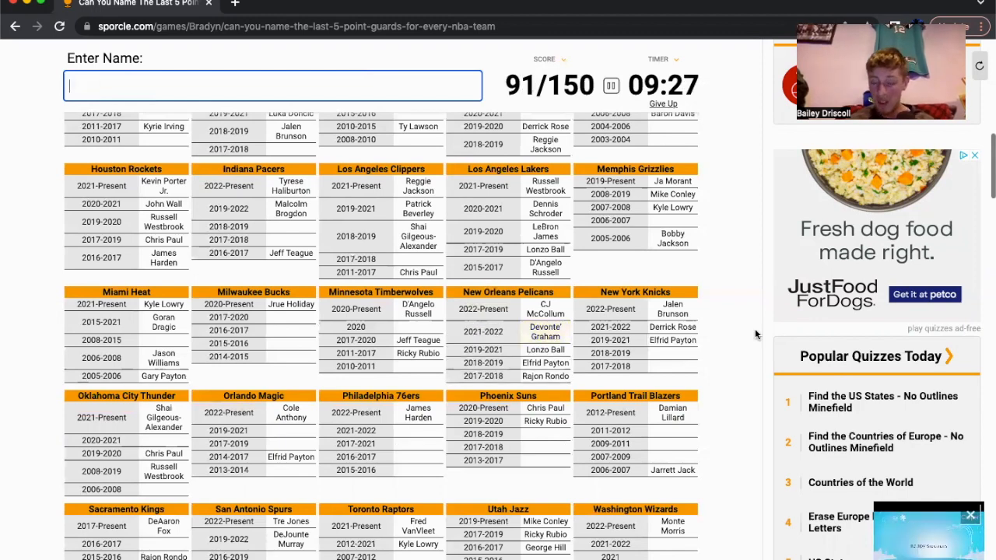
mouse_move(722, 359)
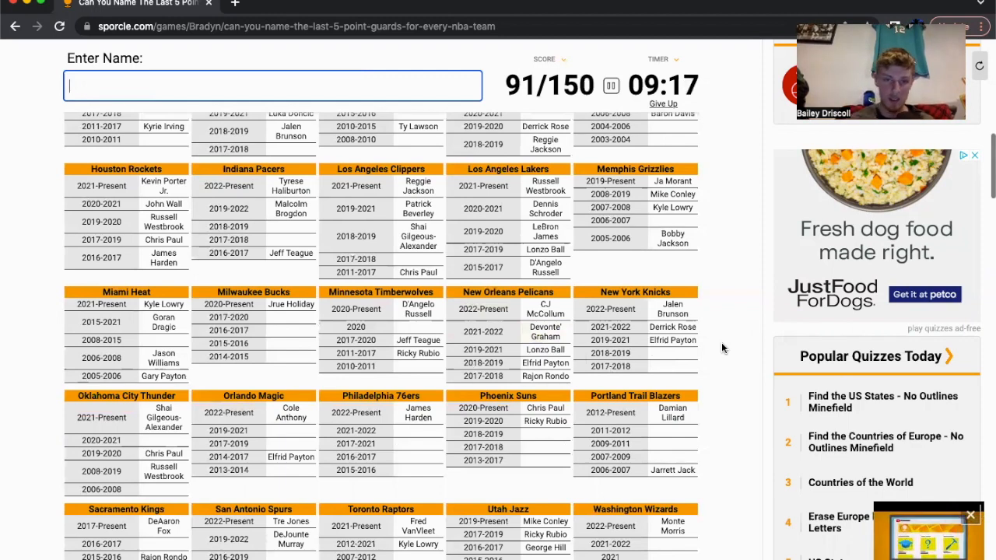
Scroll the grid and type 'sm' to fill Dennis Smith, reaching 93/150.
scroll("down", 3)
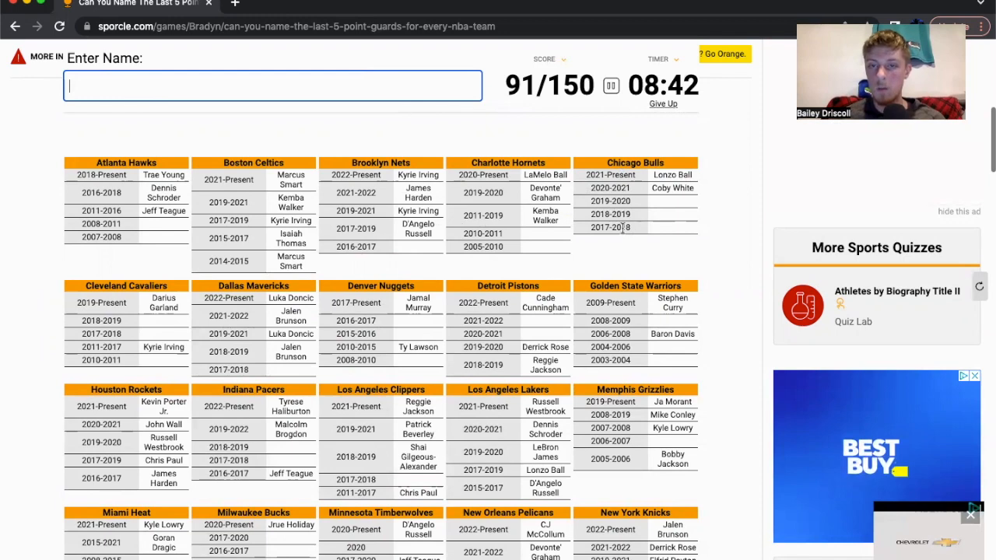
mouse_move(628, 260)
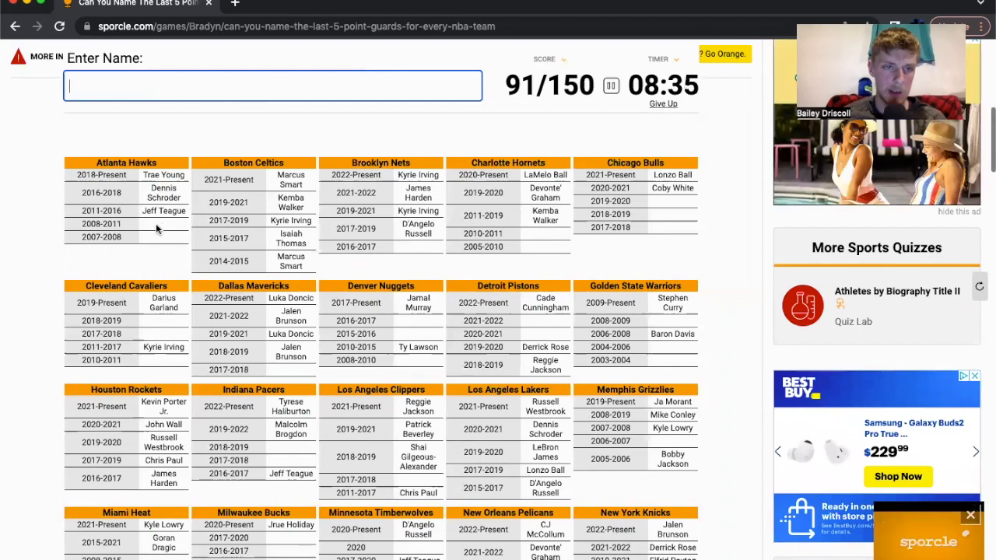
mouse_move(130, 234)
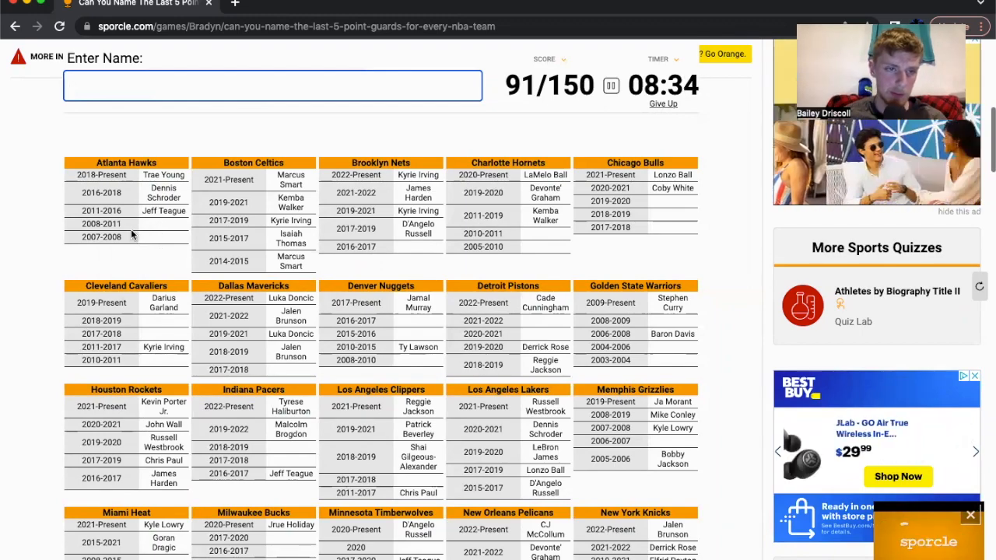
scroll("down", 3)
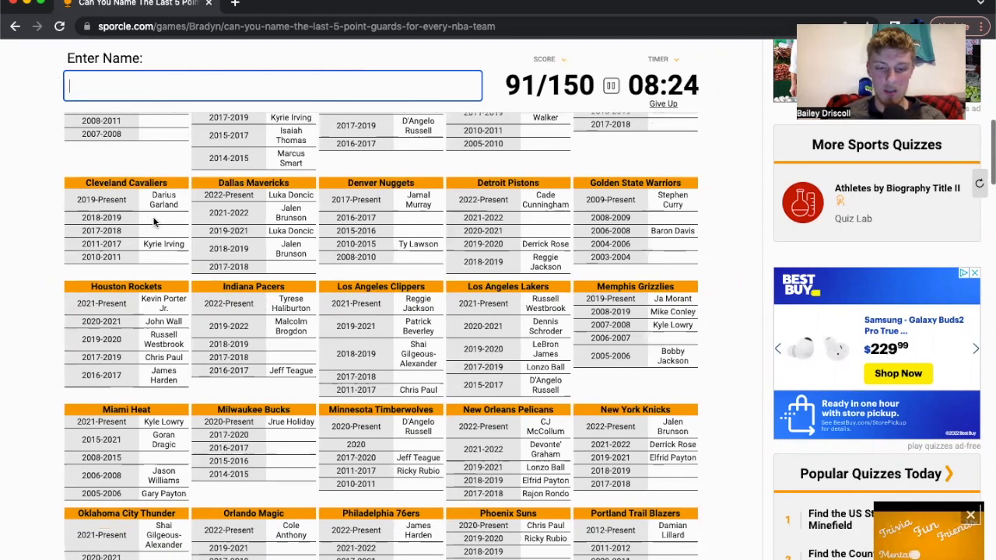
type("sm")
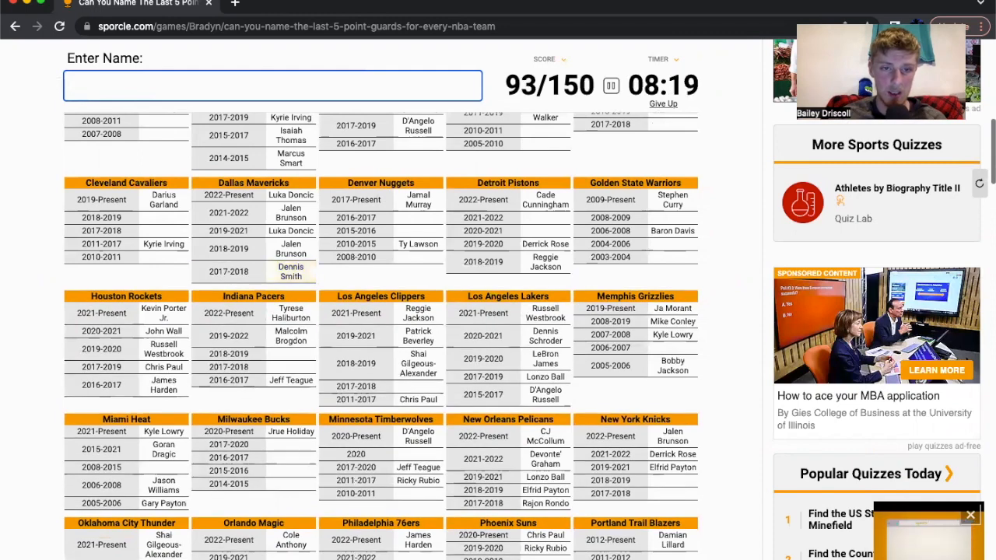
mouse_move(326, 275)
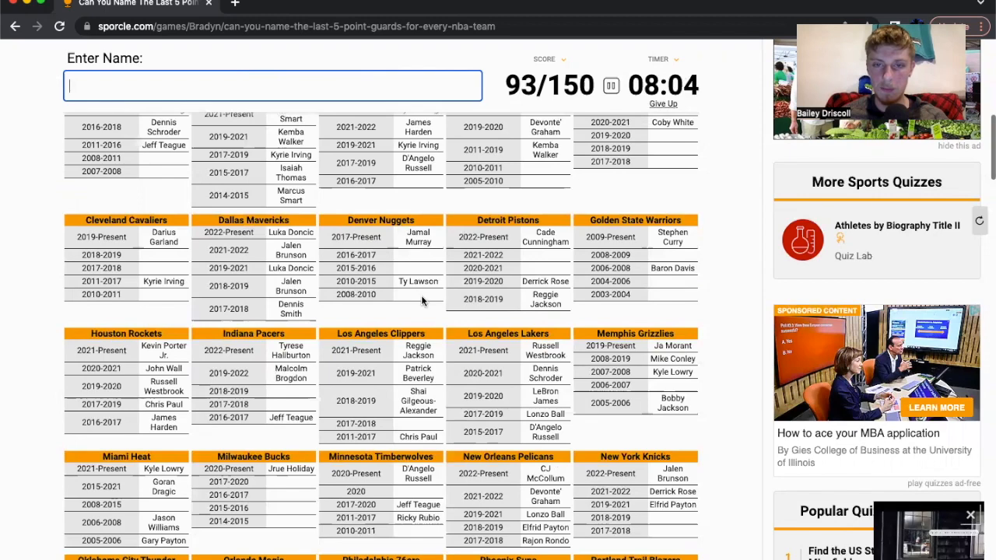
Scroll down and enter Ben Simmons and Tyrese Maxey for the 76ers.
scroll("down", 3)
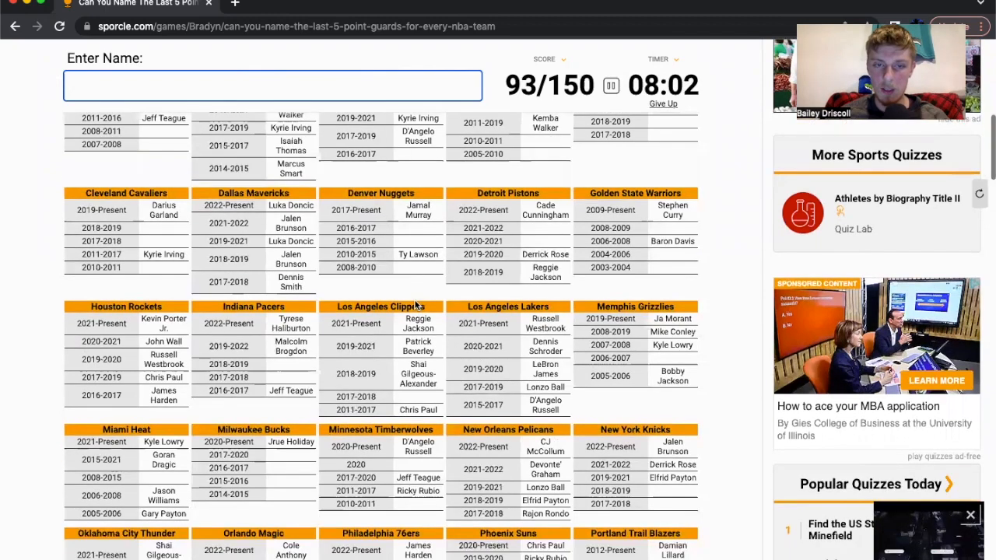
scroll("down", 3)
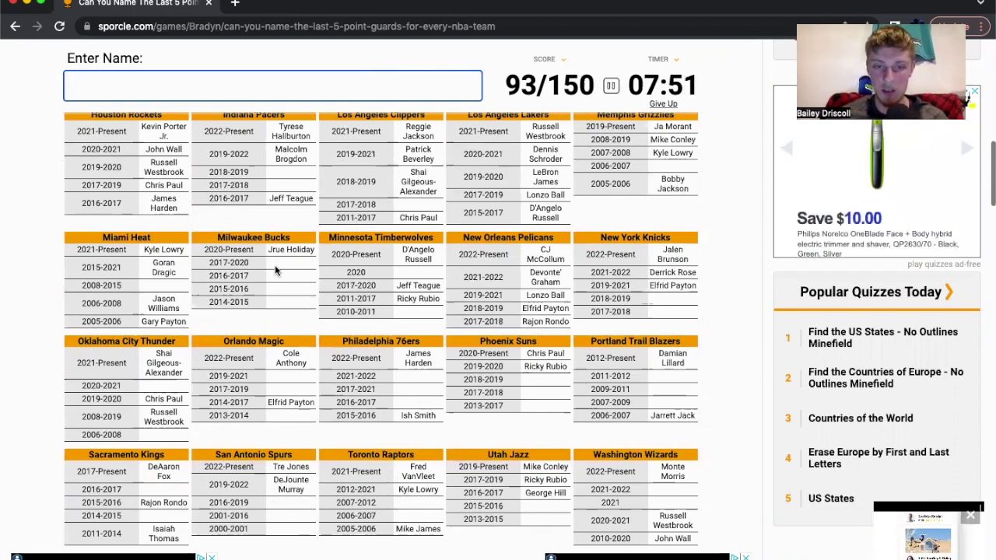
scroll("down", 3)
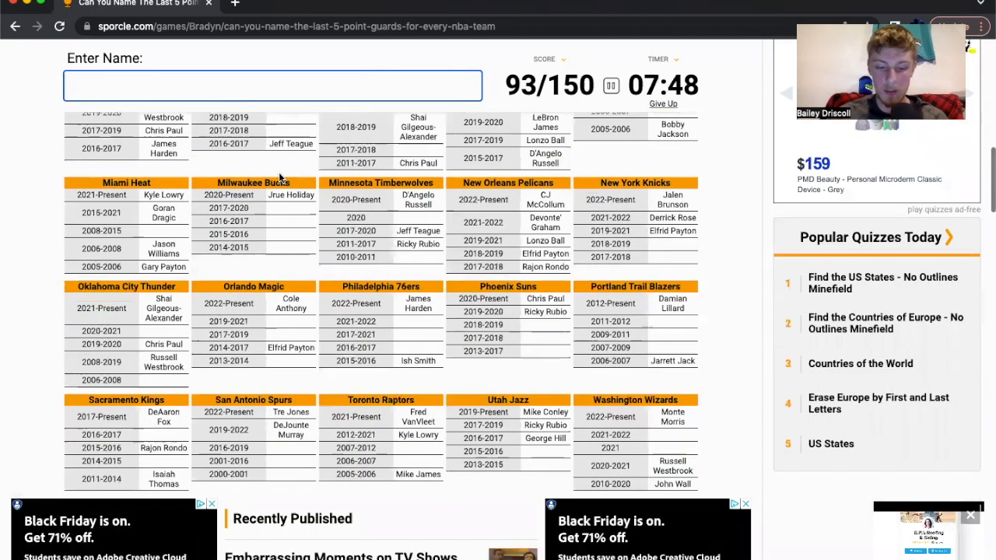
type("simmon")
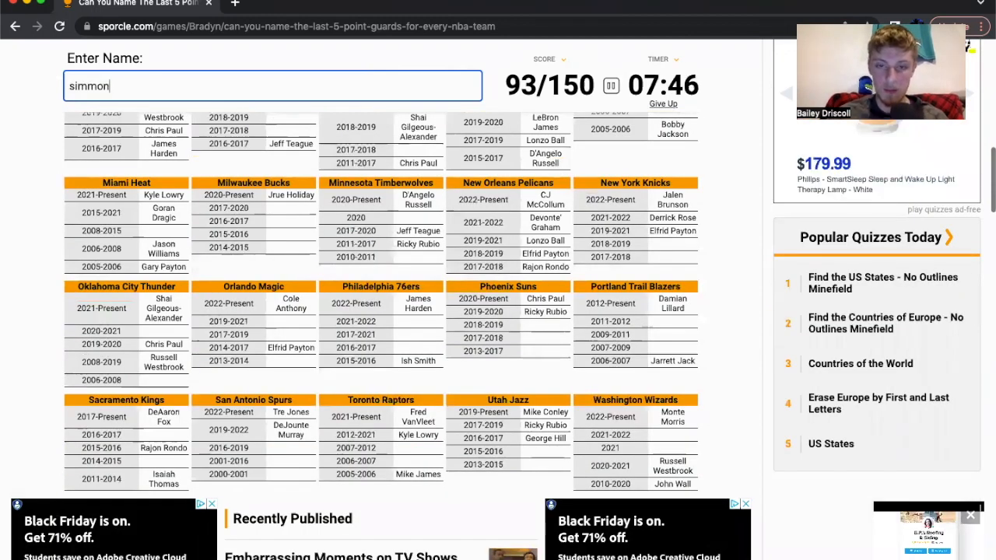
type("simmons")
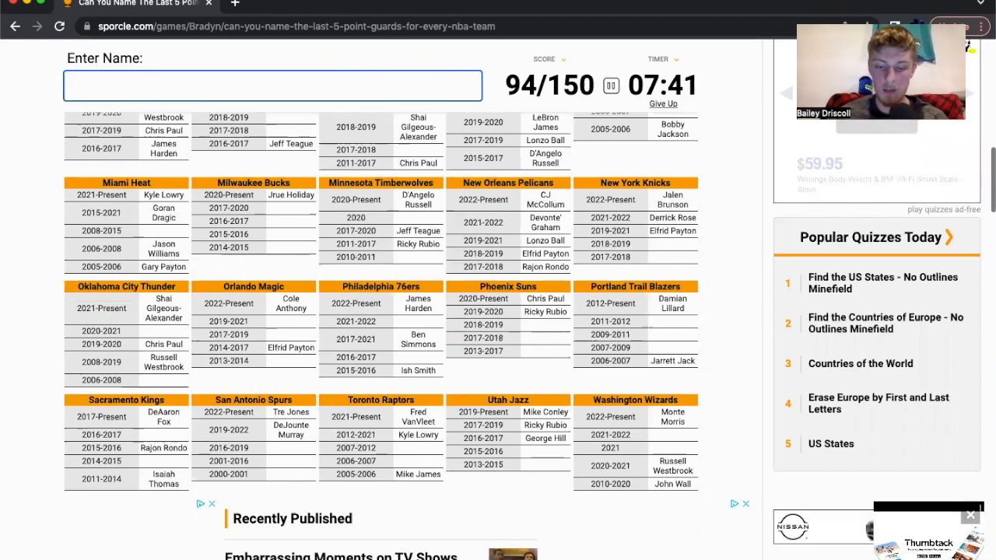
type("maxe")
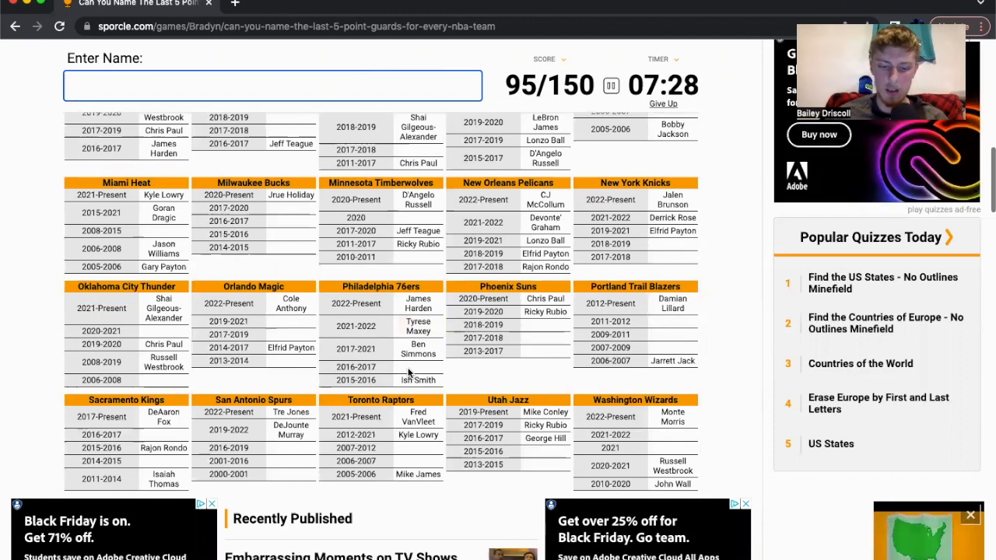
Clear the rejected Carter Williams guess and add Markelle Fultz, reaching 96/150.
type("carter williams")
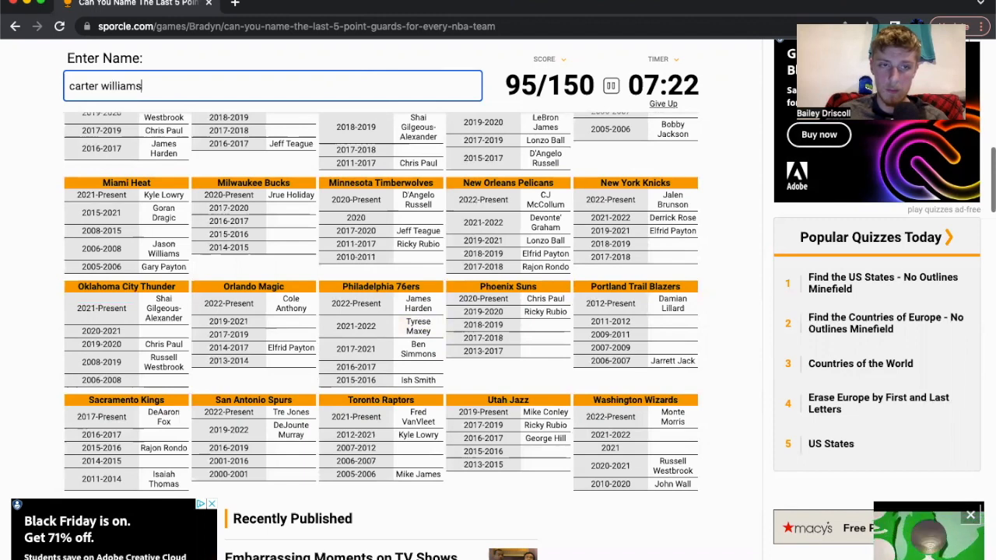
key("Backspace")
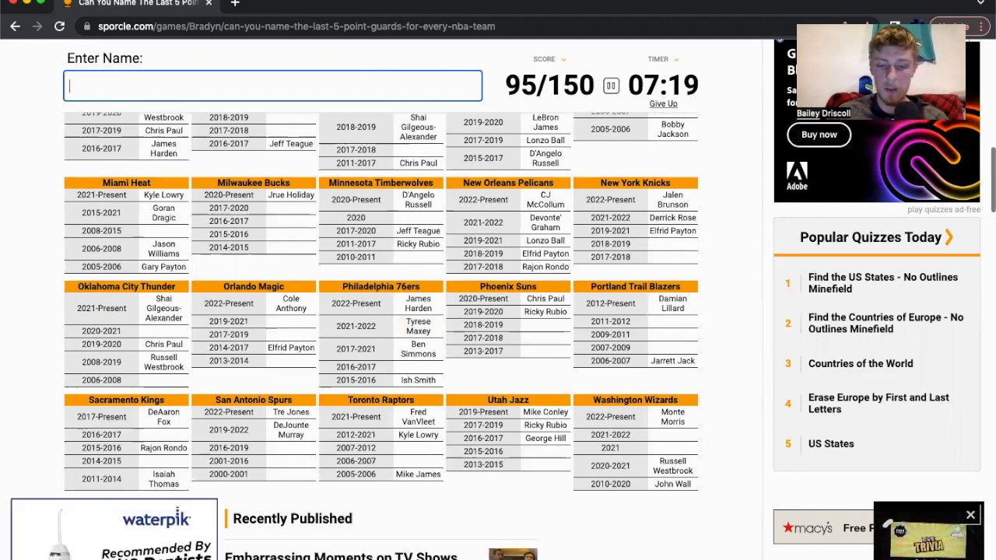
type("willi")
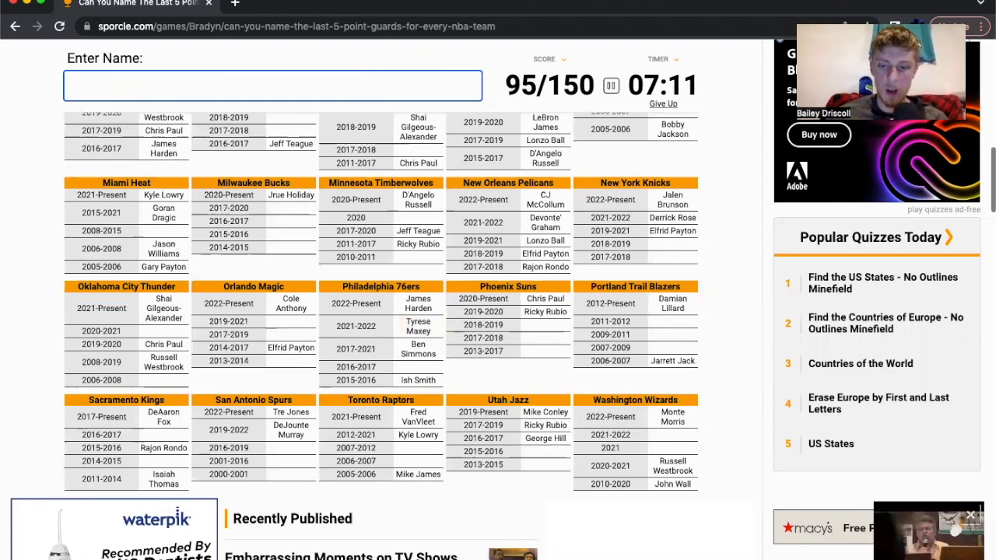
type("fult")
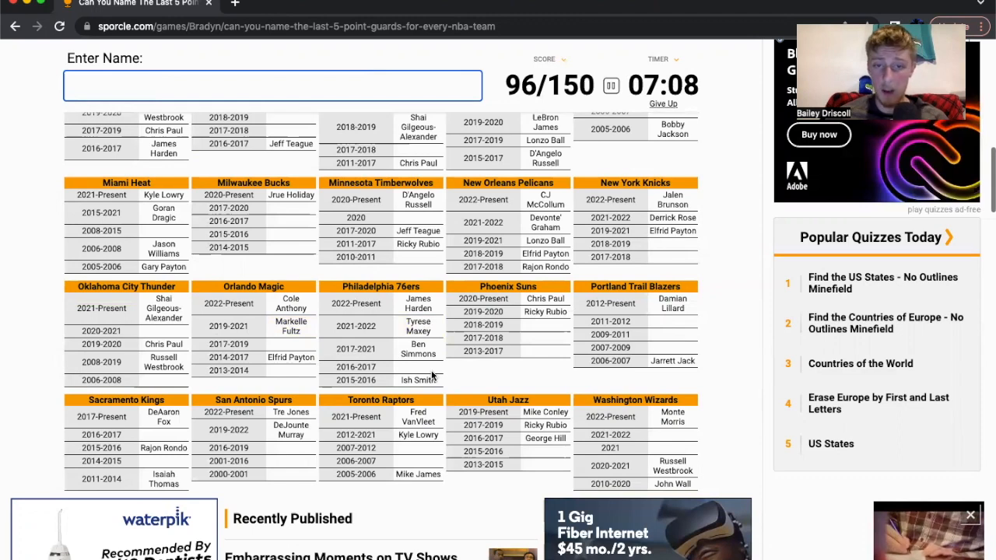
Scroll the grid and try Beal and Tyler Ulis, then refocus the name box.
scroll("down", 3)
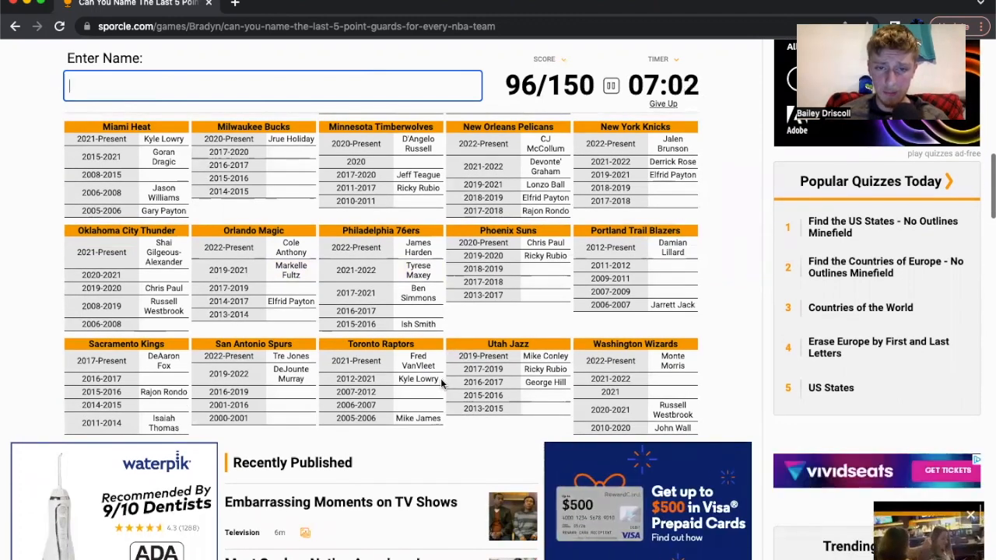
scroll("down", 3)
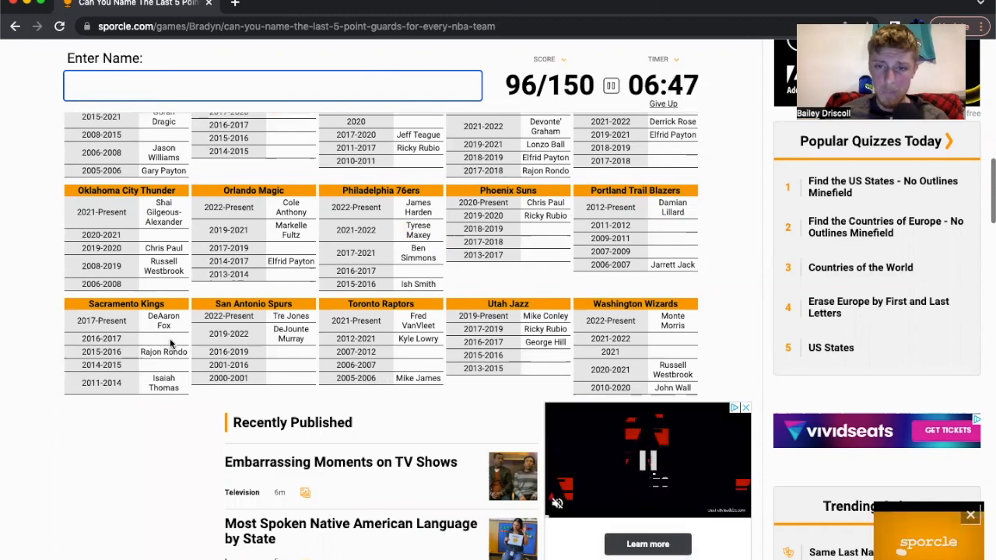
mouse_move(690, 342)
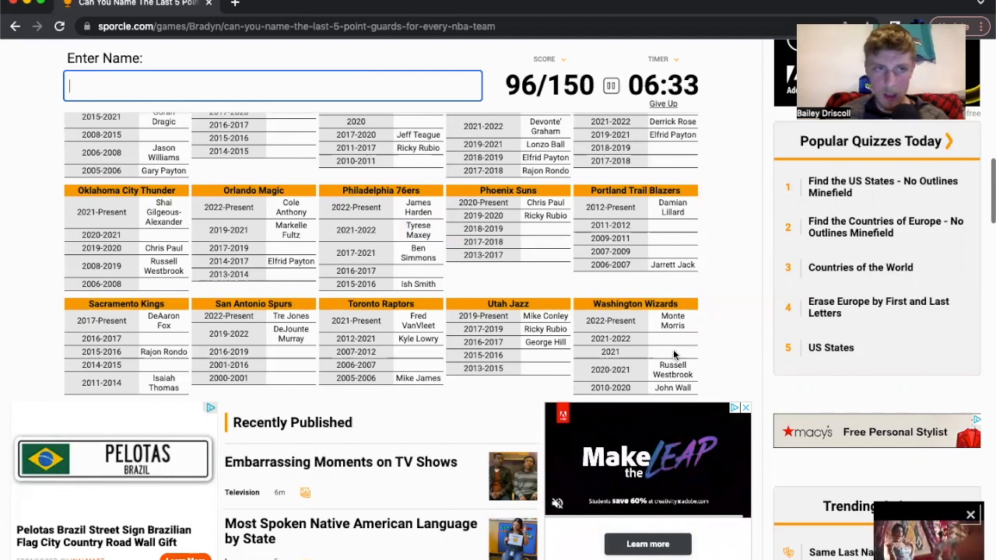
type("beal")
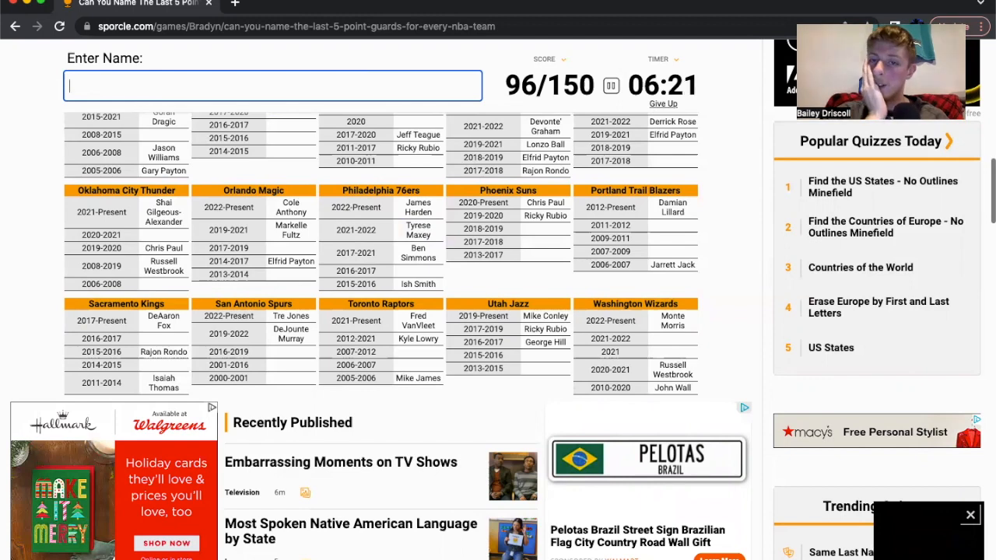
mouse_move(737, 337)
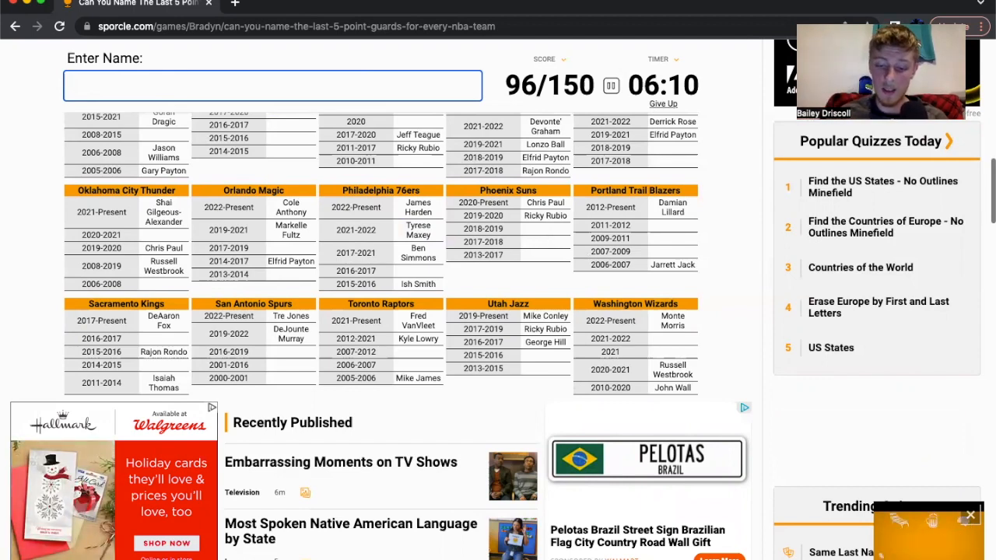
type("Tyler Ulis")
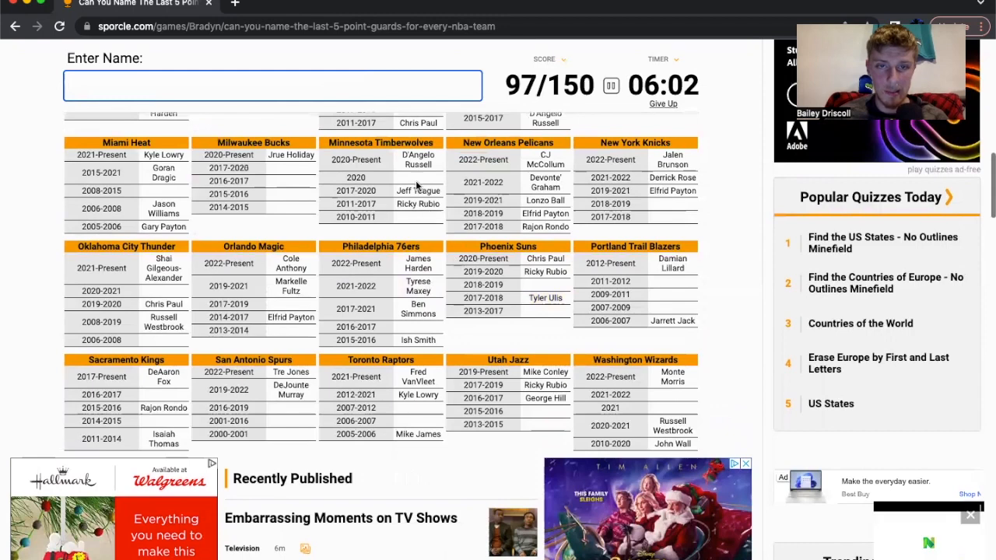
left_click(272, 85)
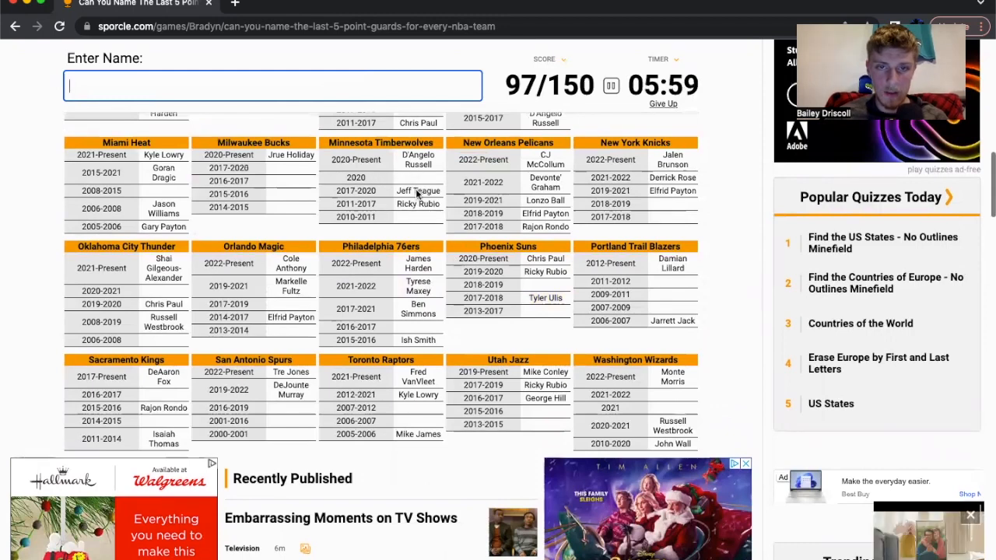
mouse_move(418, 228)
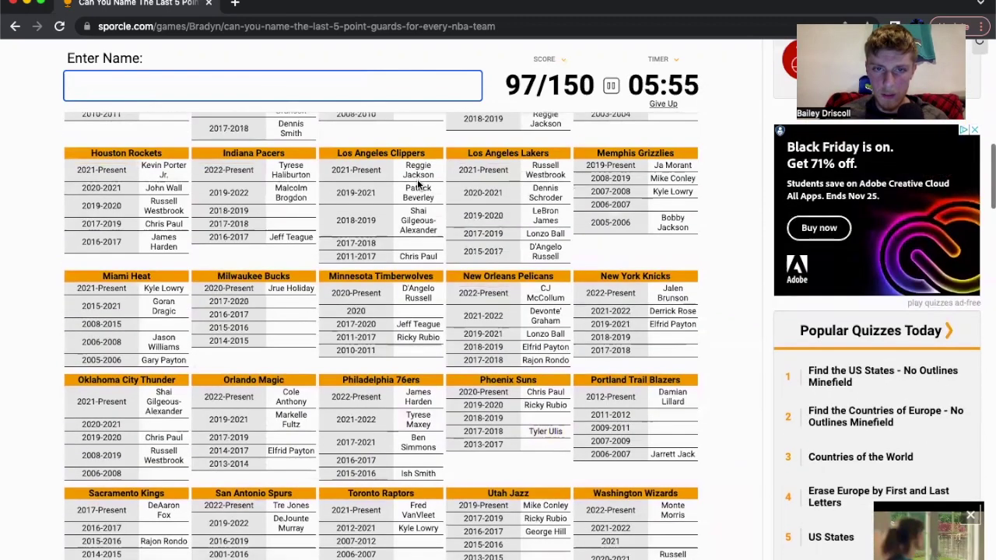
mouse_move(421, 323)
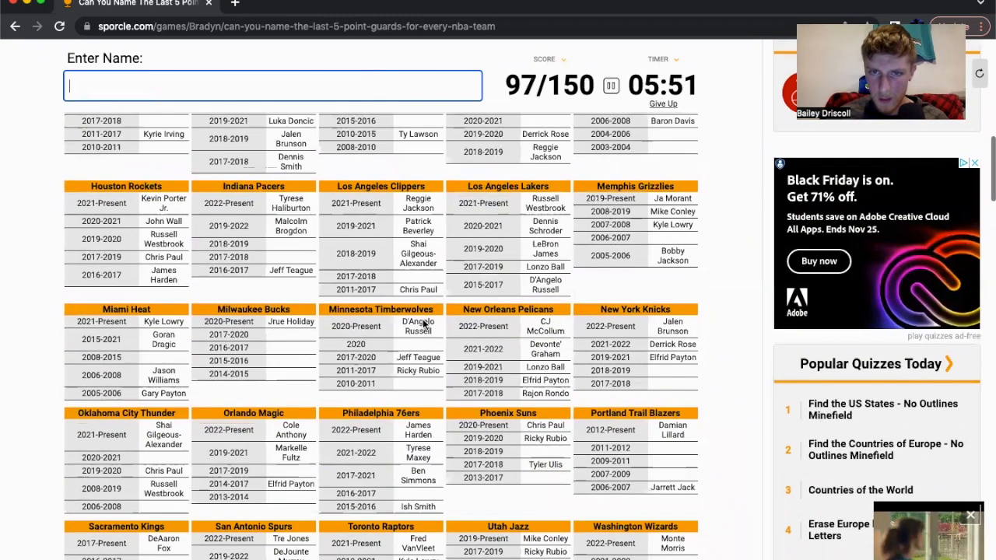
Enter Joseph to fill the Pistons and Pacers slots, reaching 99/150.
scroll("down", 3)
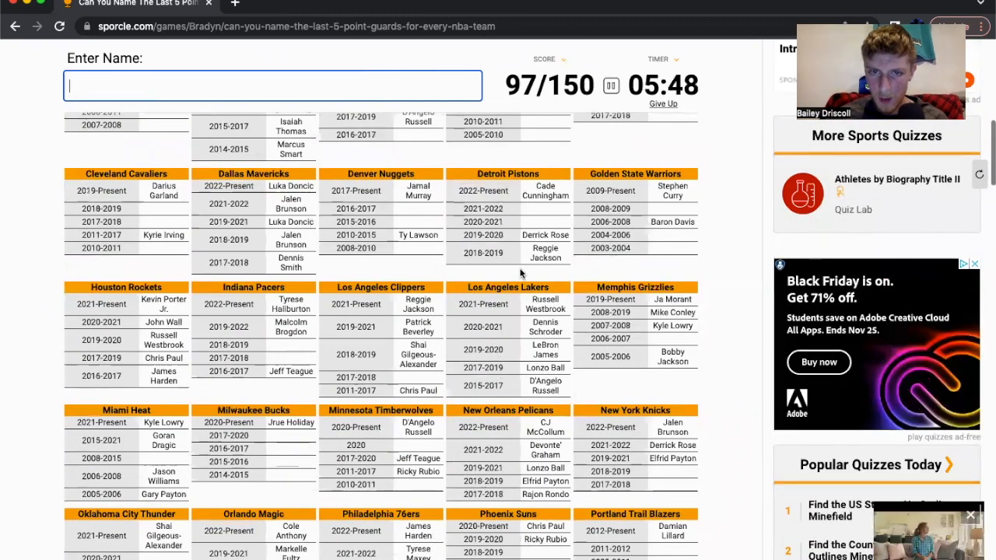
mouse_move(541, 211)
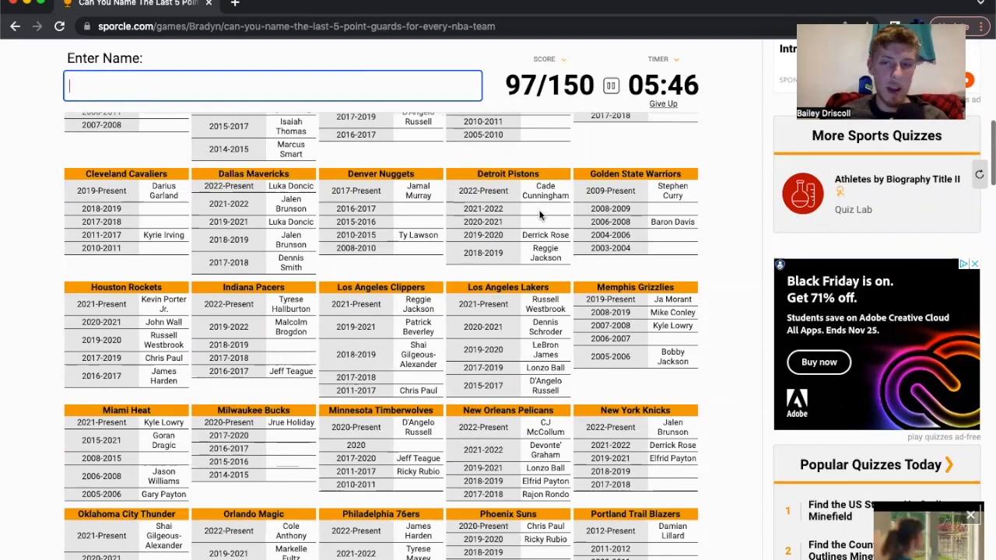
scroll("down", 3)
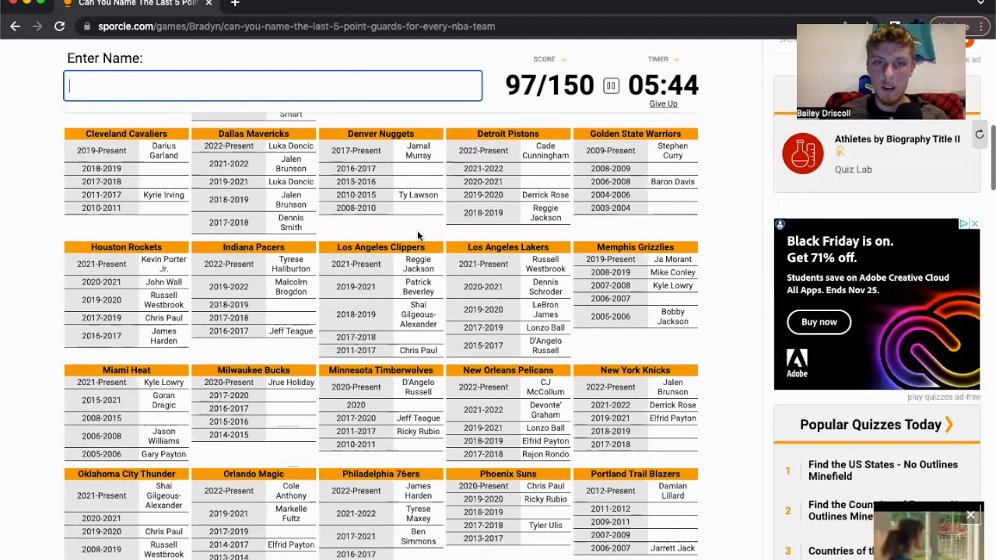
type("jose")
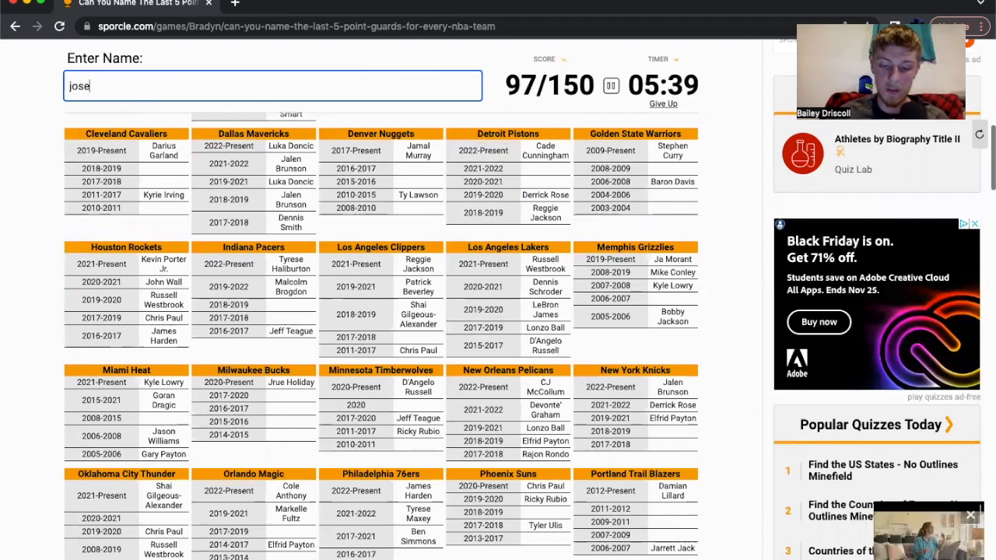
type("jose")
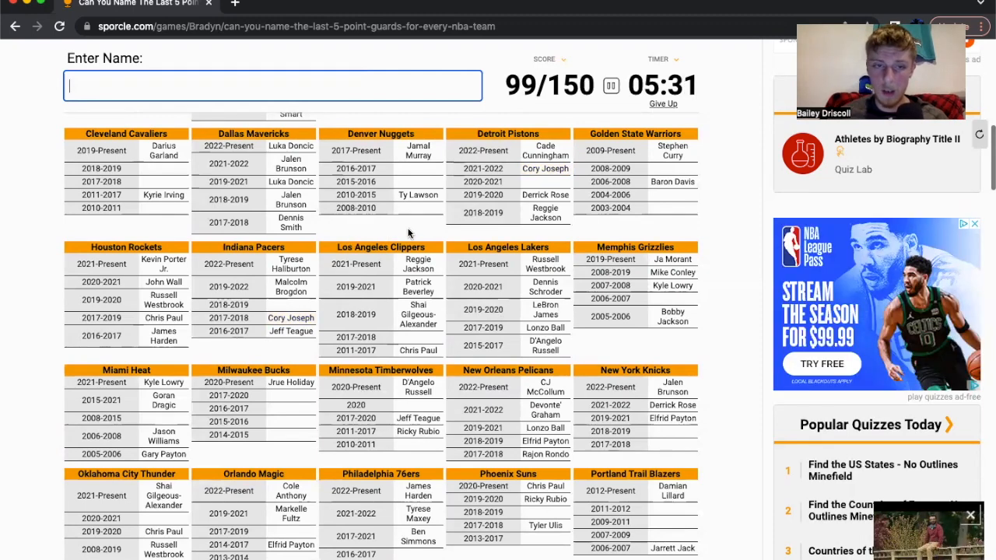
scroll("down", 3)
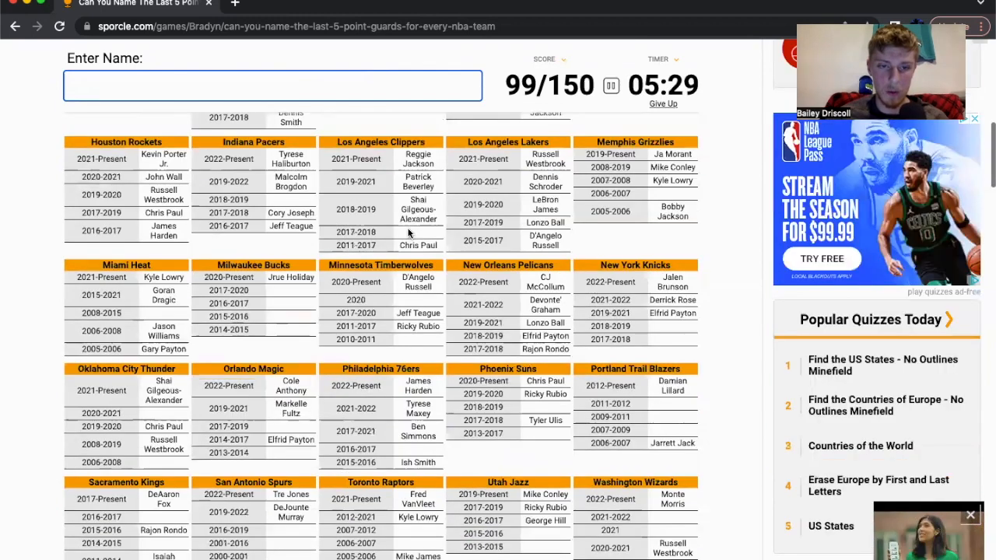
scroll("down", 3)
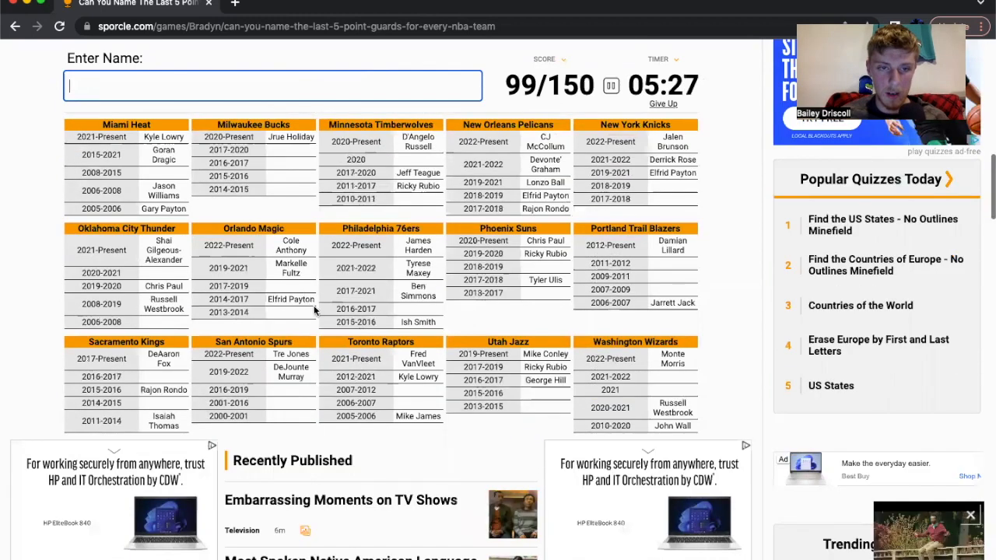
Enter 'augustin', correcting the typo, to fill D.J. Augustin's Orlando Magic 2017–2019 slot.
type("augudst")
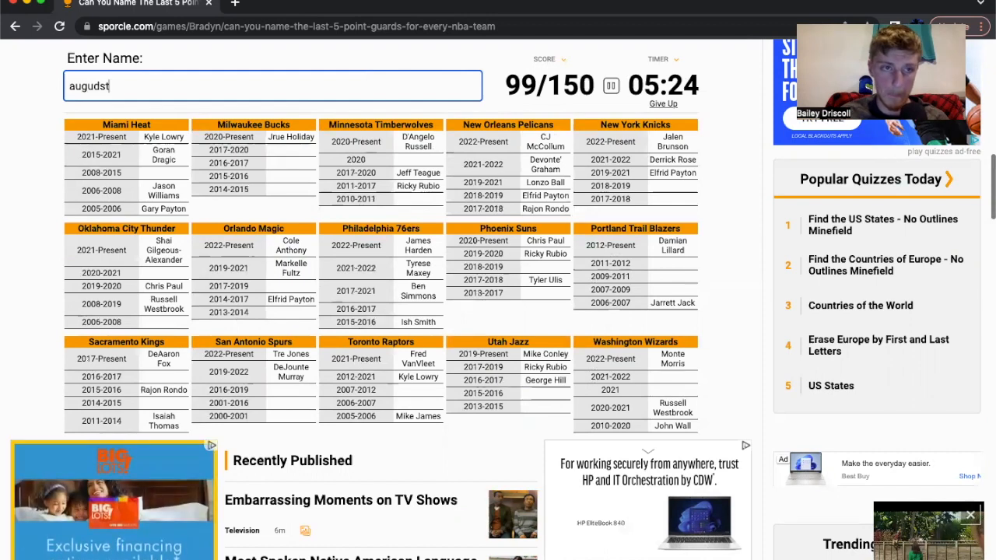
key("Backspace")
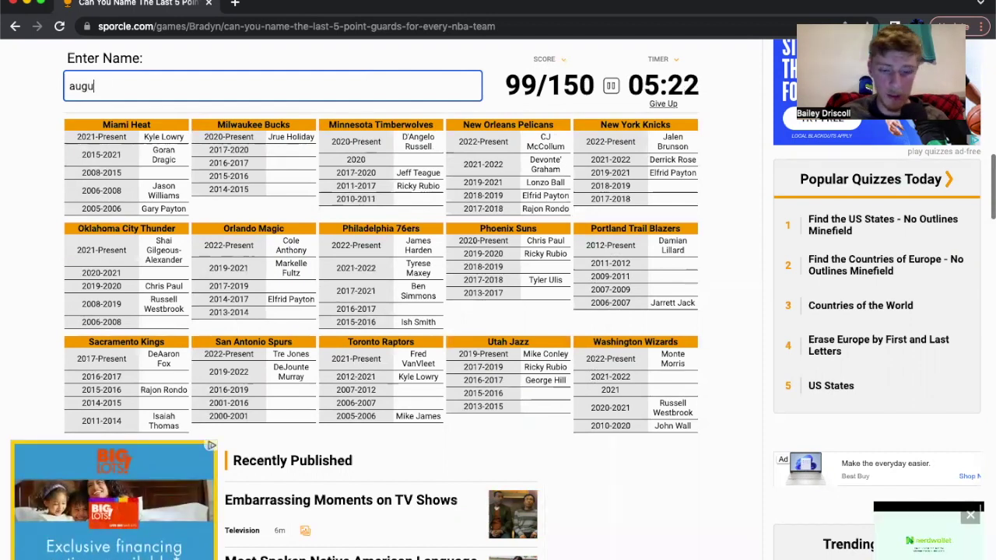
type("e")
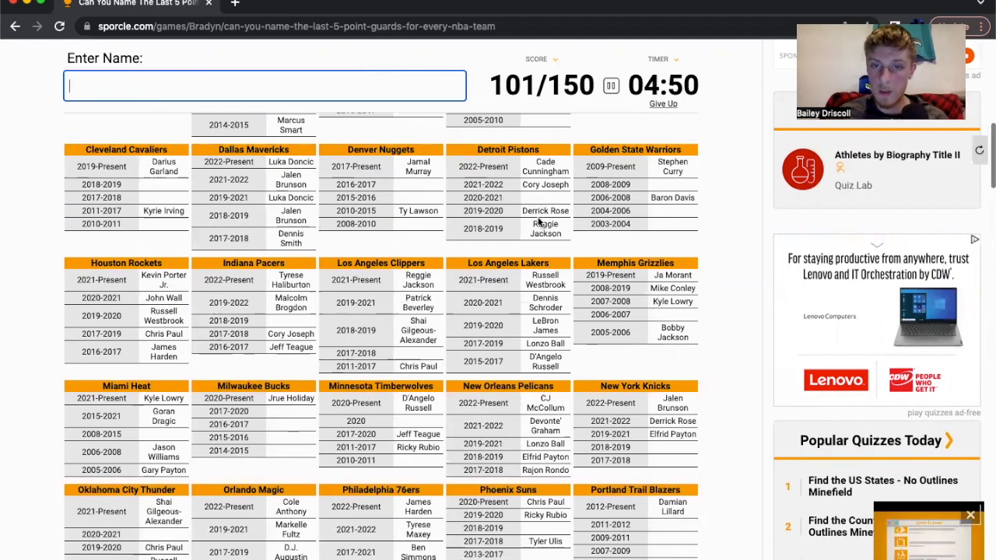
mouse_move(539, 201)
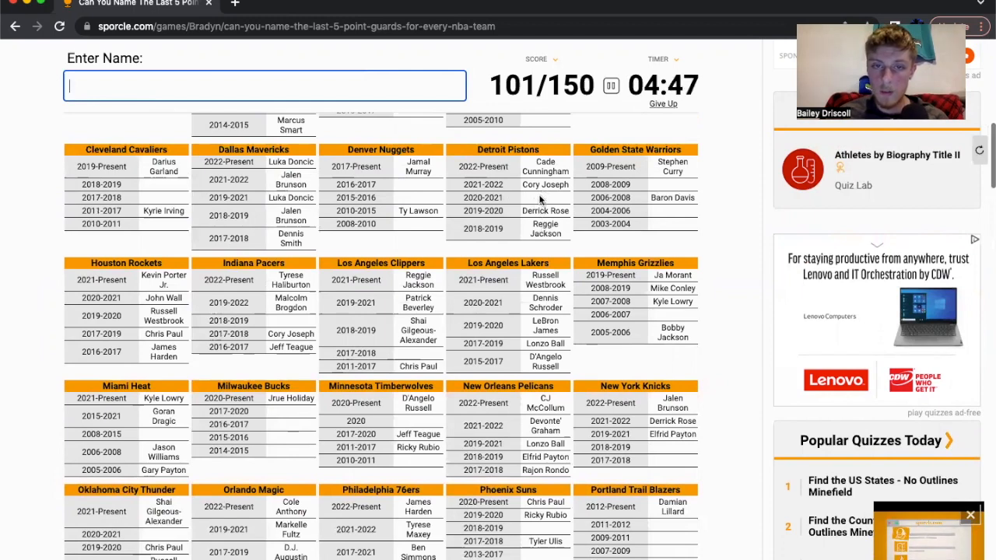
mouse_move(204, 190)
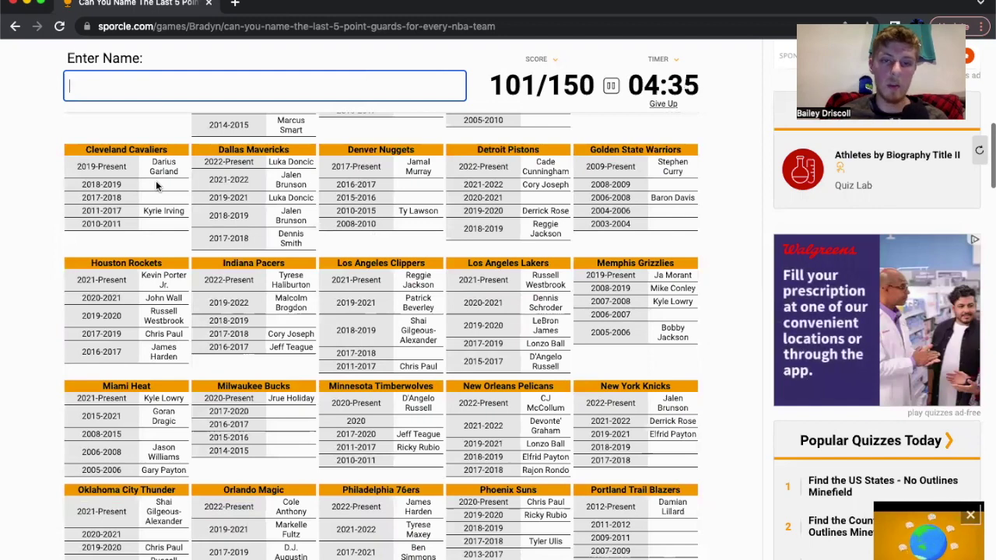
mouse_move(147, 242)
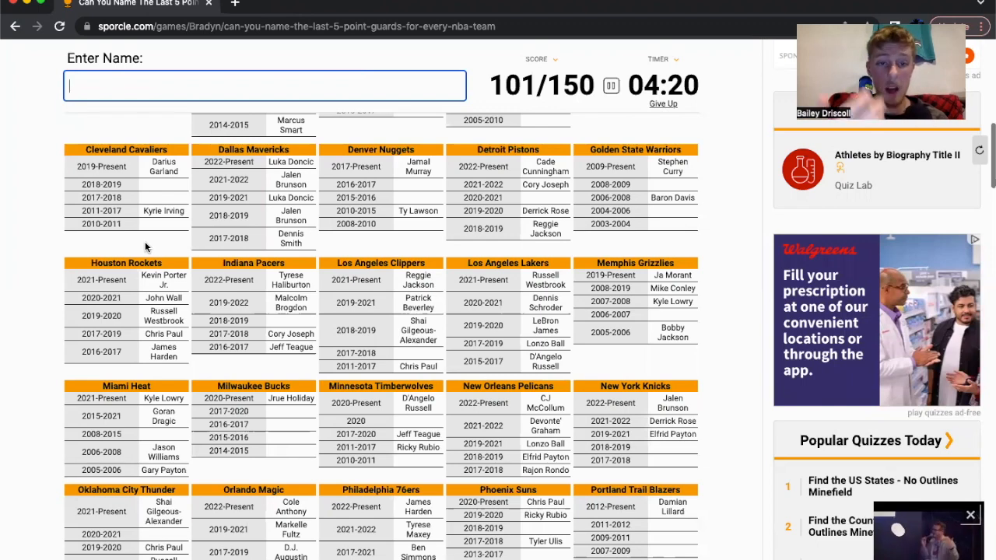
type("thom")
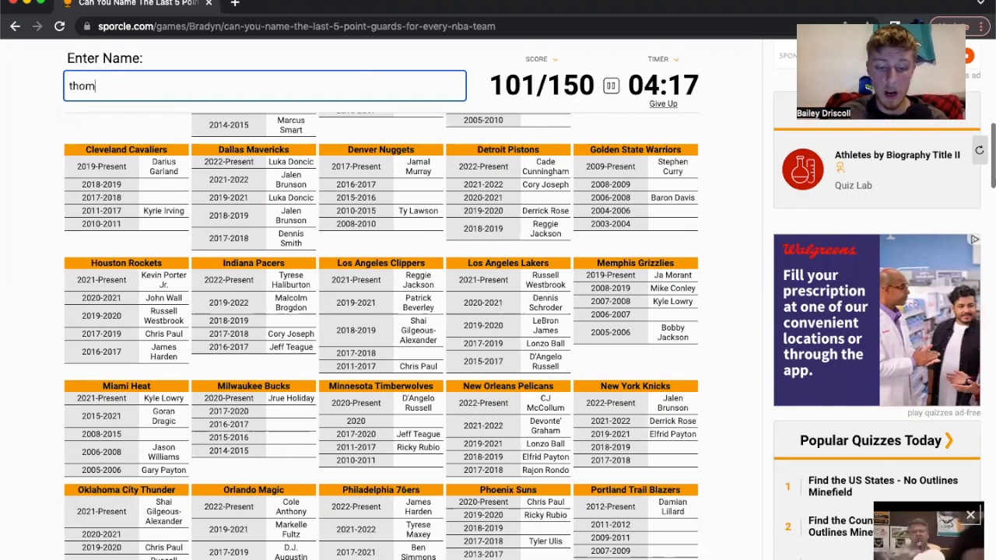
key("Backspace")
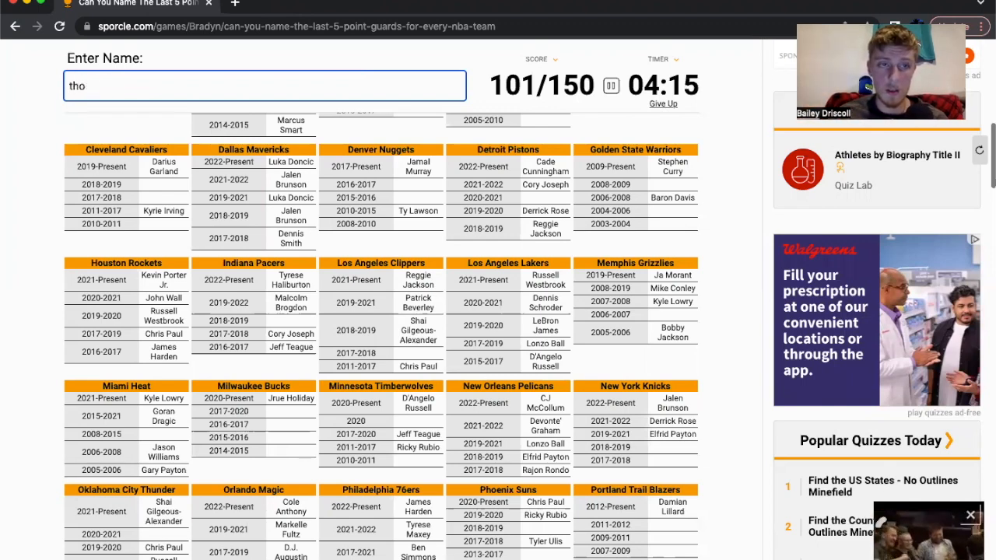
type("rose")
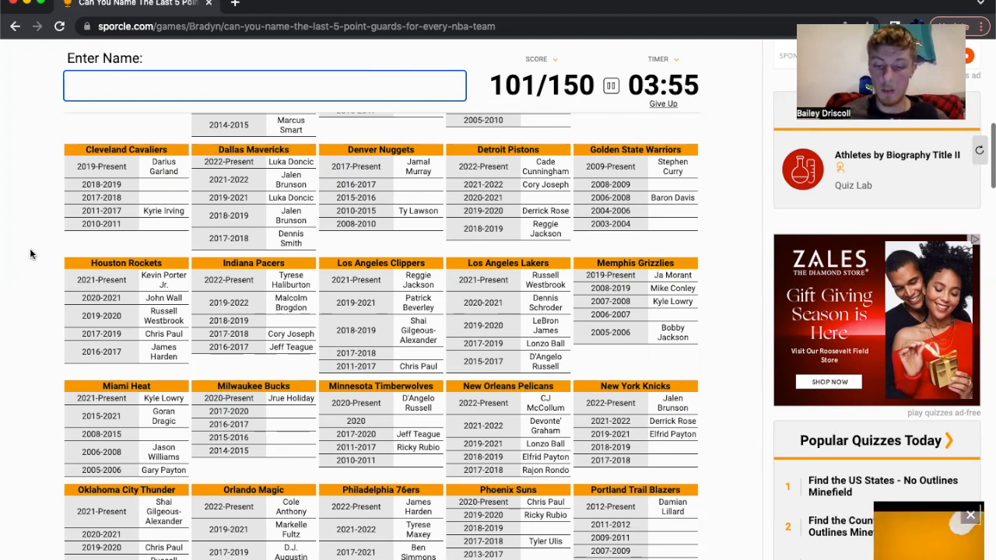
type("williams")
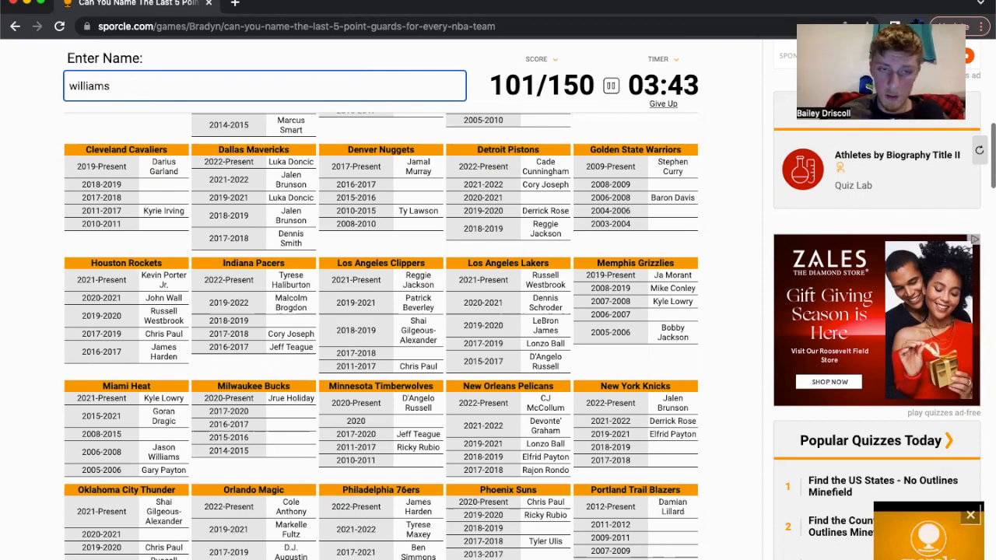
key("Enter")
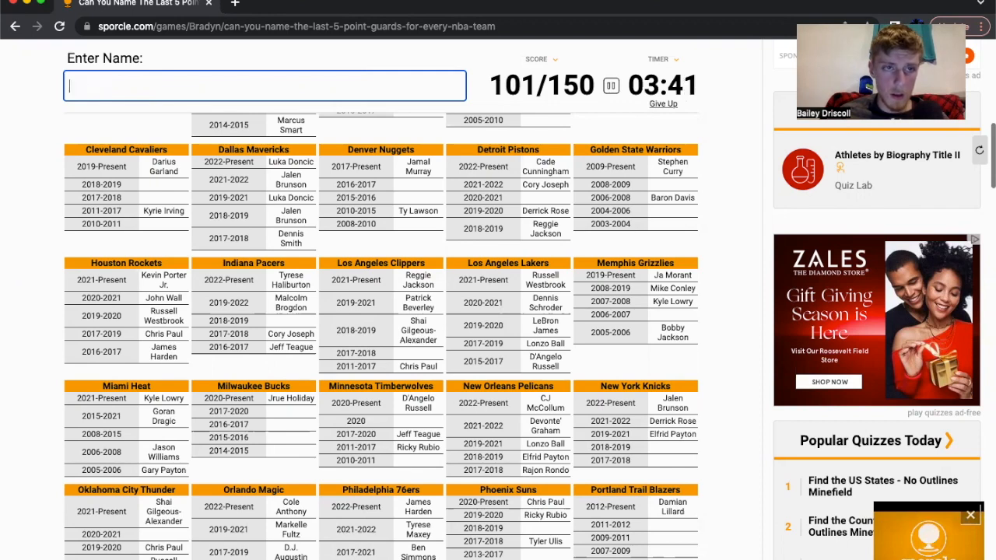
type("mo willia")
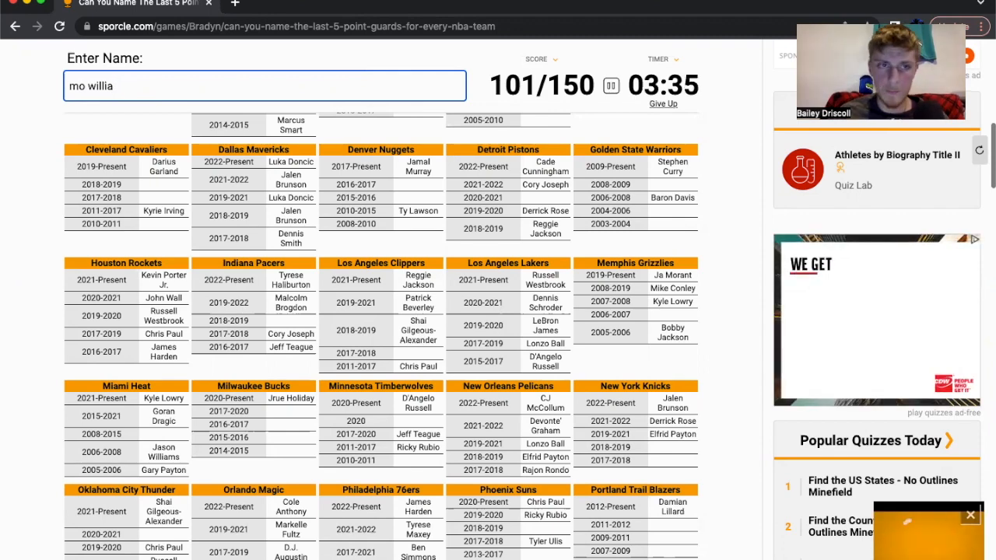
key("Backspace")
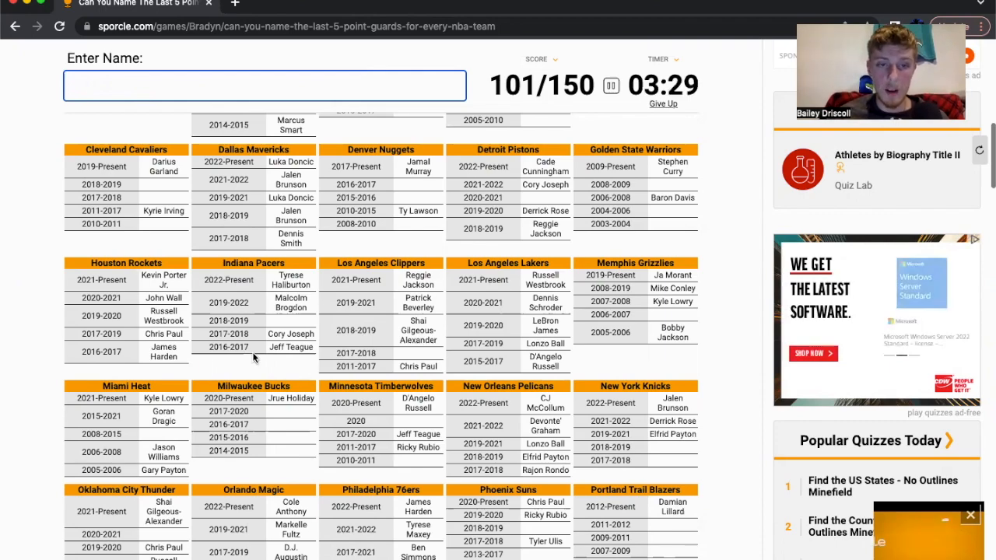
scroll("down", 3)
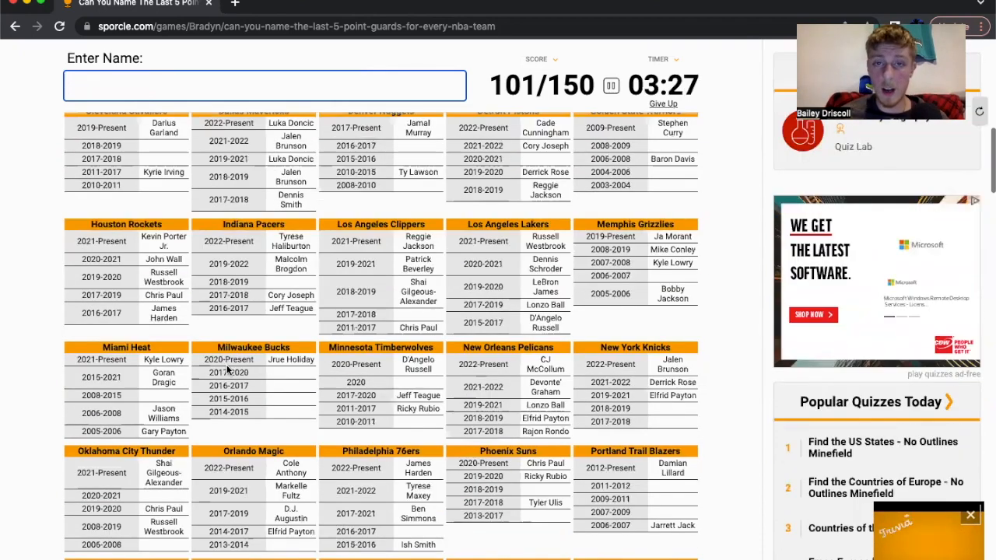
scroll("down", 3)
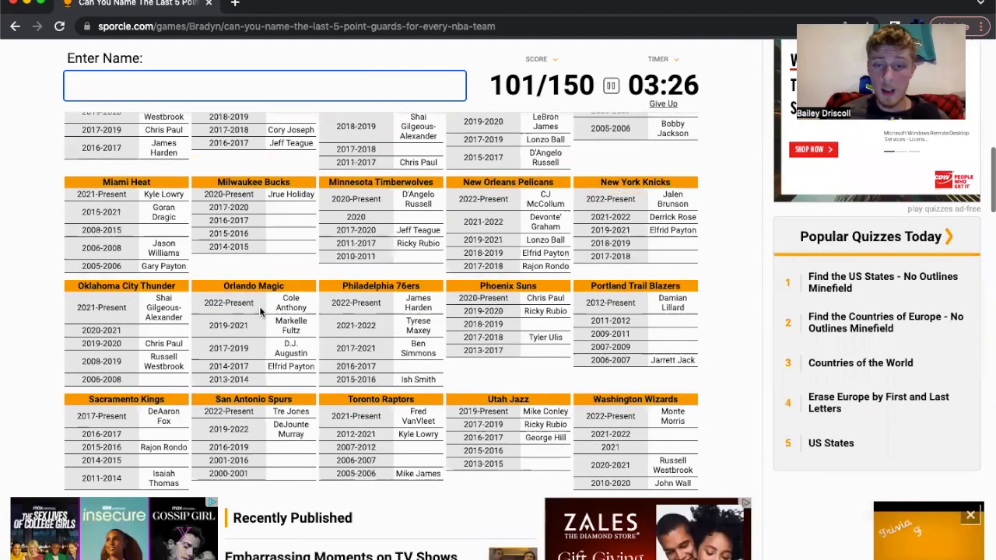
scroll("down", 3)
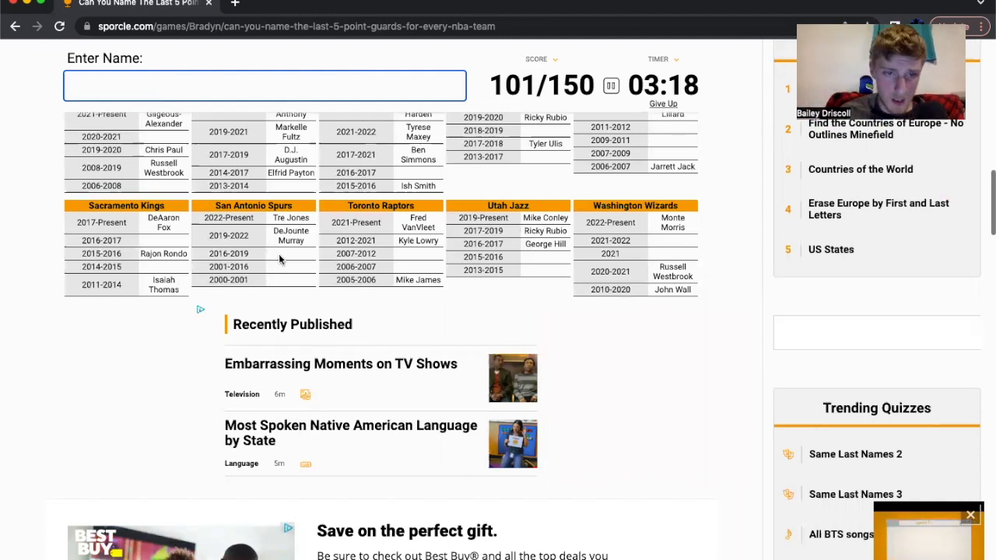
Enter 'parker' and 'mills' so Tony Parker and Patty Mills fill the Spurs slots.
type("p")
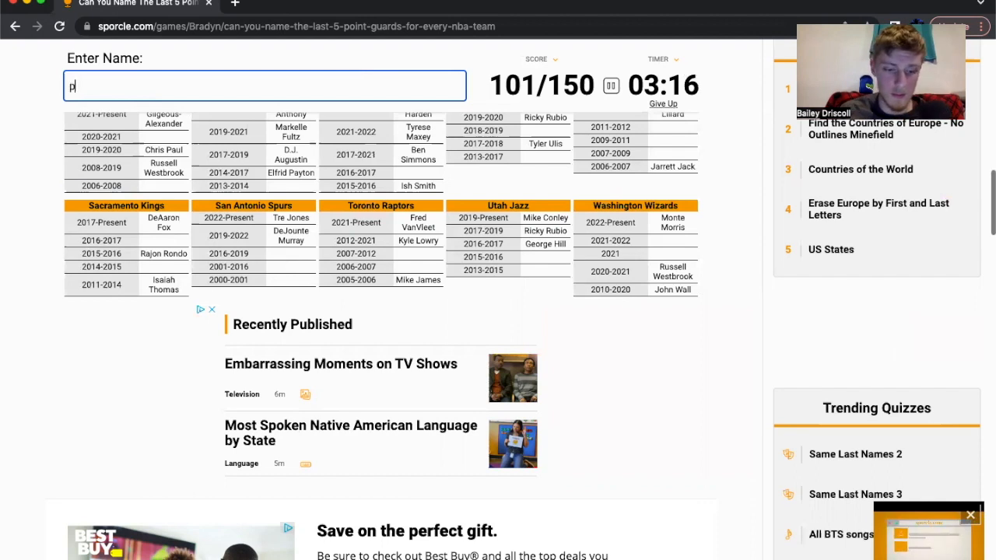
type("ark")
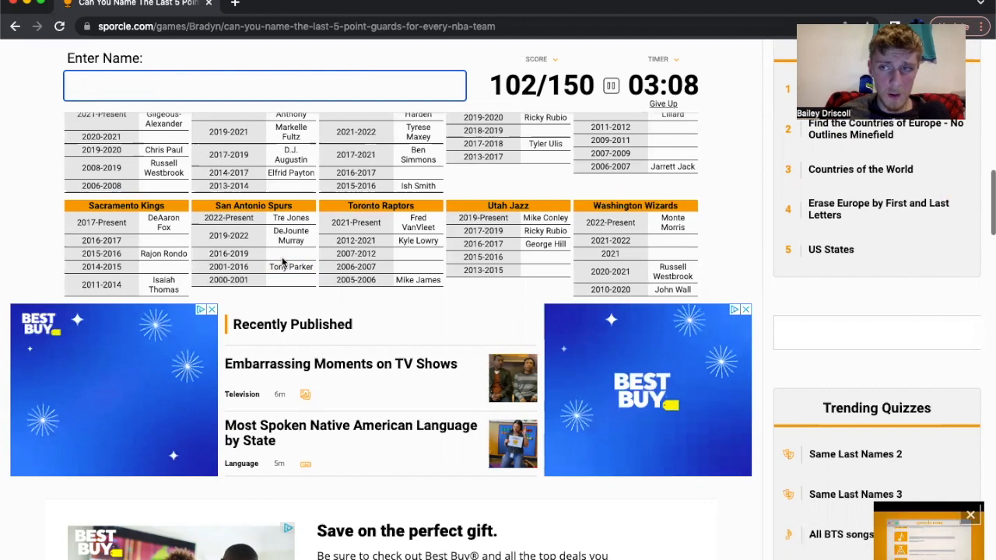
type("mill")
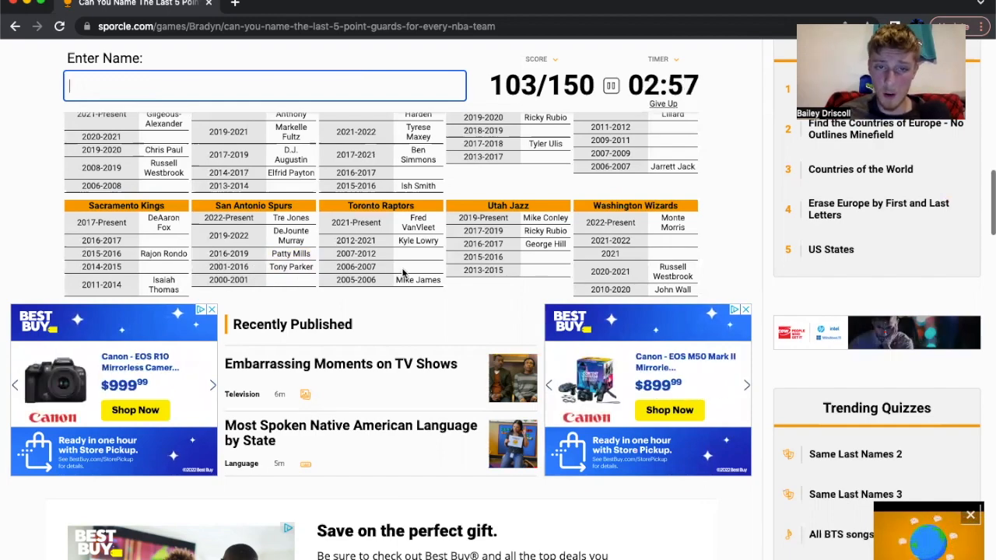
scroll("down", 3)
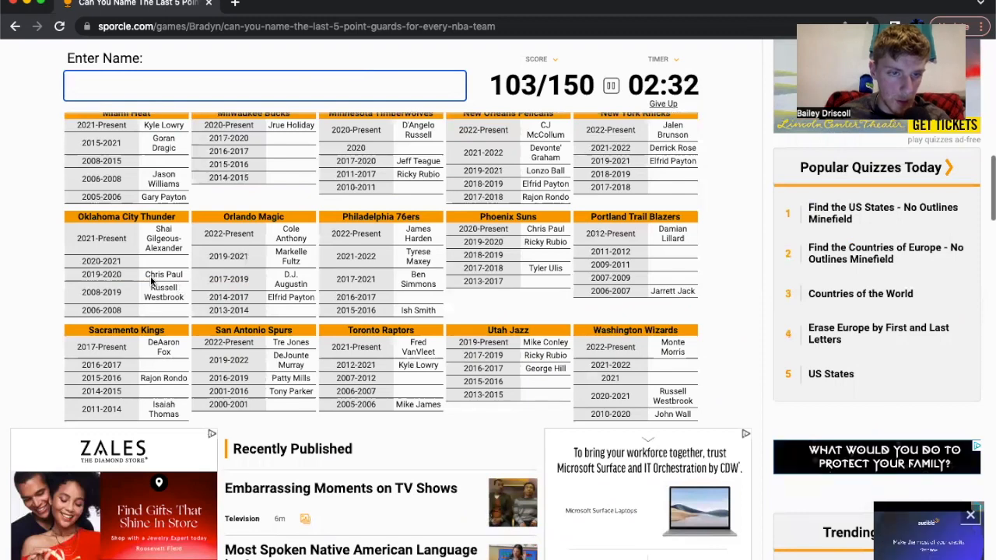
mouse_move(161, 294)
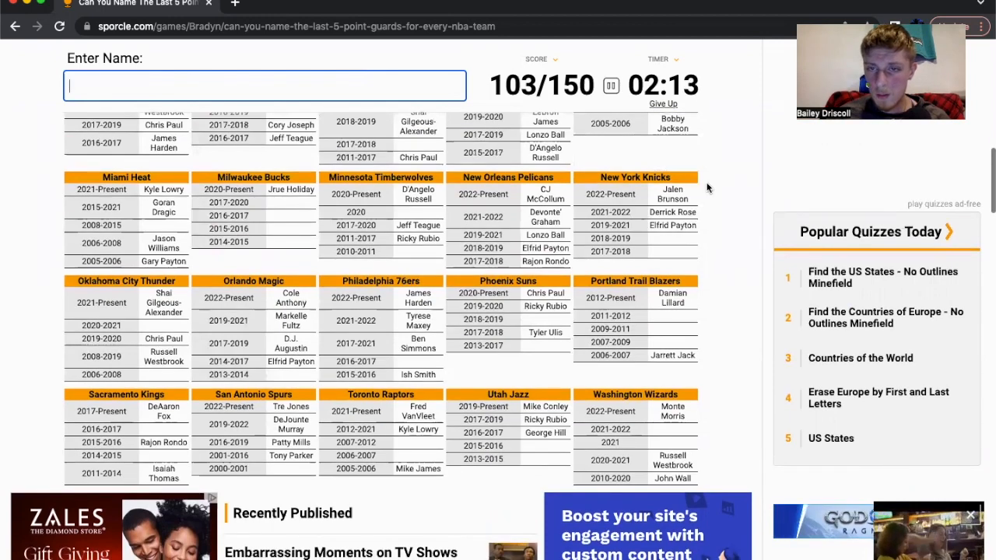
mouse_move(282, 231)
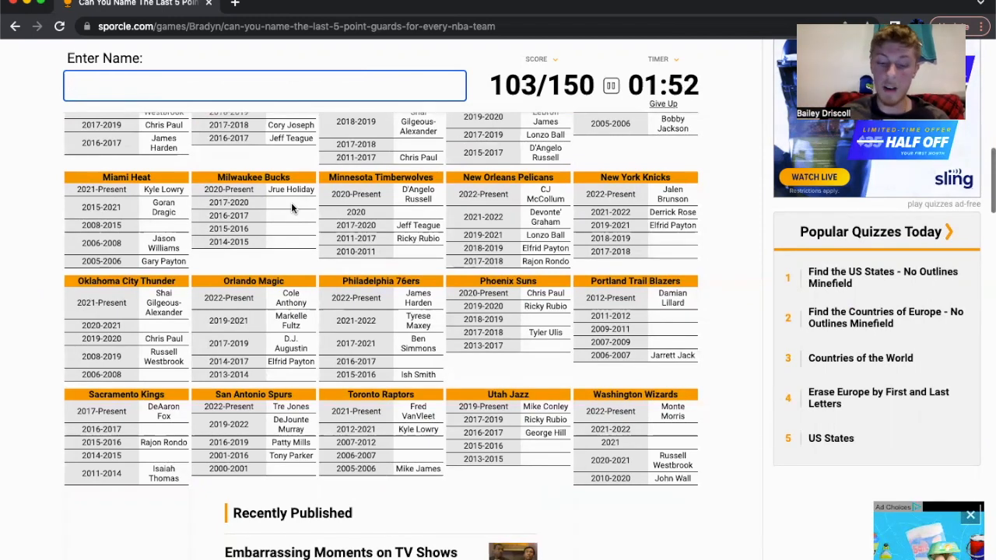
type("bled")
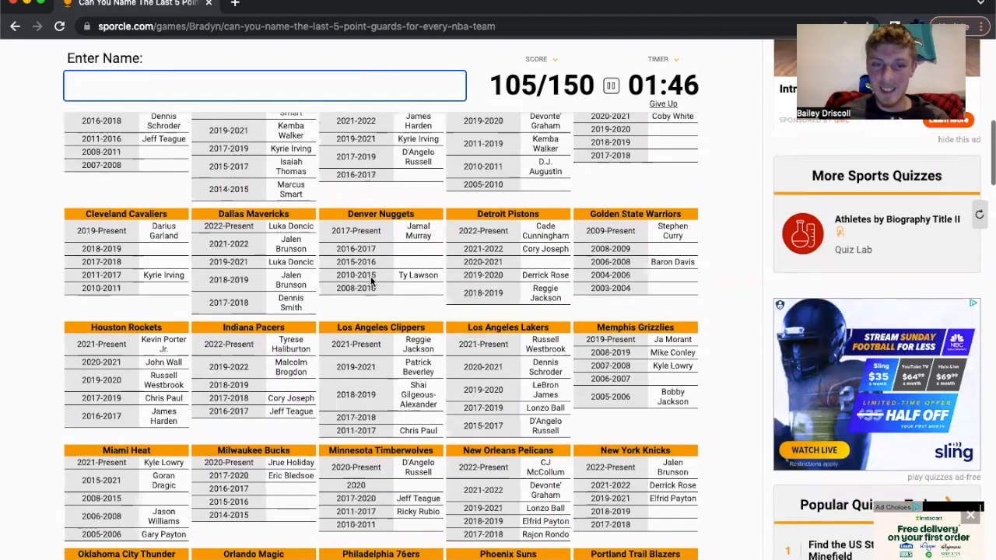
scroll("down", 3)
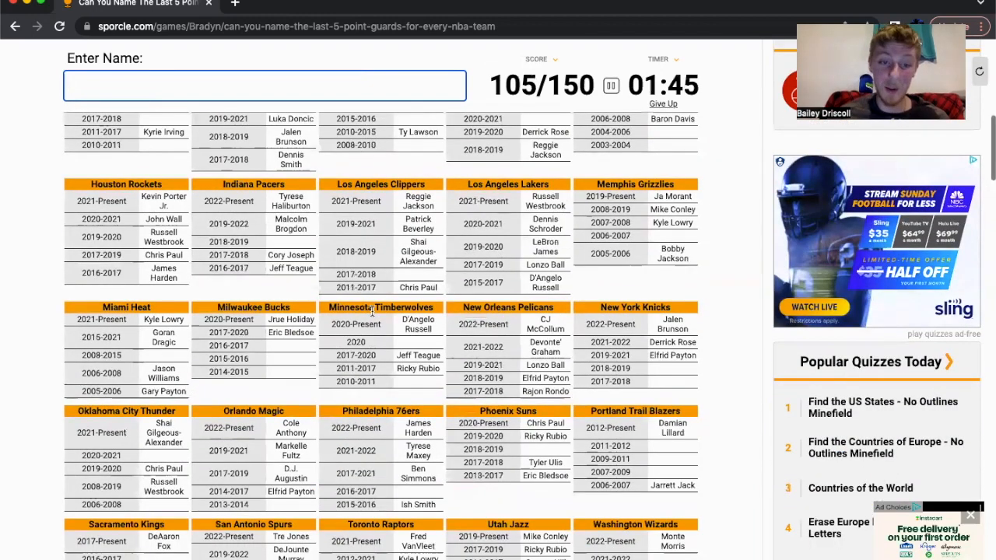
scroll("down", 3)
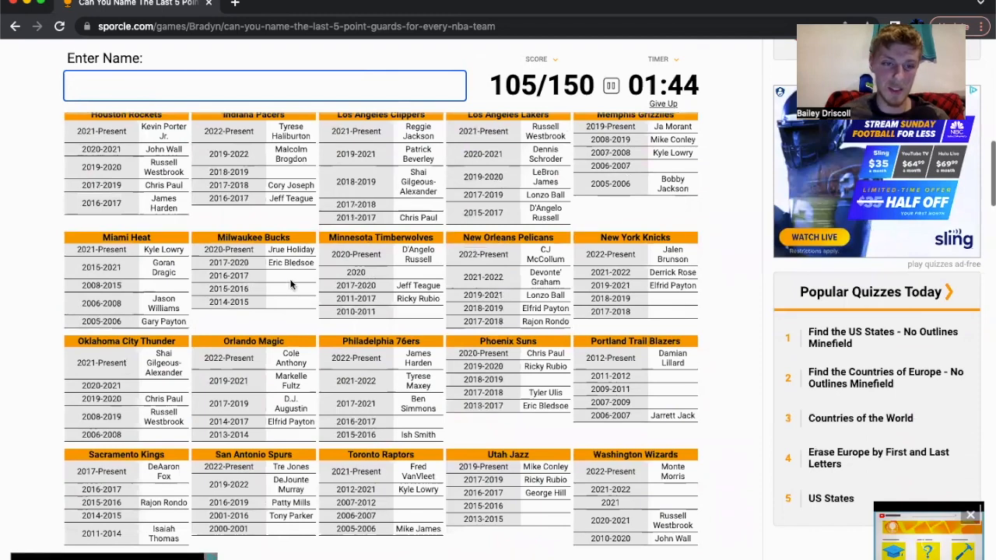
mouse_move(291, 320)
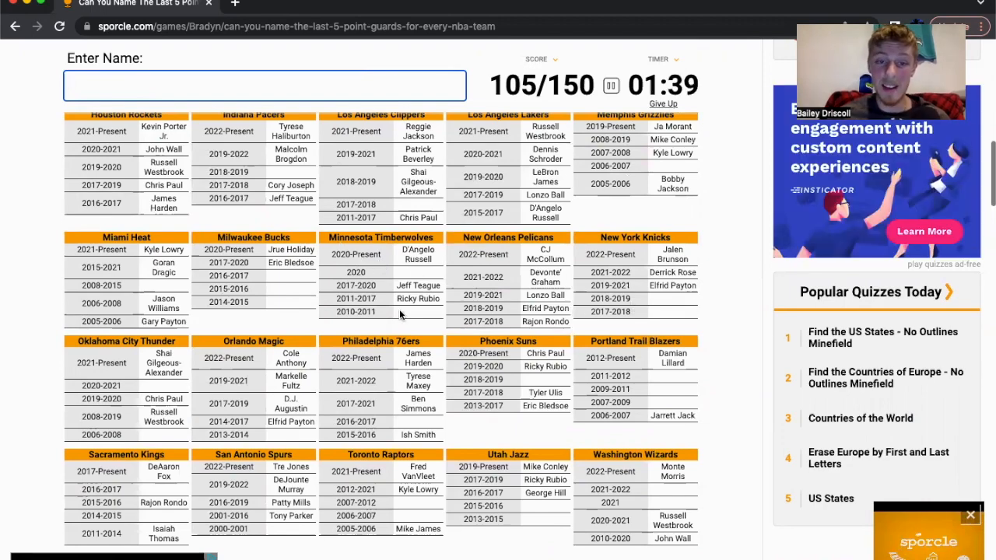
scroll("down", 3)
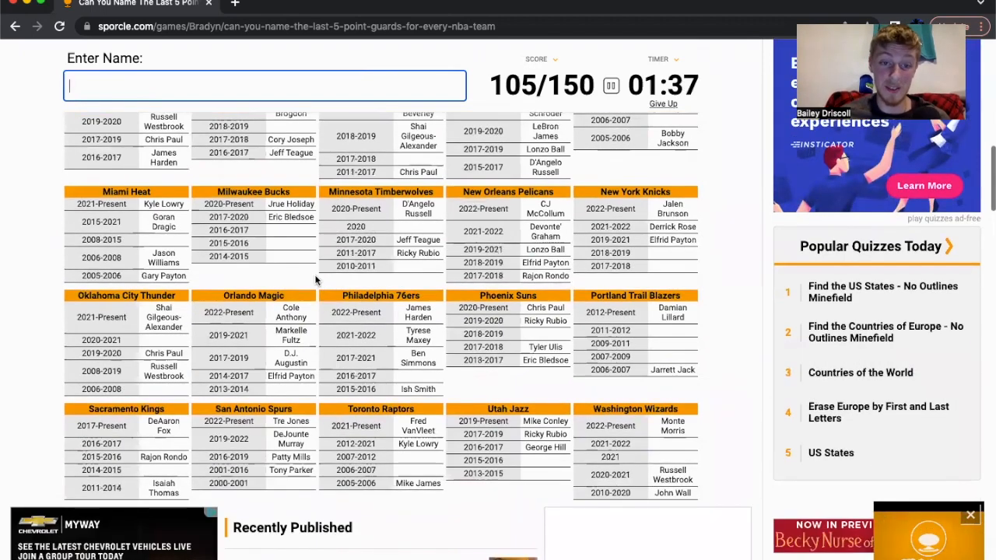
scroll("down", 3)
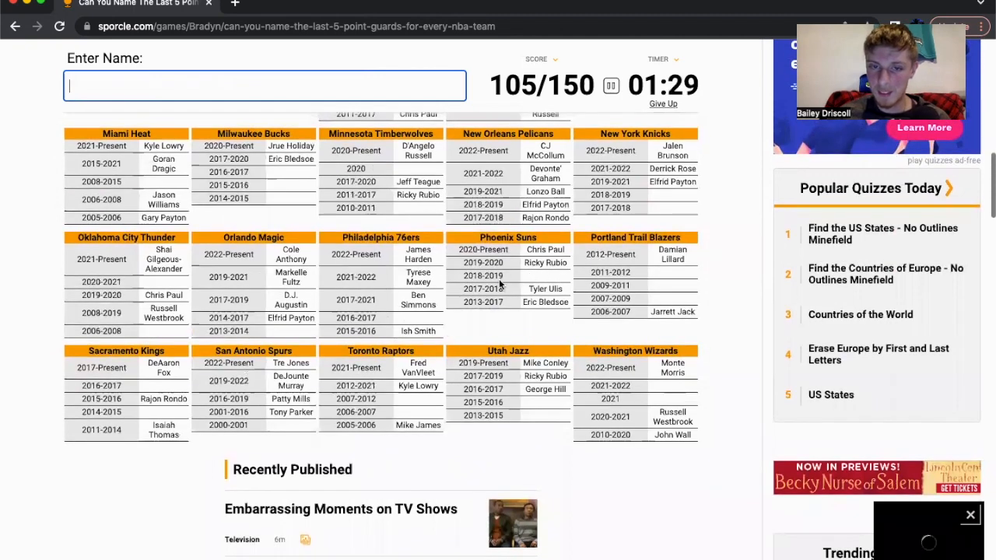
mouse_move(673, 317)
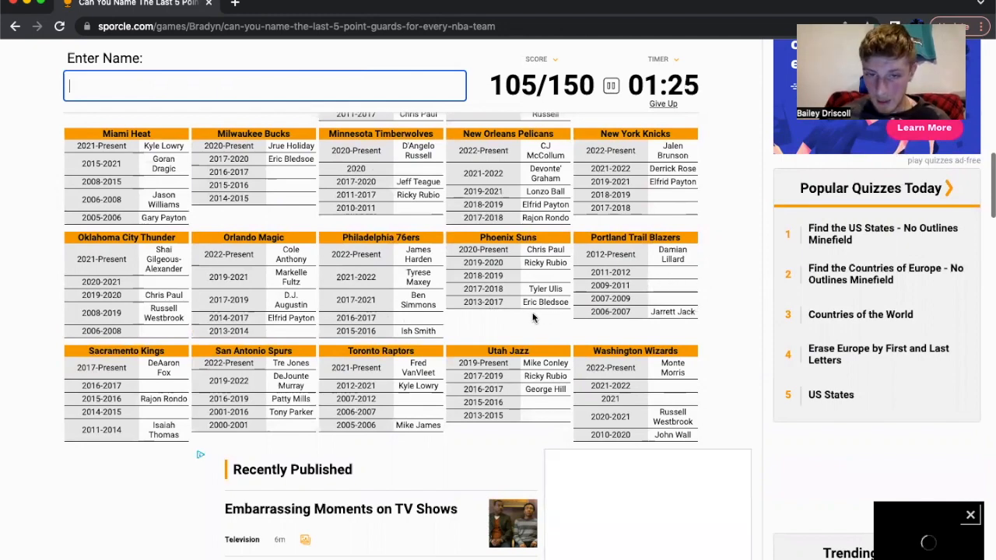
scroll("down", 3)
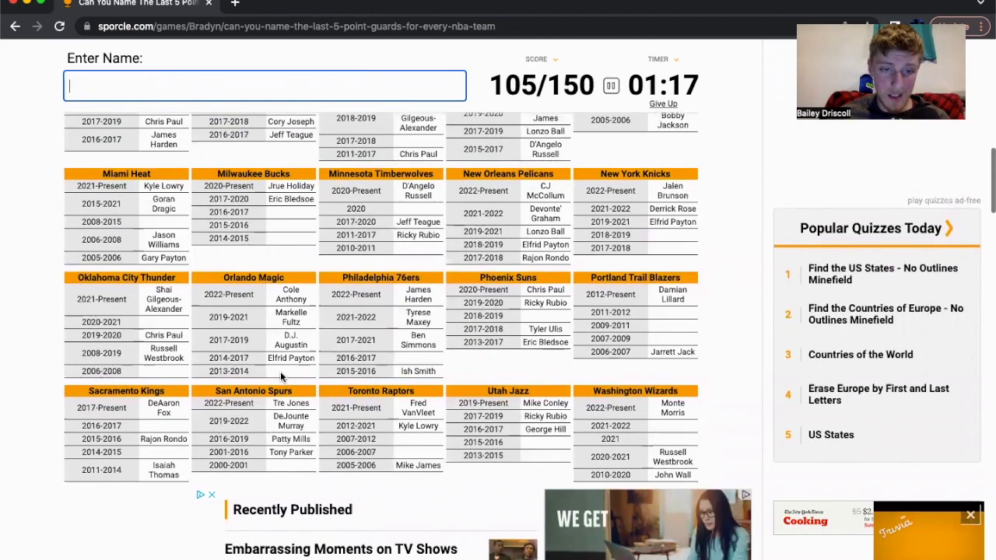
mouse_move(464, 370)
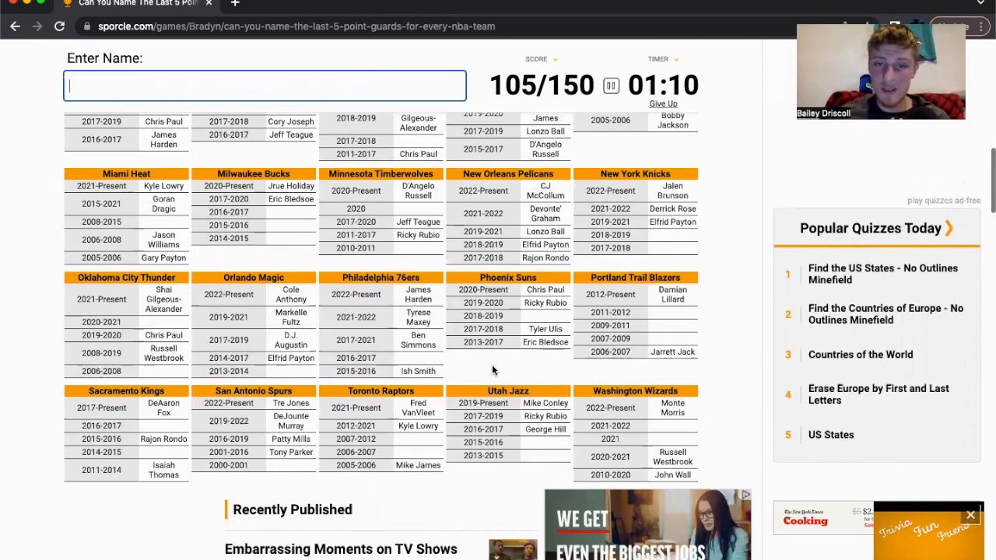
mouse_move(663, 325)
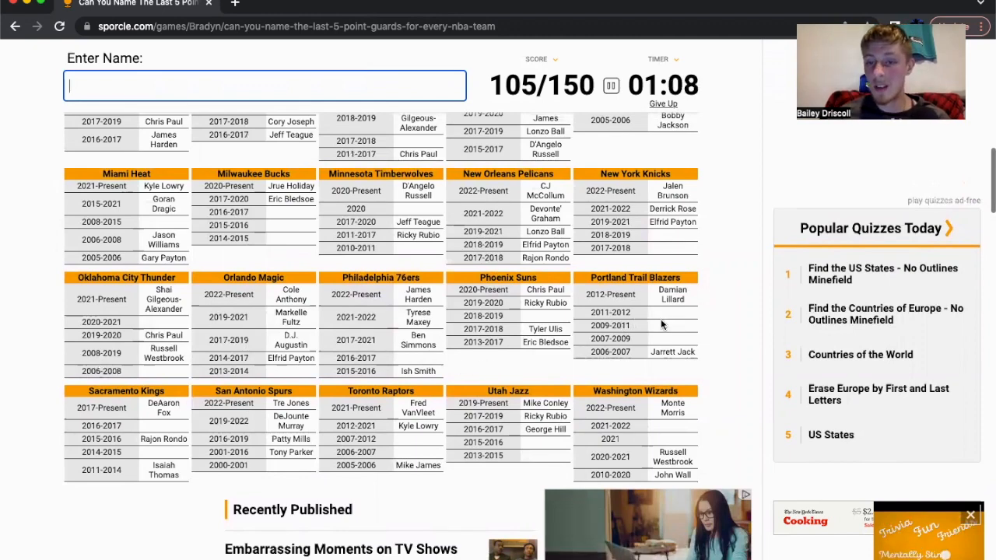
scroll("down", 3)
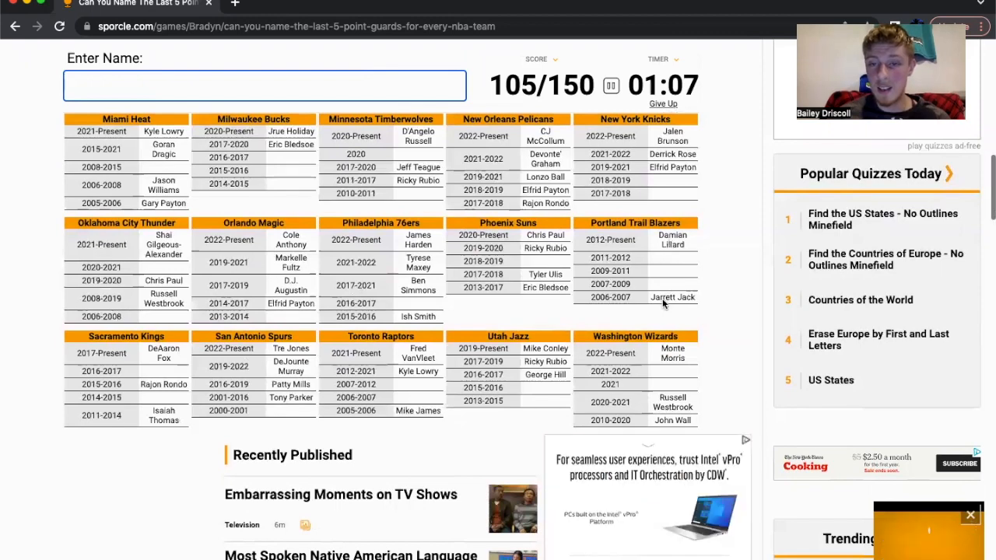
scroll("down", 3)
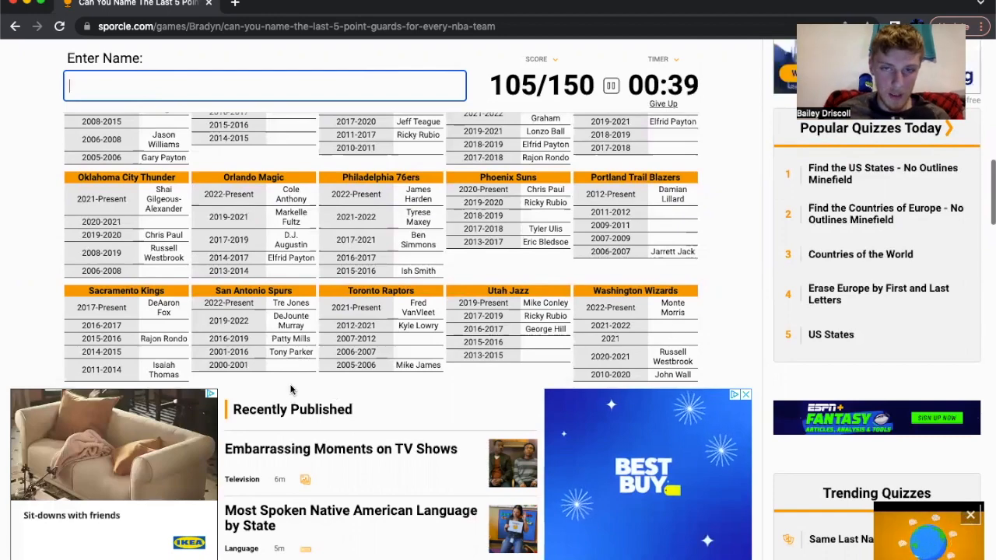
scroll("down", 3)
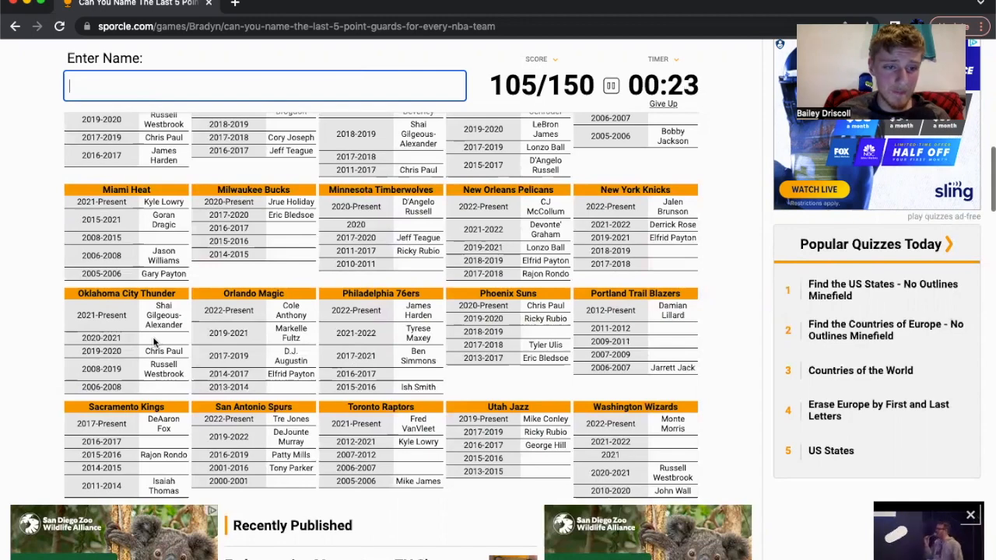
mouse_move(302, 386)
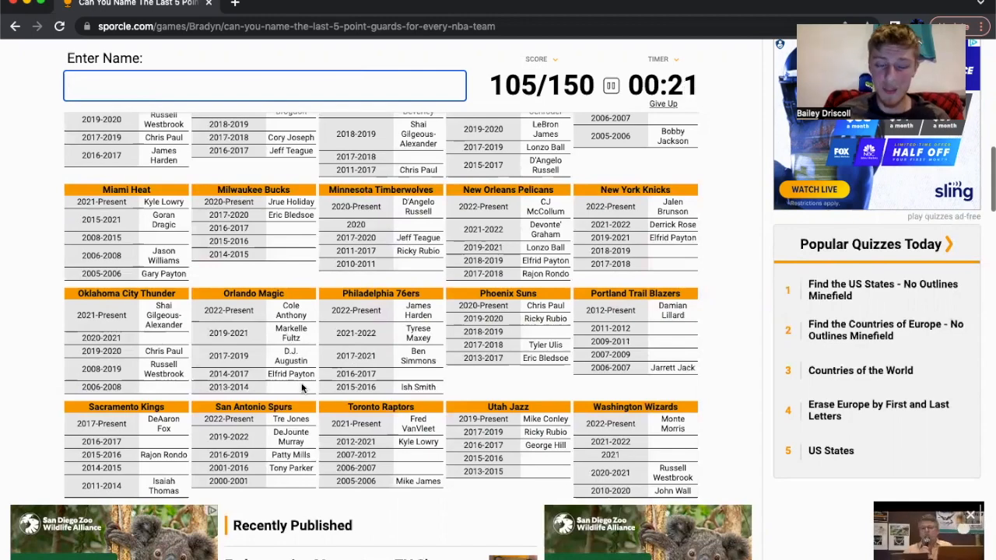
scroll("up", 3)
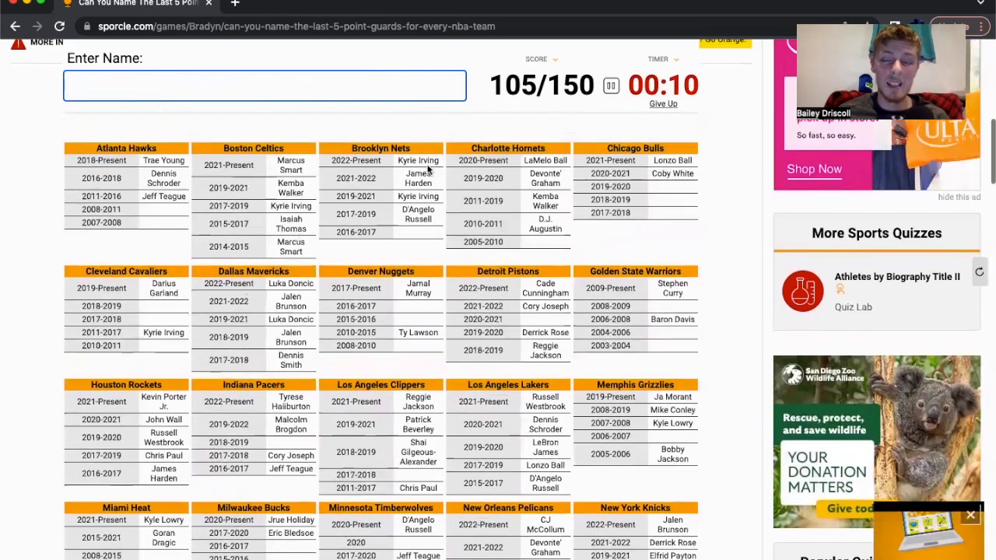
mouse_move(541, 146)
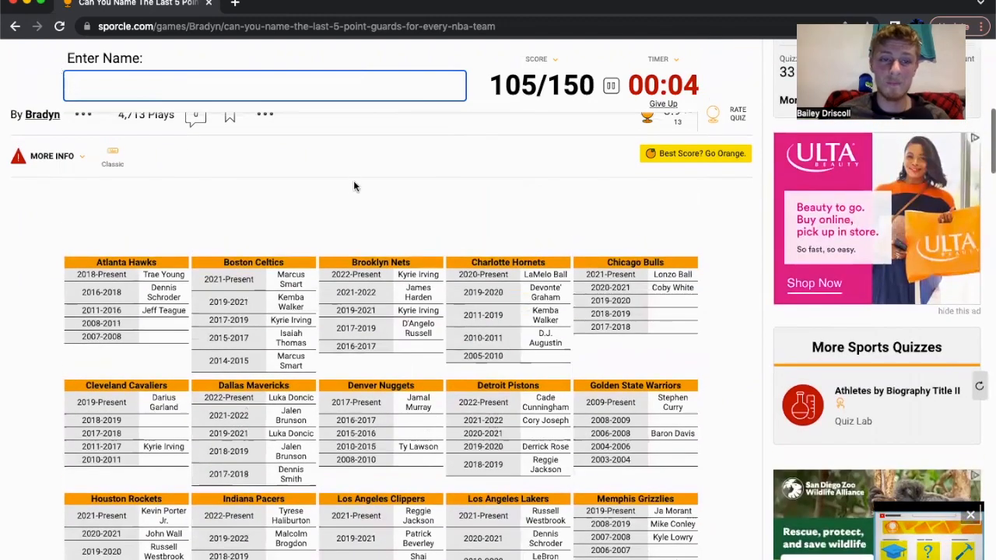
scroll("down", 3)
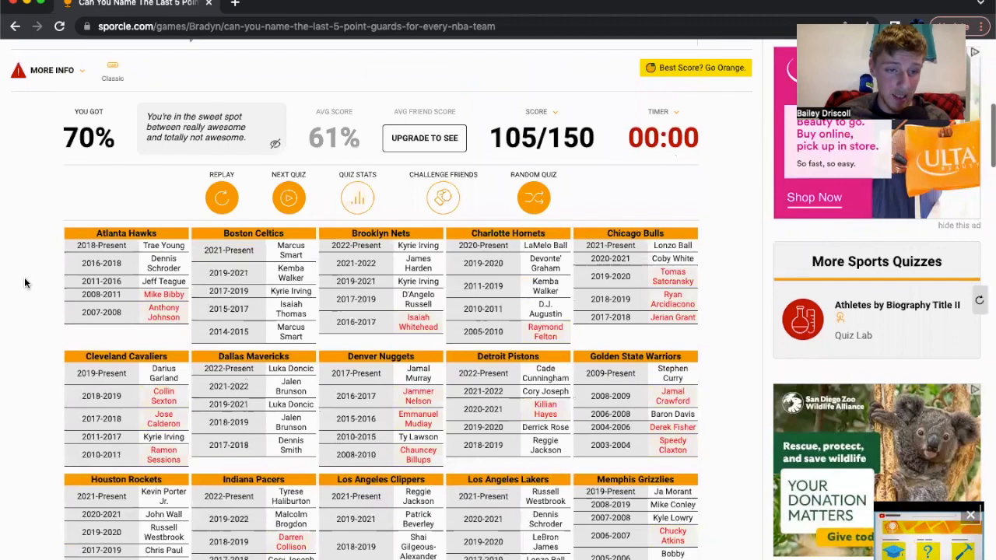
Scroll through the results grid to review the missed point guards shown in red.
scroll("down", 3)
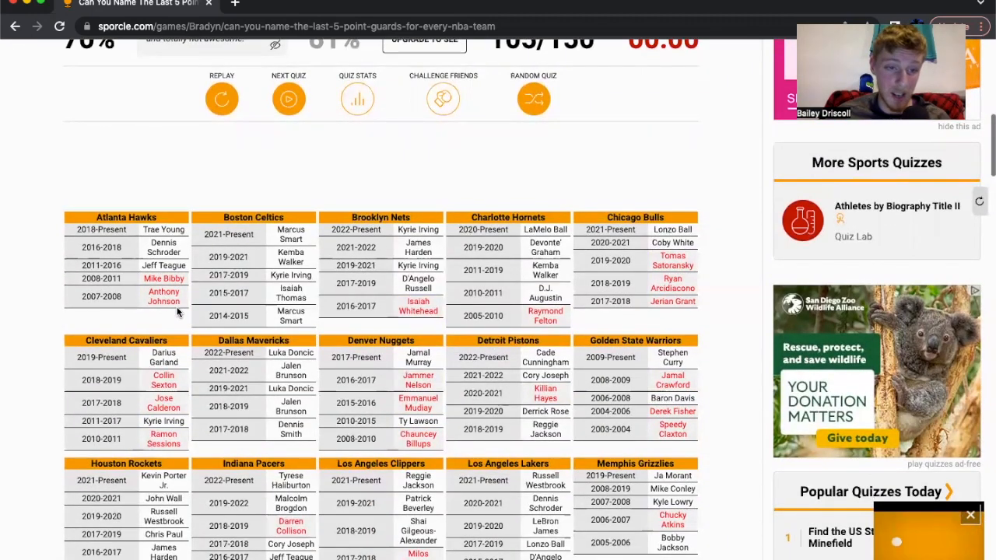
mouse_move(236, 285)
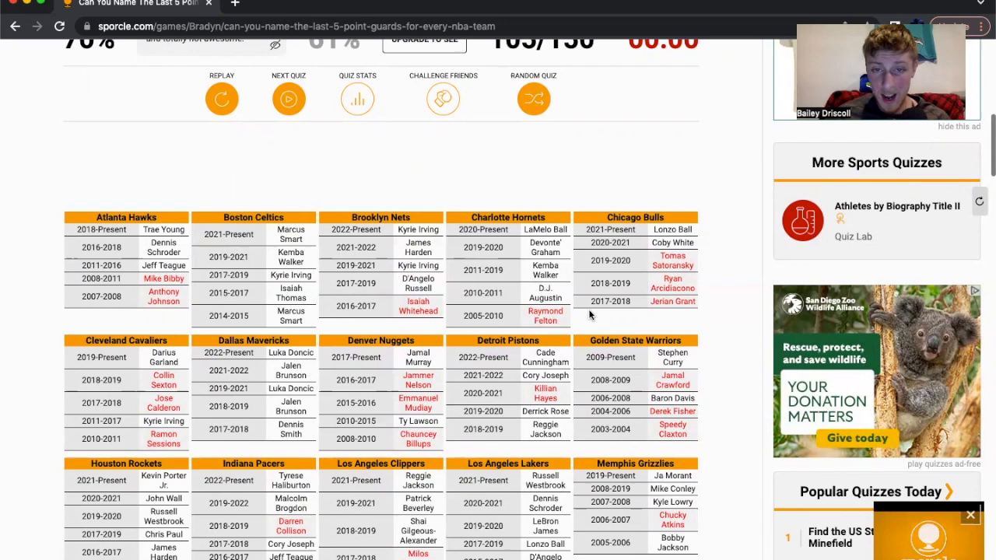
scroll("down", 3)
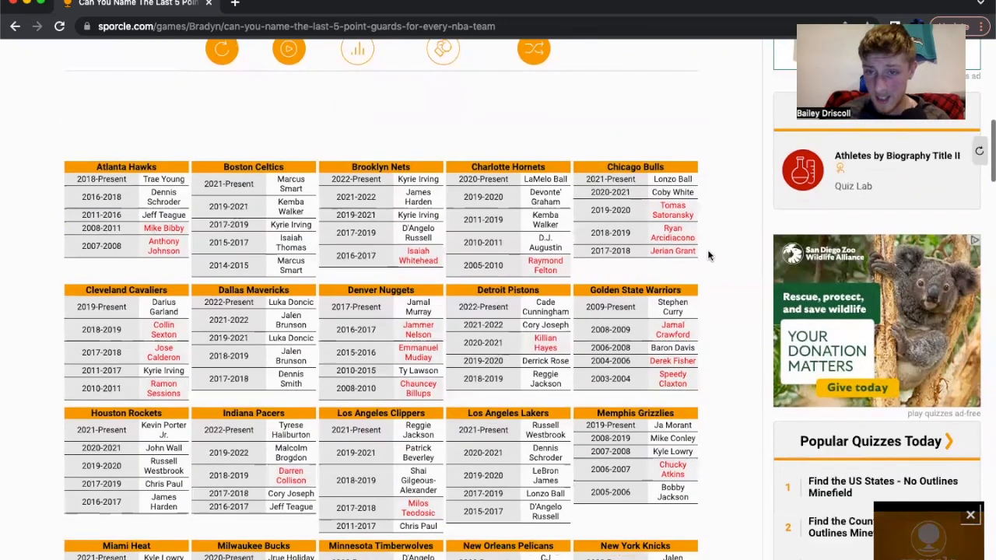
mouse_move(697, 226)
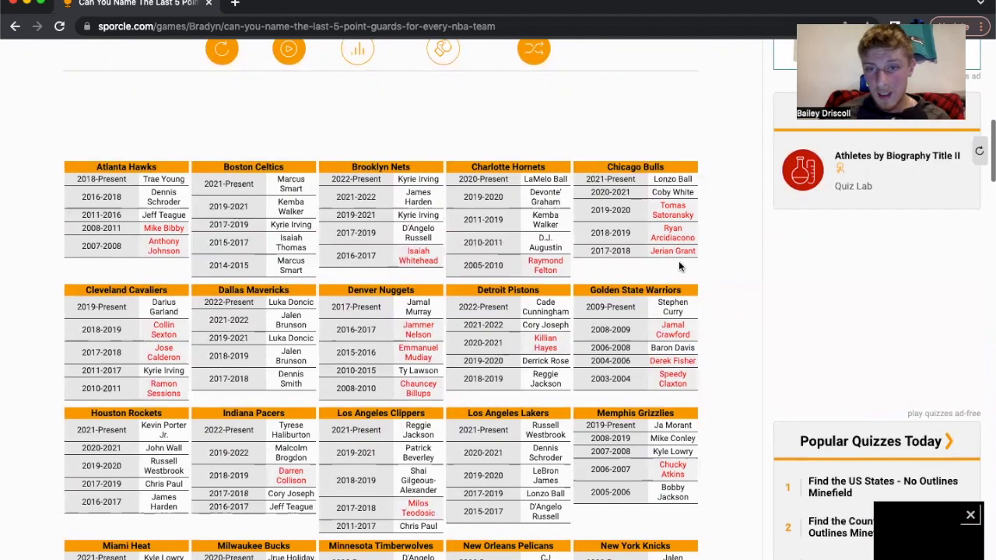
mouse_move(665, 275)
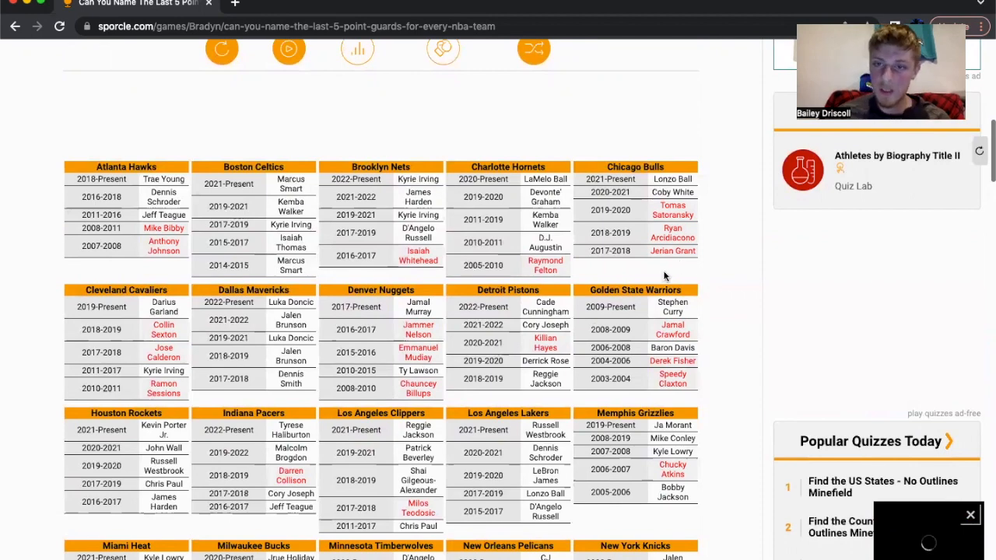
scroll("down", 3)
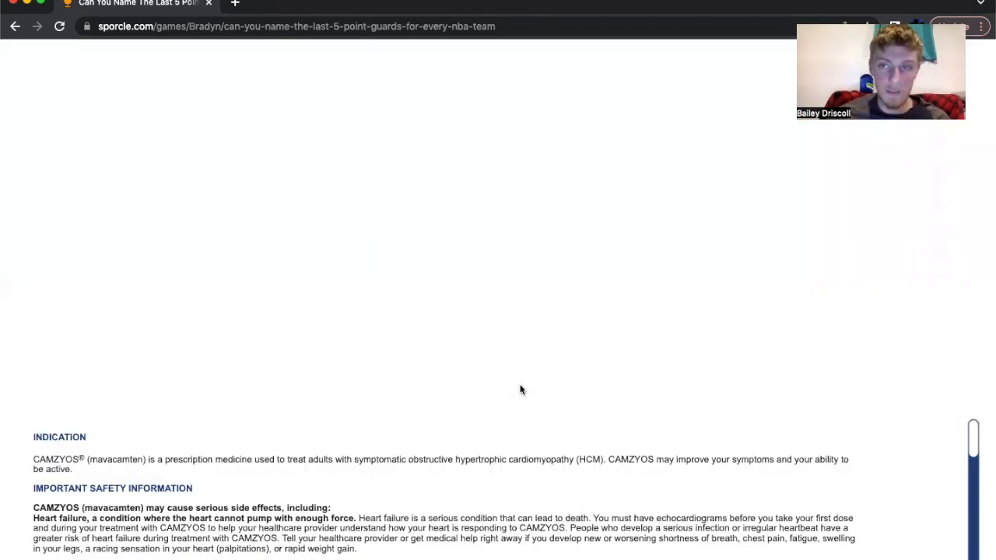
mouse_move(488, 376)
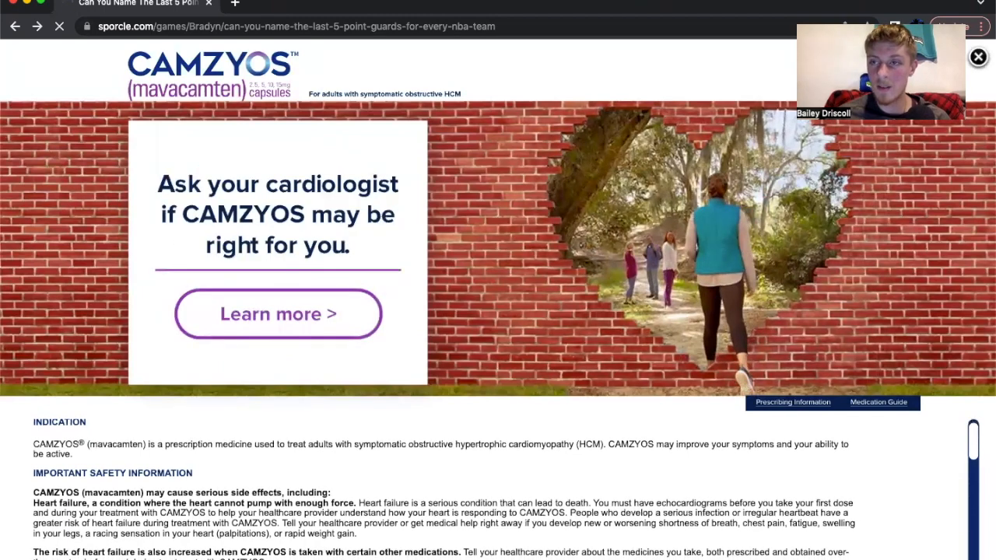
scroll("down", 3)
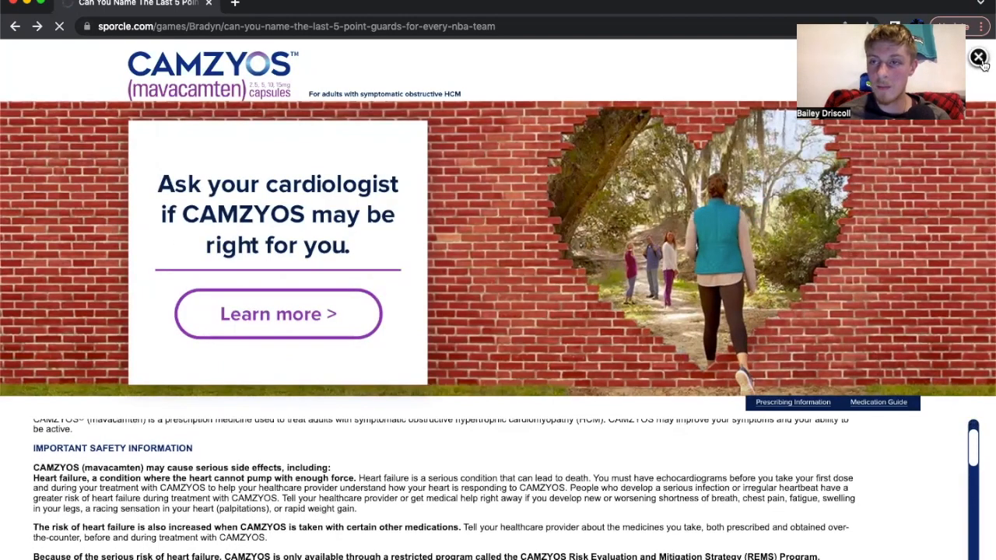
scroll("down", 3)
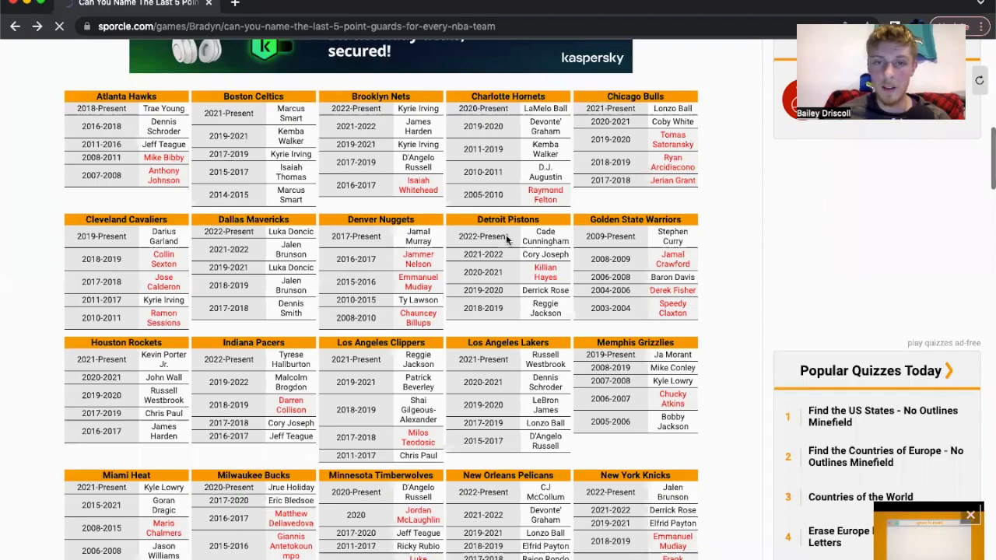
scroll("down", 3)
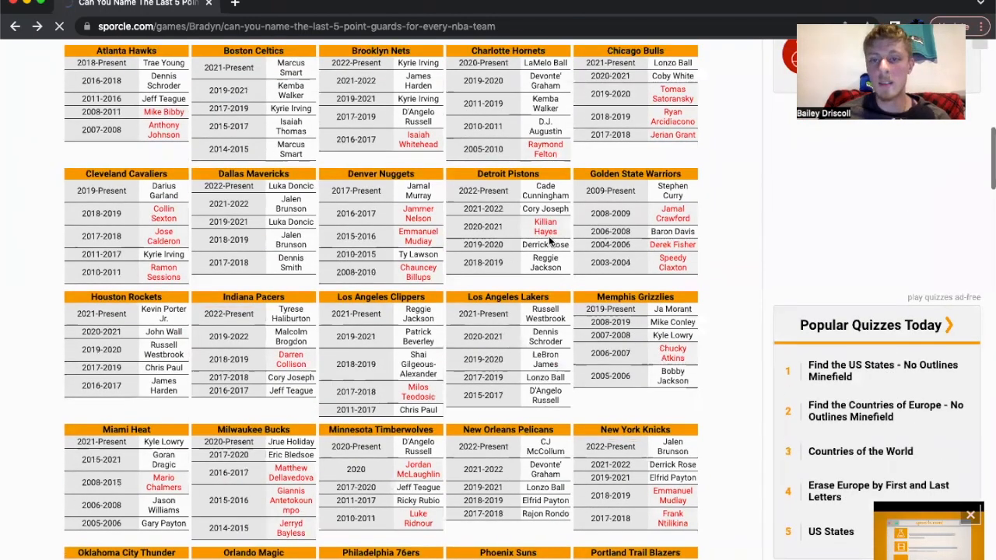
mouse_move(454, 227)
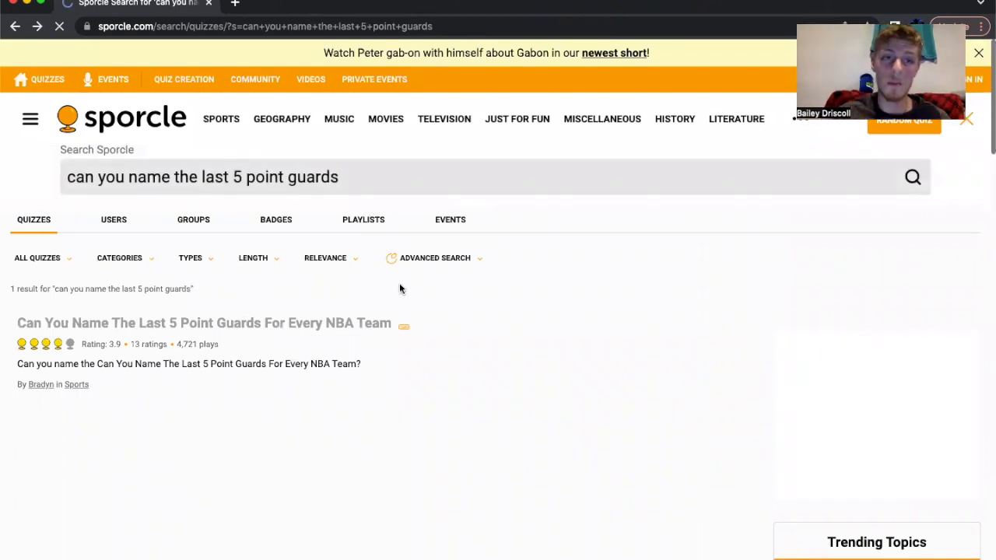
mouse_move(195, 324)
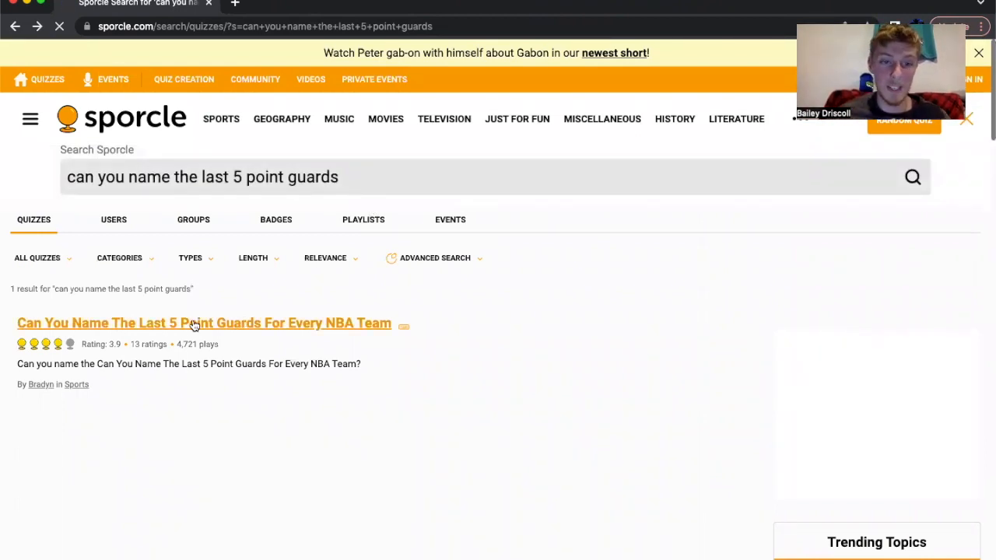
Open the last-5 point guards quiz and start a fresh attempt.
left_click(195, 323)
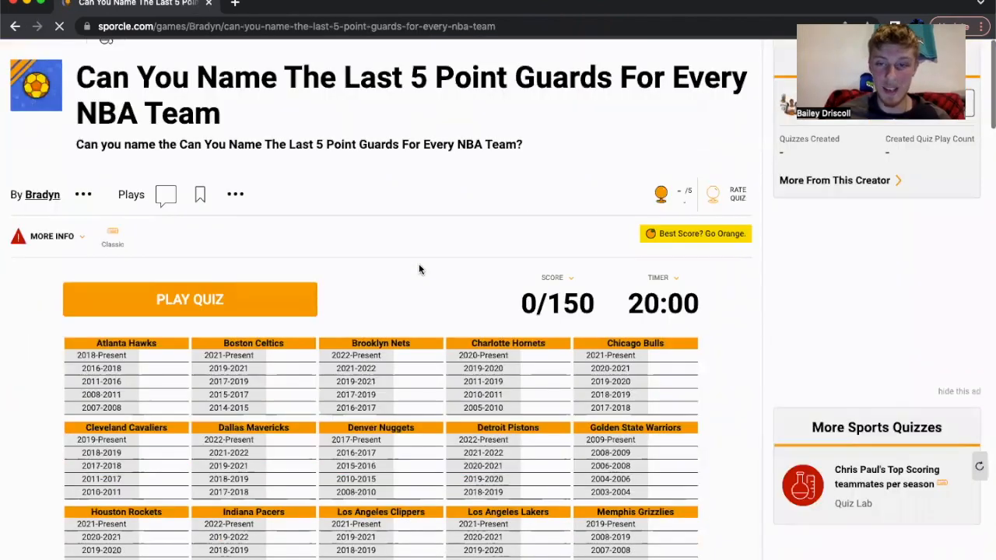
left_click(190, 300)
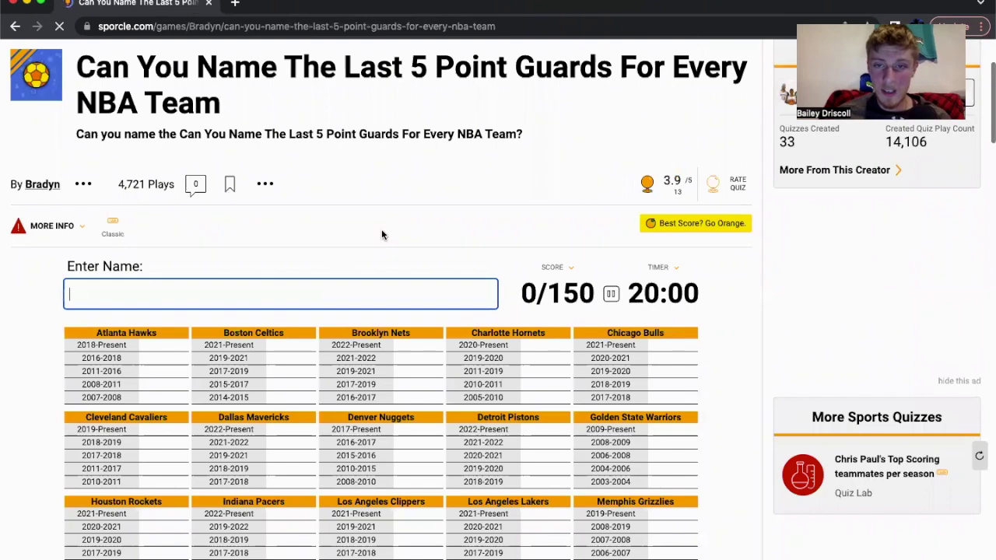
scroll("down", 3)
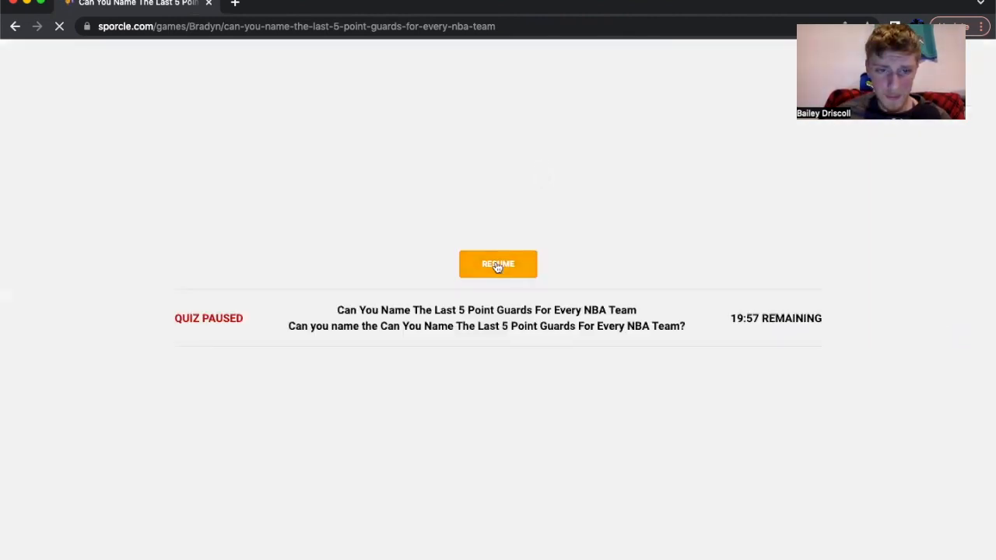
Resume the paused quiz, then give up to reveal every answer at 0/150.
left_click(498, 264)
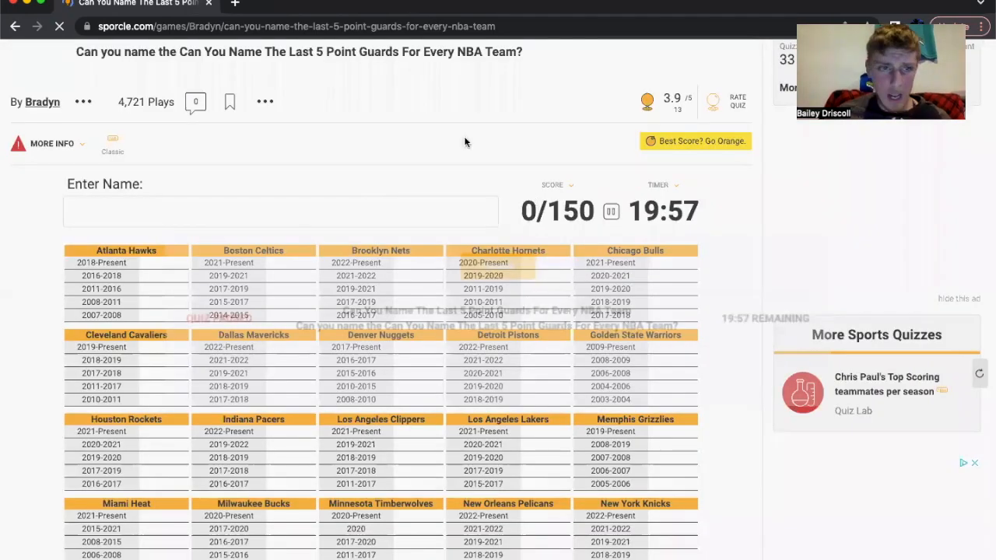
scroll("down", 3)
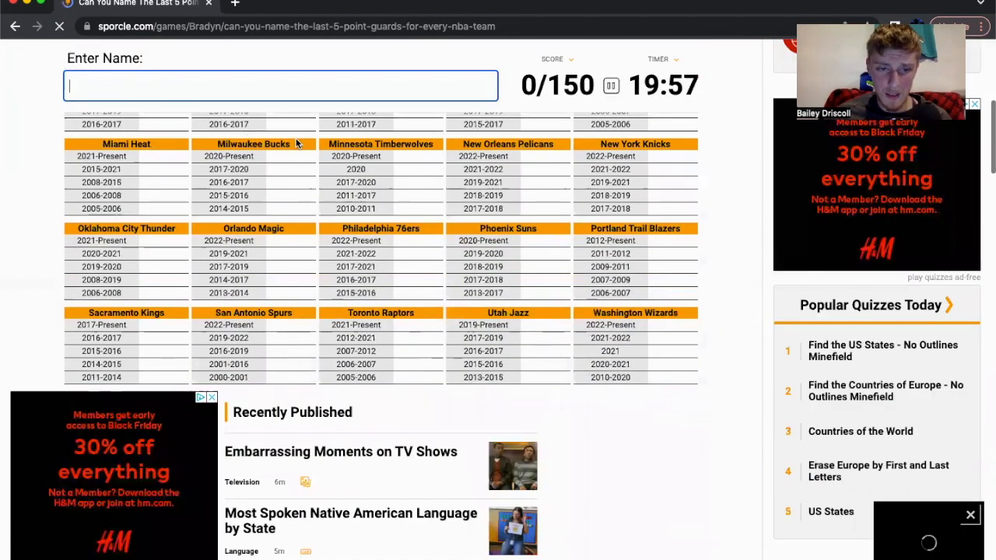
scroll("up", 3)
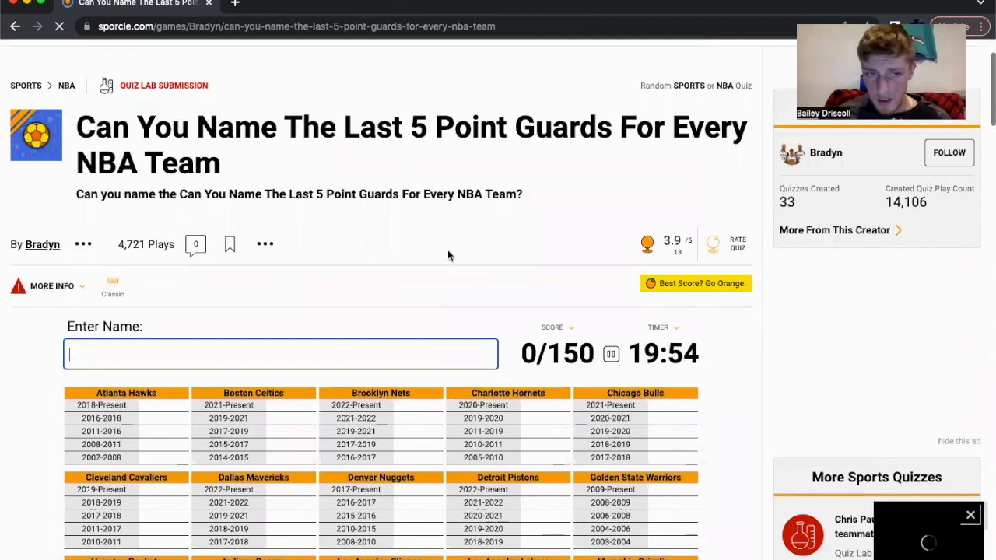
left_click(265, 245)
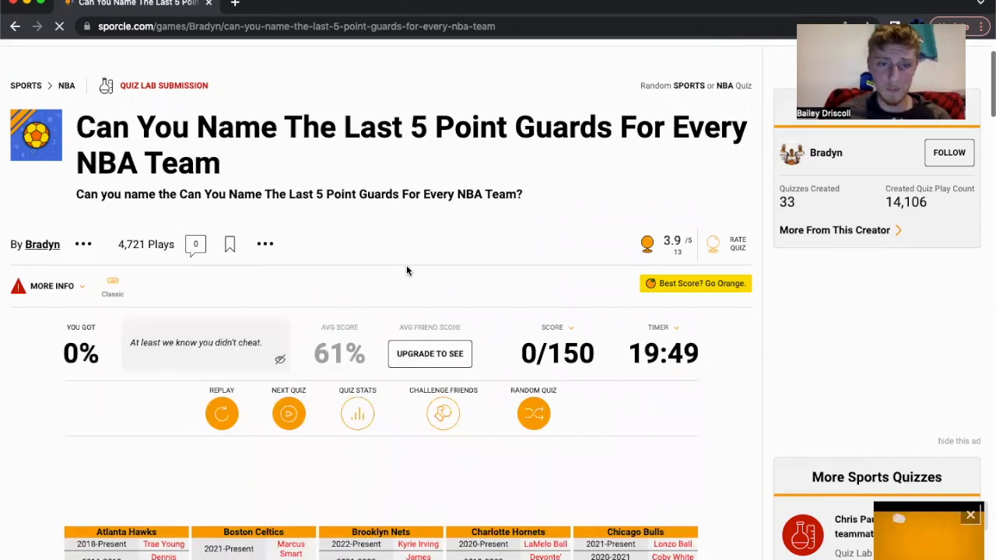
Scroll the revealed answer grid down to the Kings, Spurs, Raptors, Jazz and Wizards rows.
scroll("down", 3)
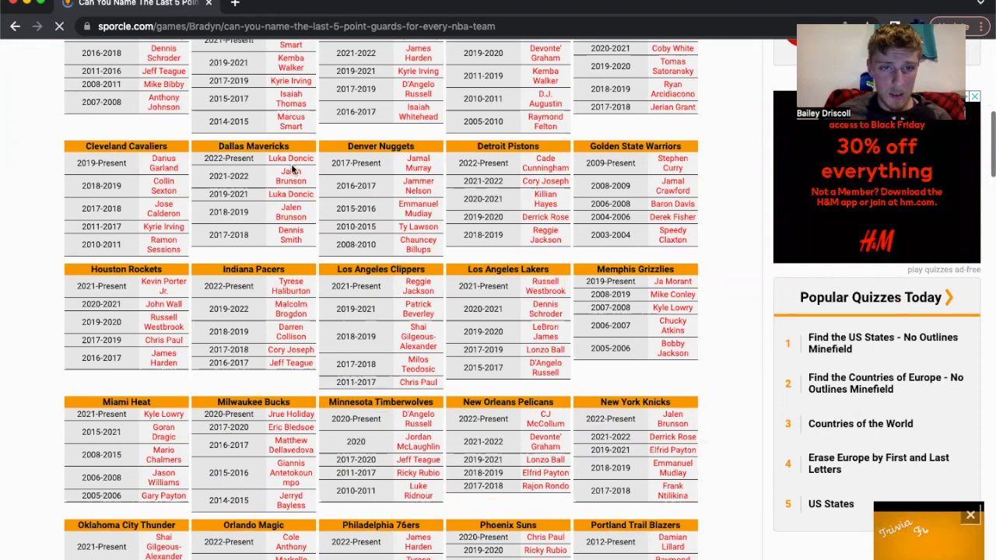
mouse_move(180, 191)
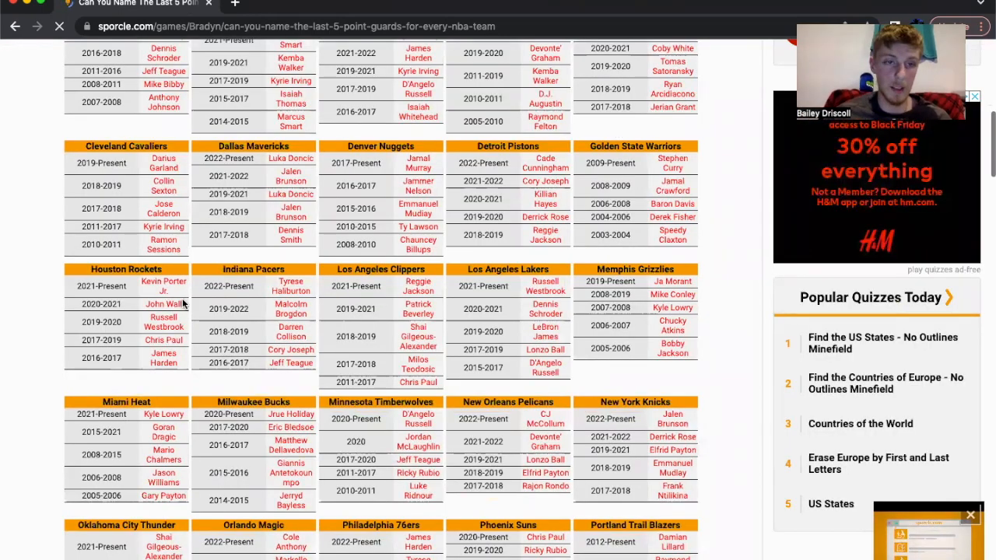
mouse_move(35, 244)
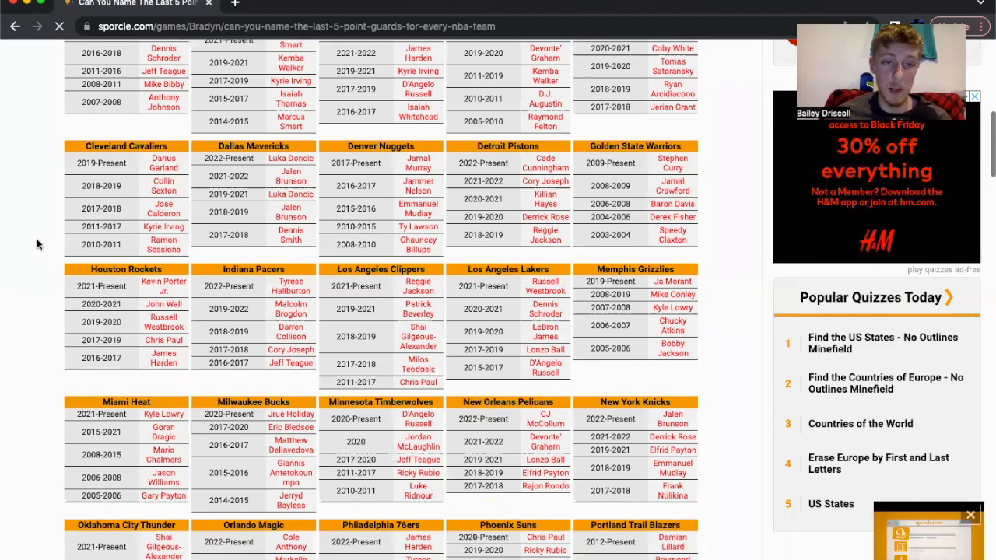
scroll("down", 3)
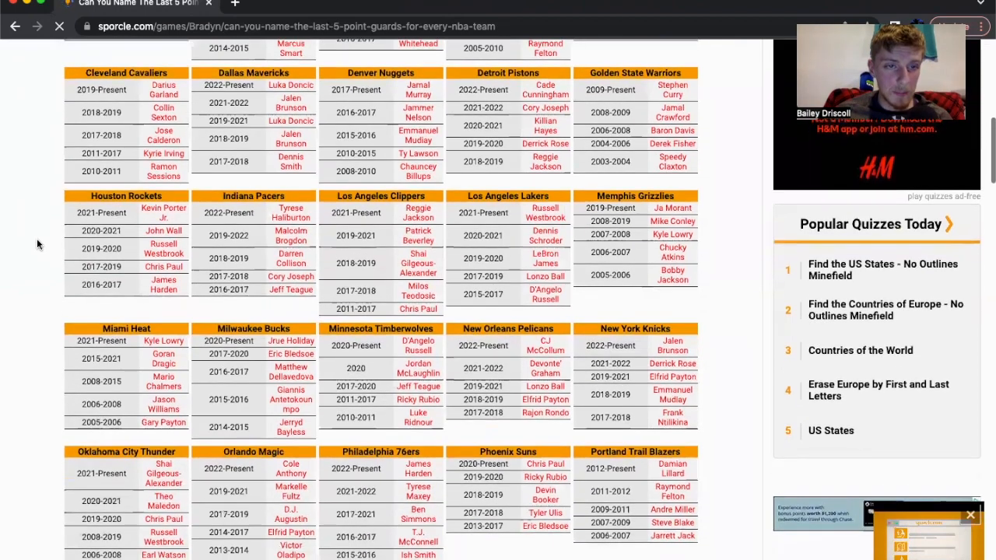
scroll("down", 3)
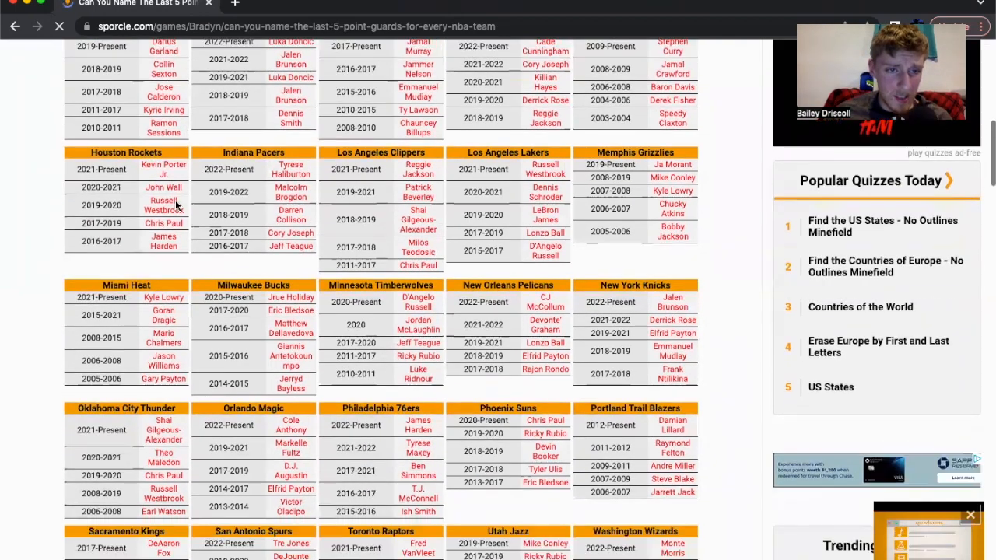
scroll("down", 3)
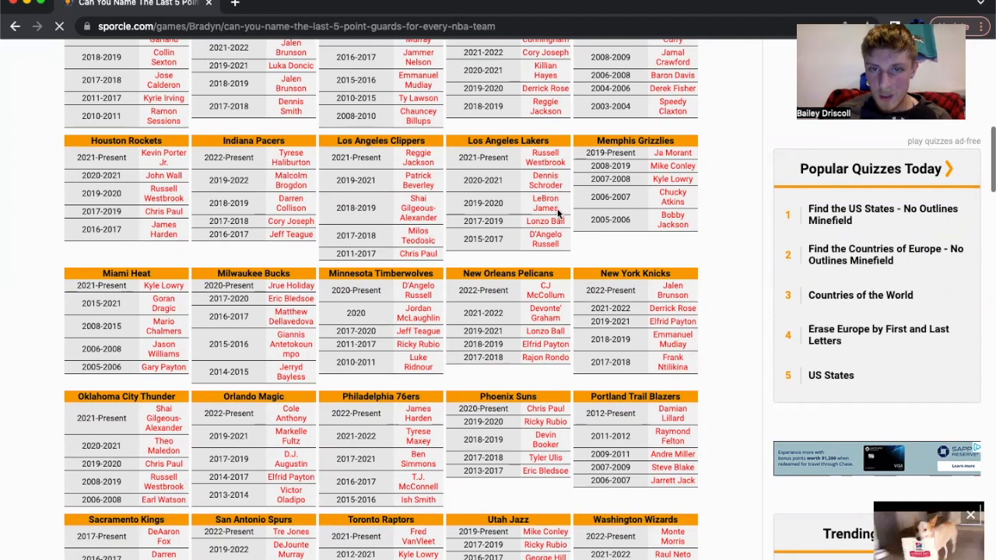
mouse_move(561, 277)
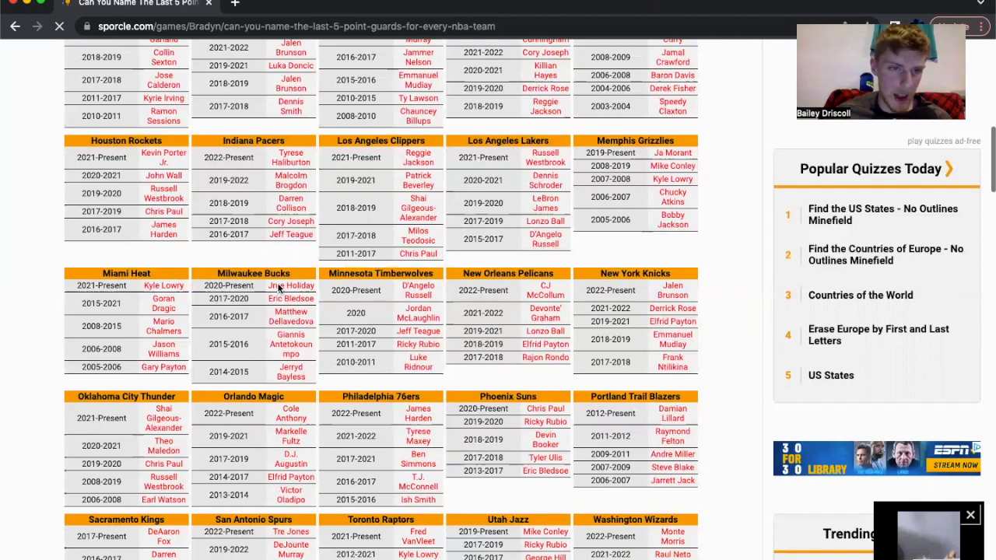
scroll("down", 3)
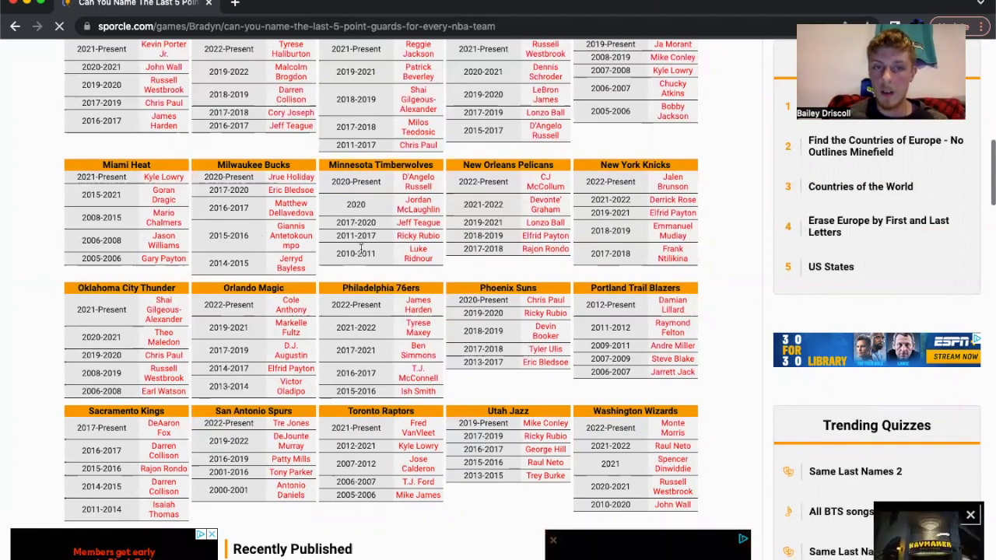
scroll("up", 3)
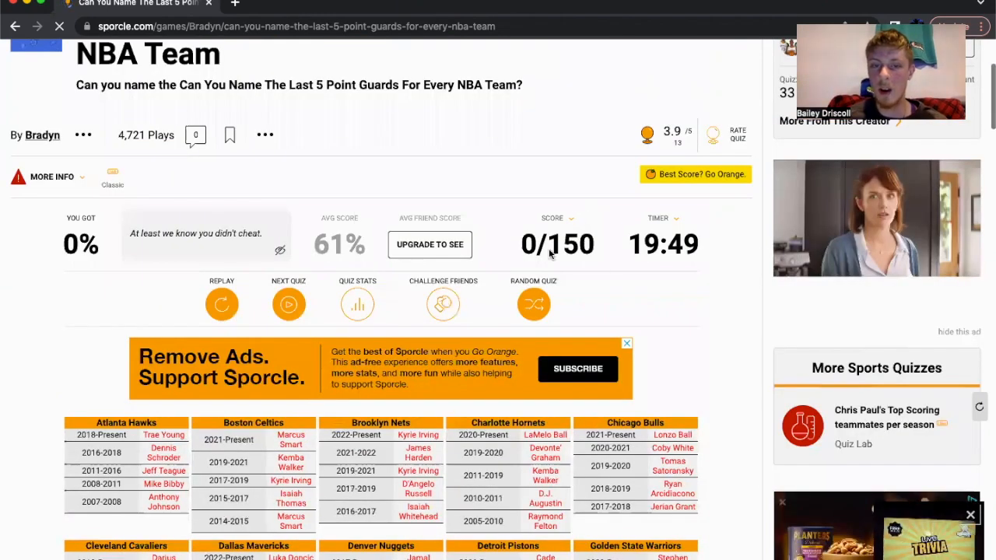
left_click(556, 218)
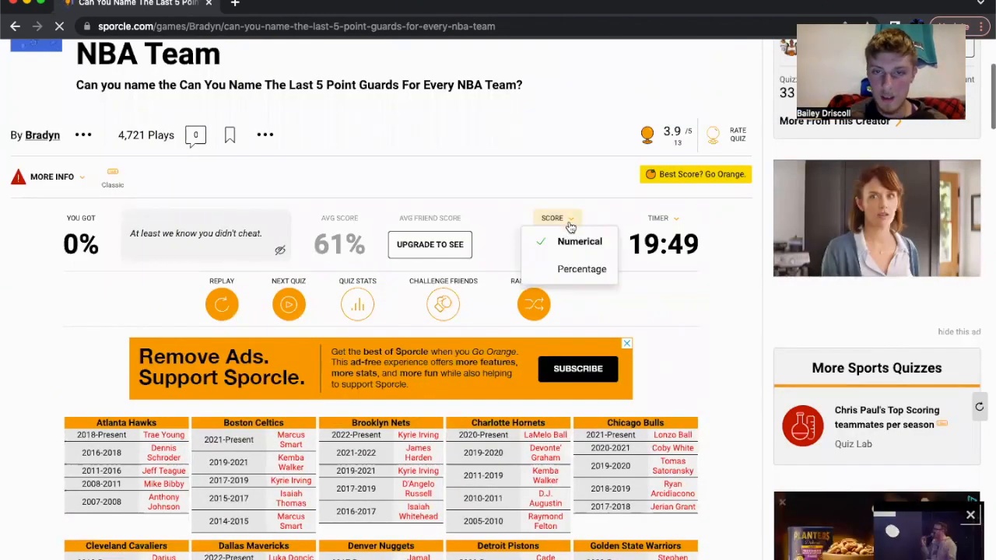
left_click(579, 241)
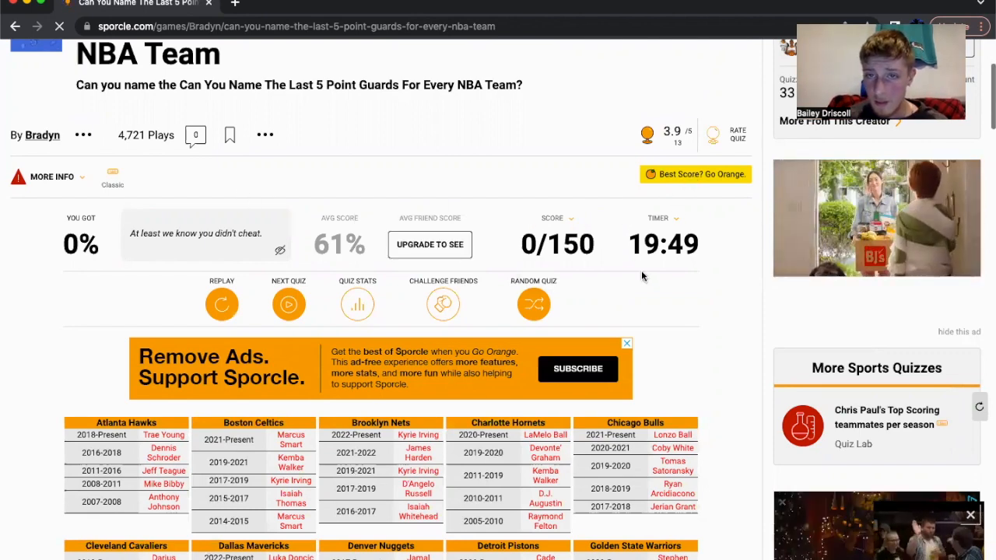
scroll("down", 3)
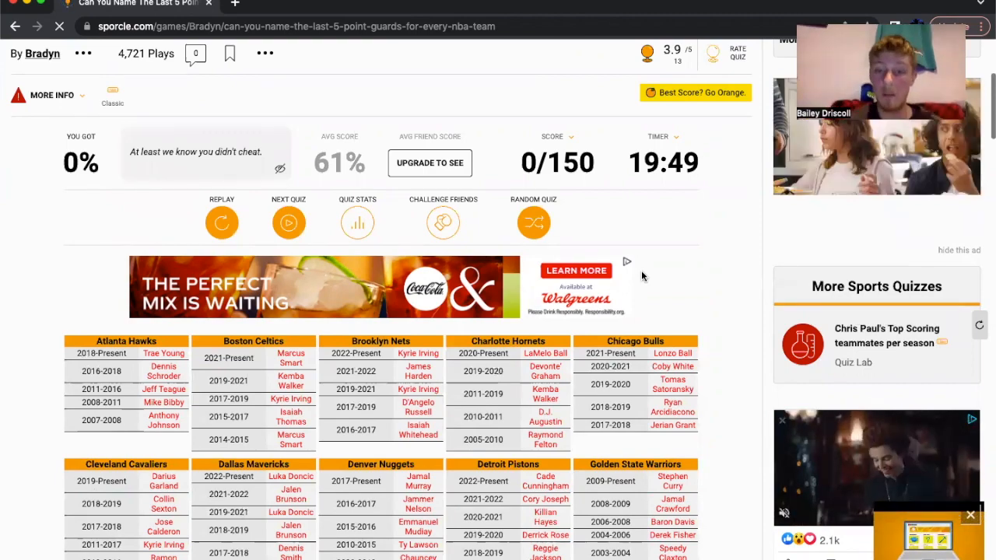
scroll("down", 3)
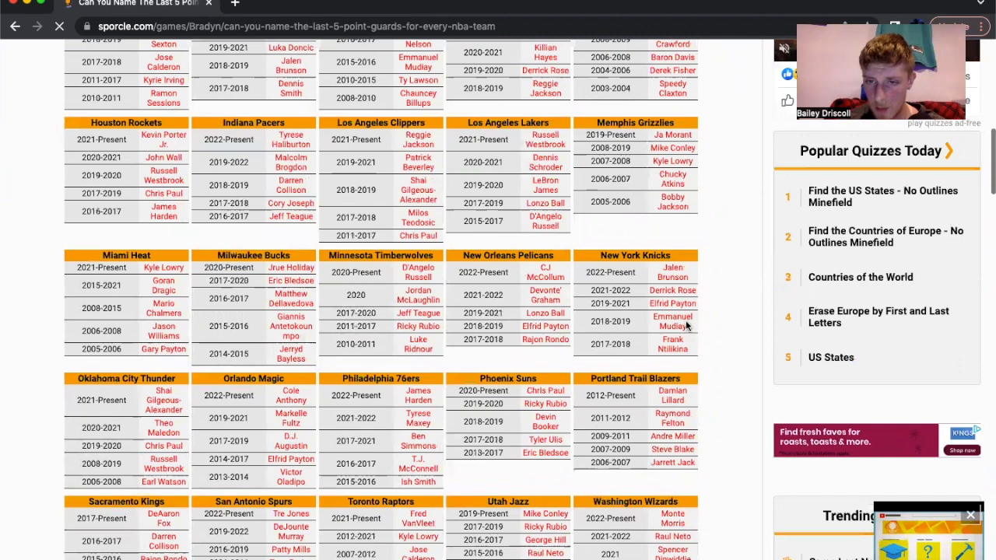
mouse_move(678, 349)
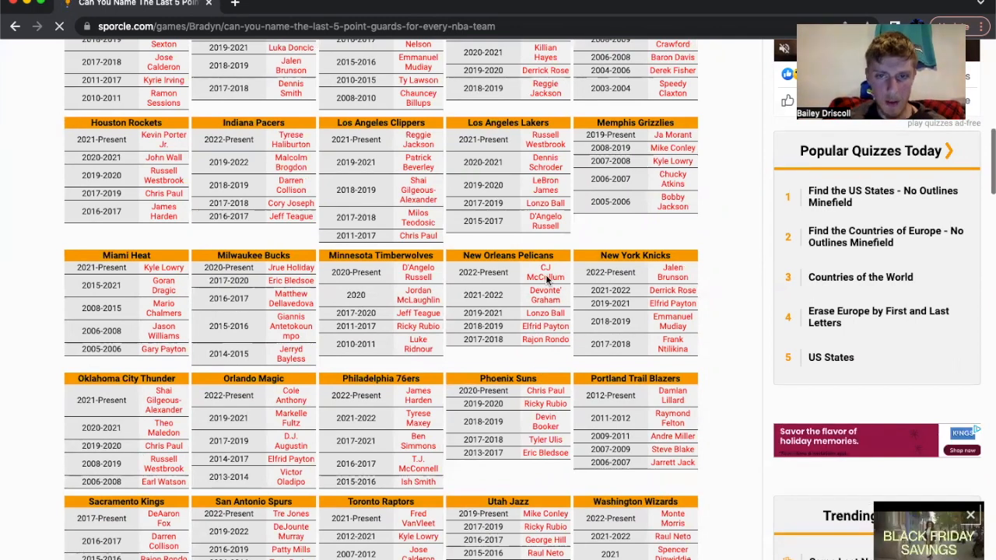
scroll("down", 3)
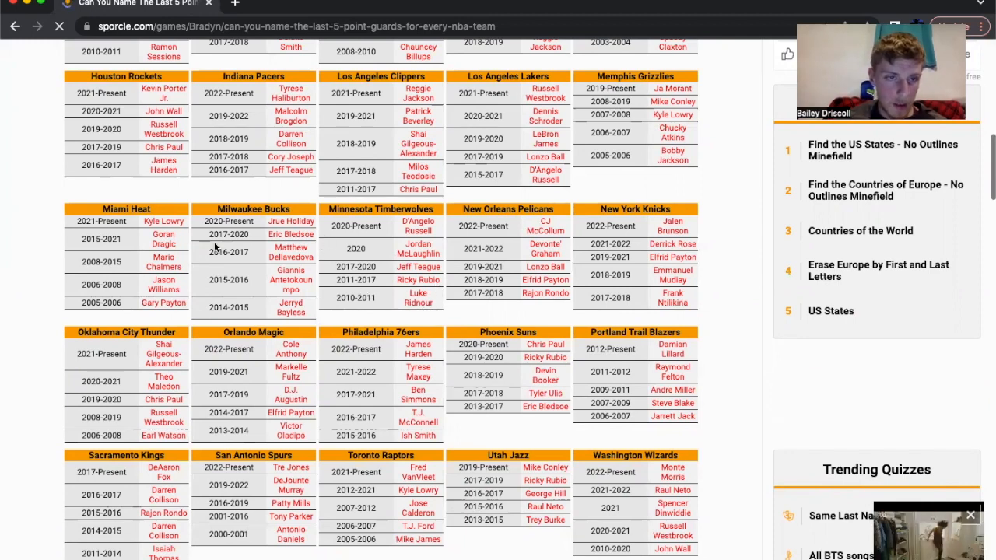
scroll("down", 3)
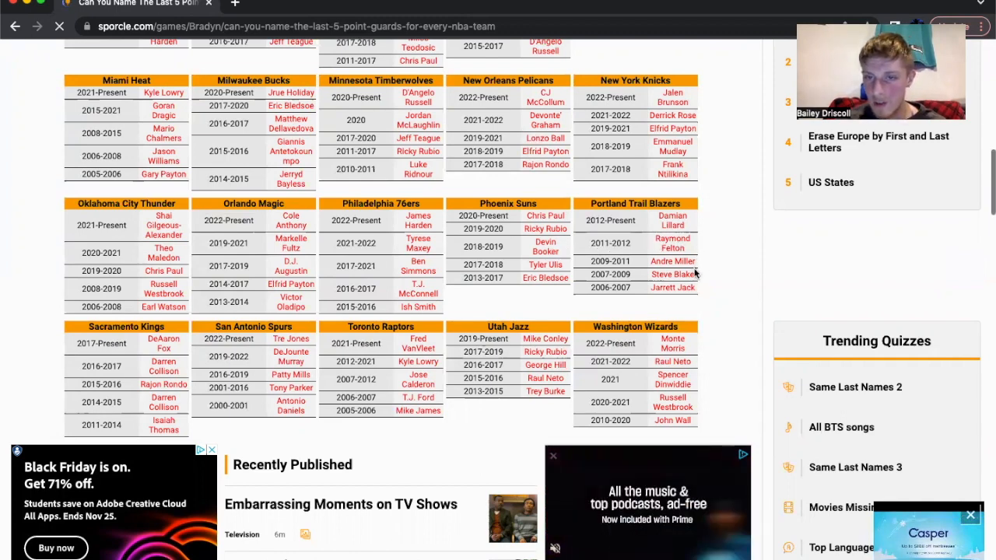
scroll("down", 3)
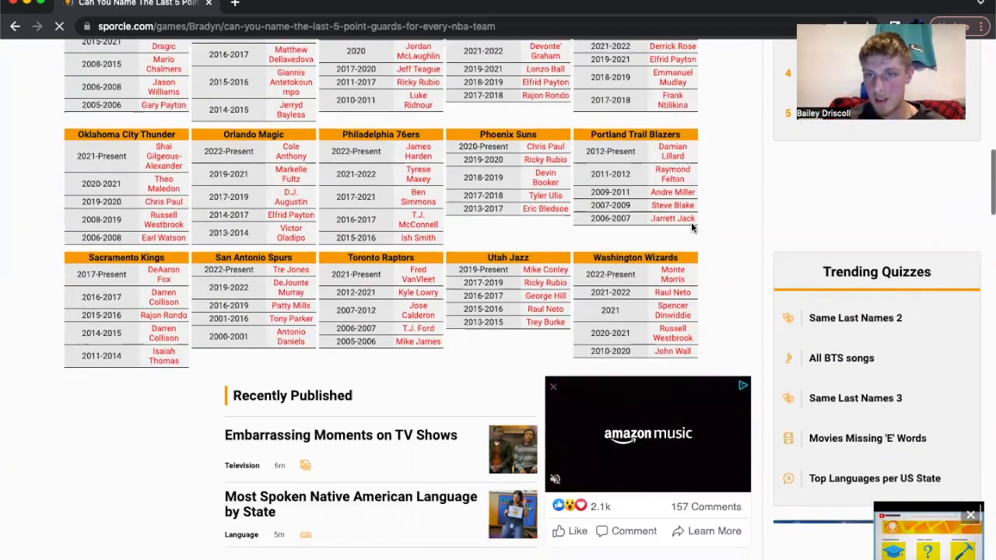
mouse_move(659, 236)
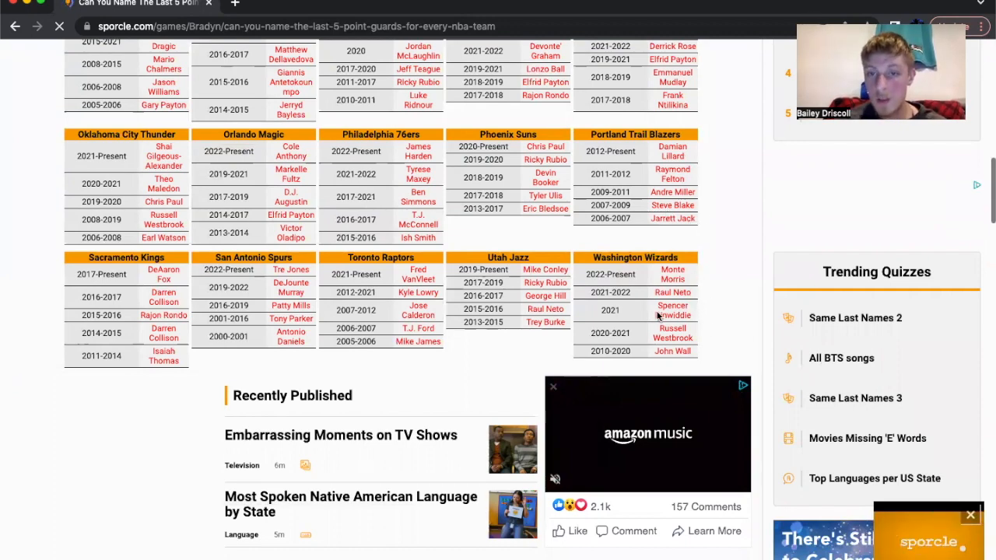
mouse_move(649, 317)
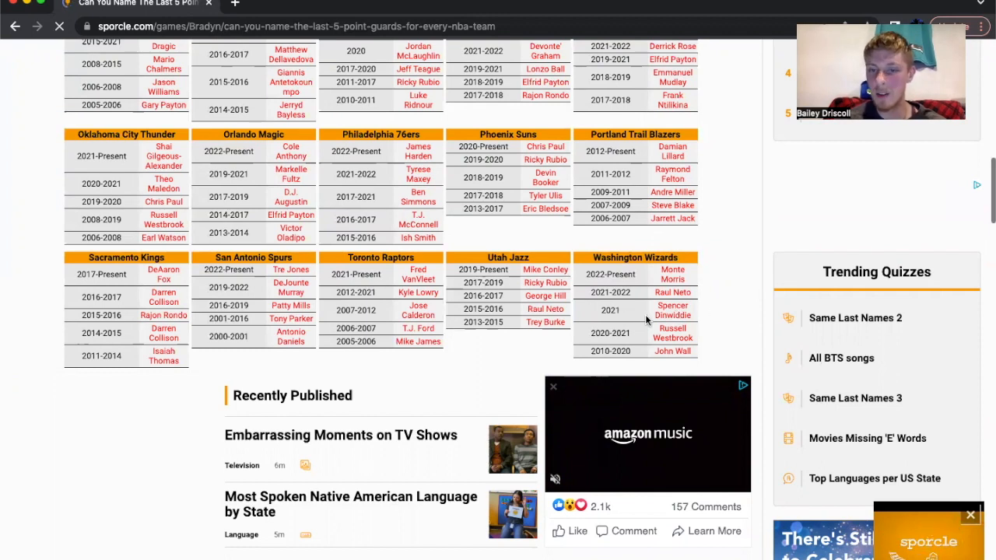